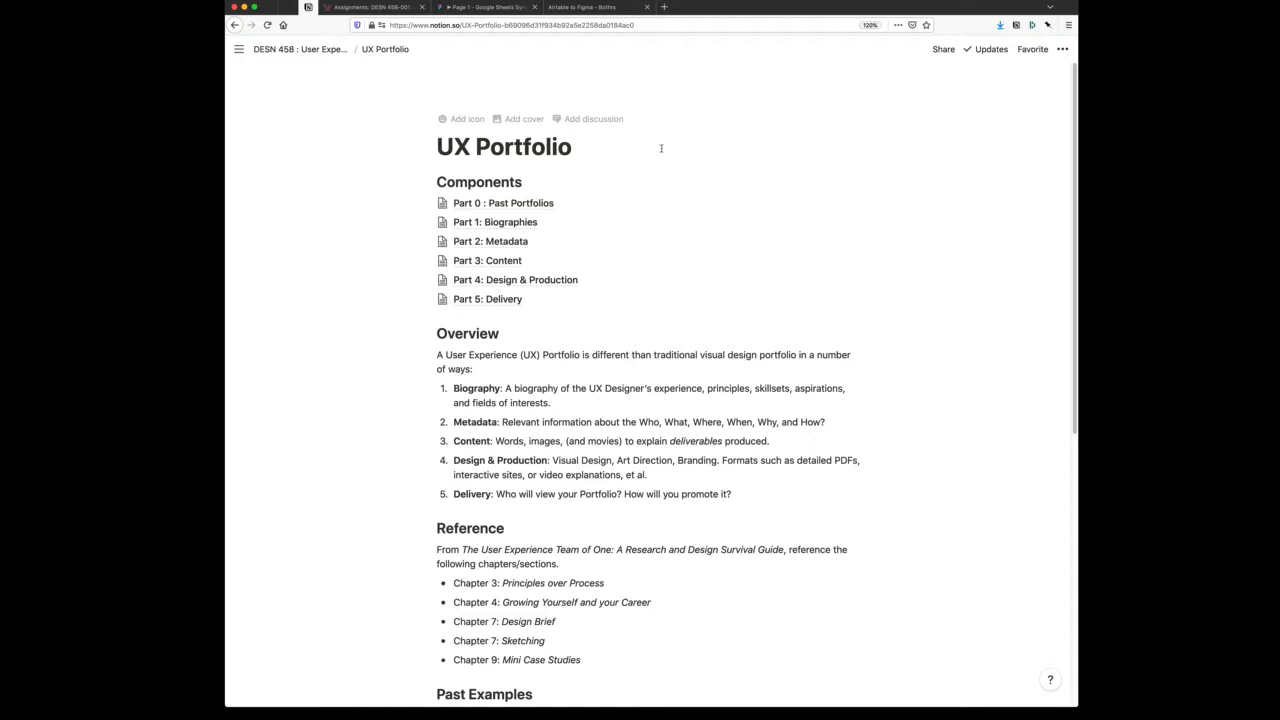
pyautogui.moveTo(577, 118)
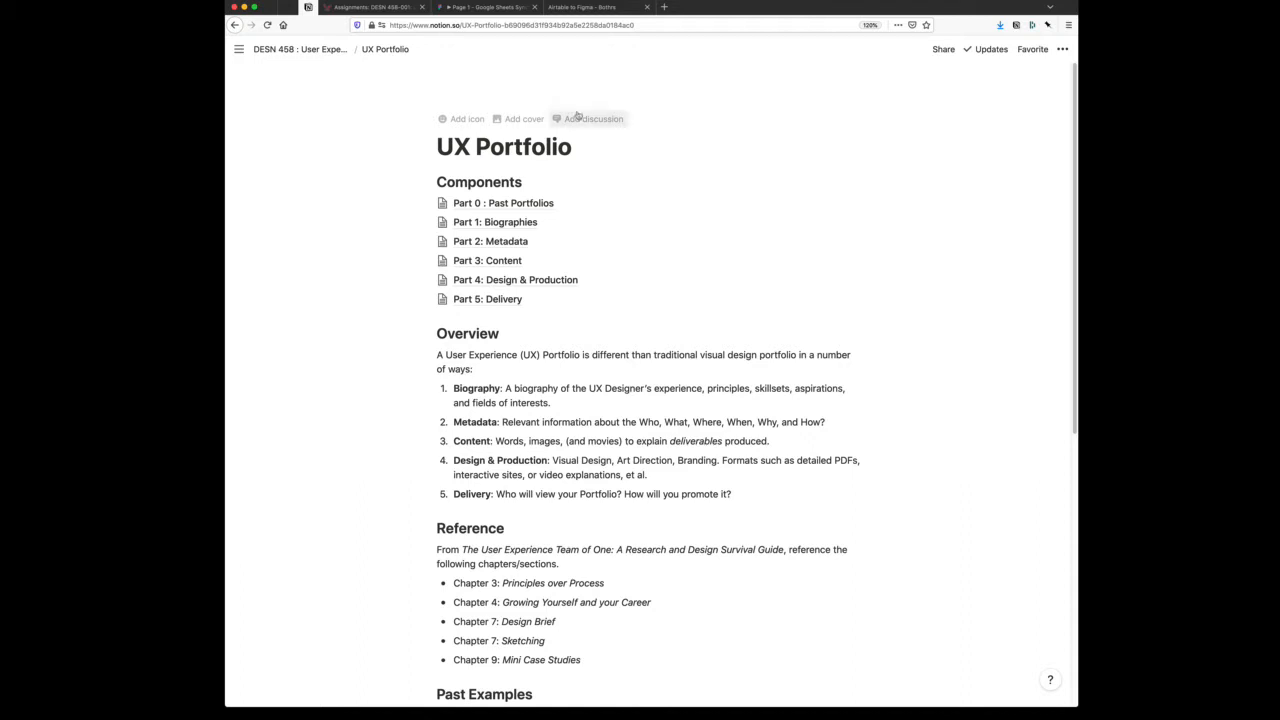
# Browse the Part 0: Past Portfolios and Part 1: Biographies course pages in Notion
pyautogui.click(370, 8)
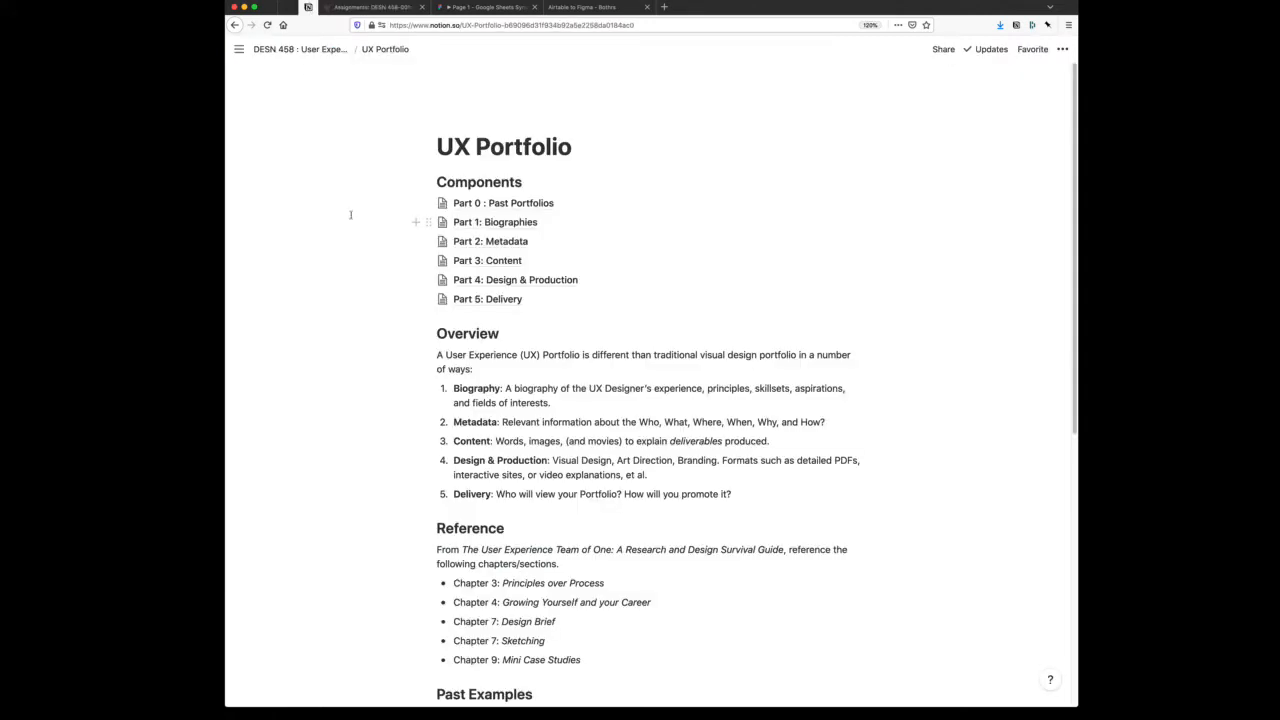
pyautogui.moveTo(354, 231)
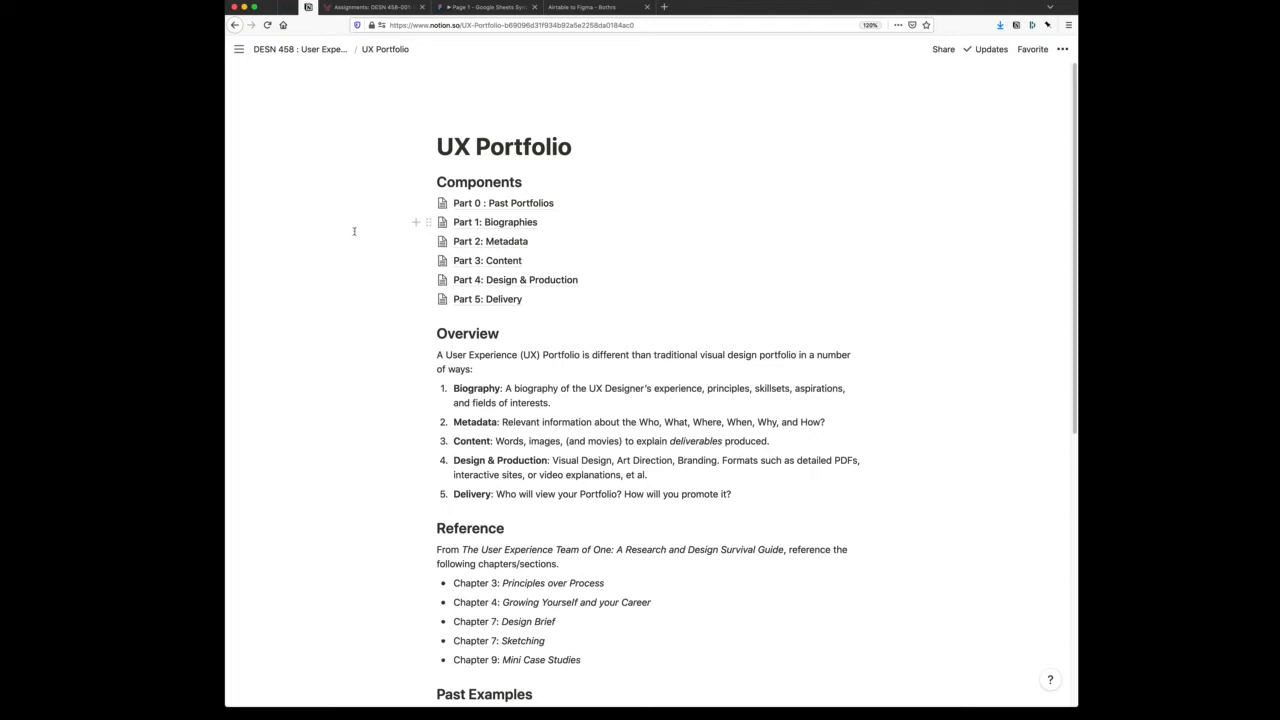
pyautogui.moveTo(495, 222)
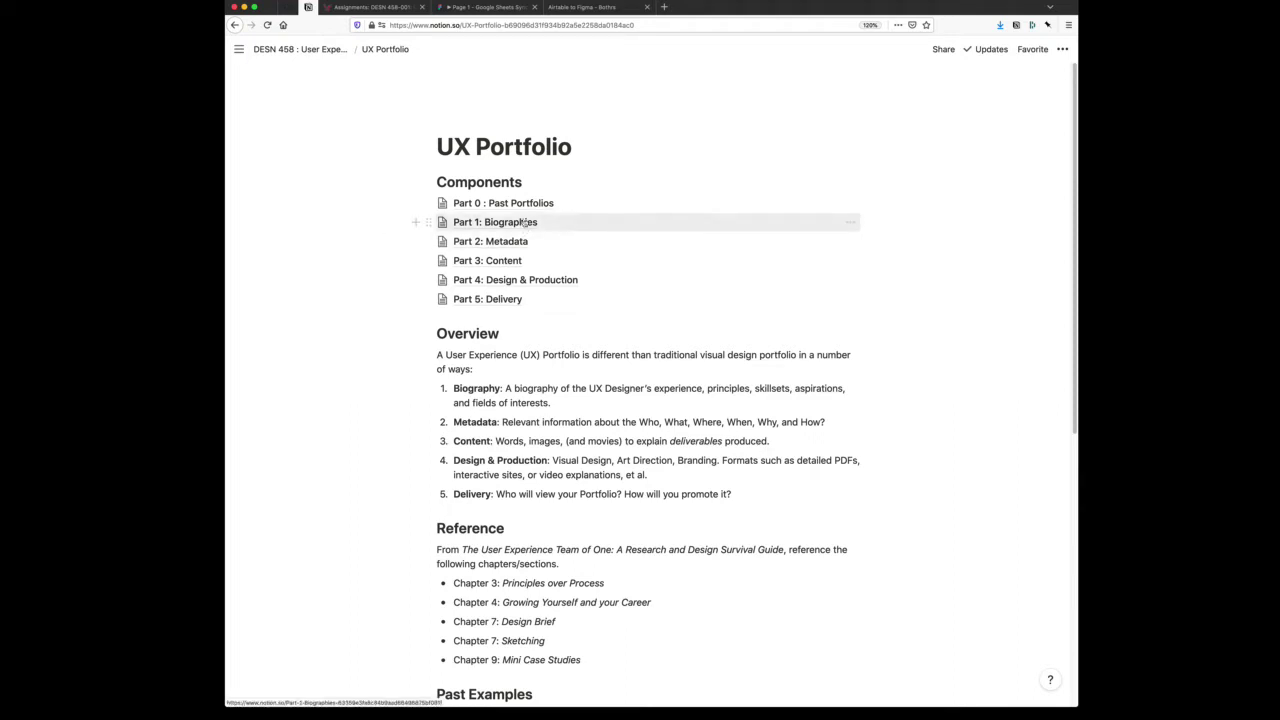
pyautogui.click(501, 203)
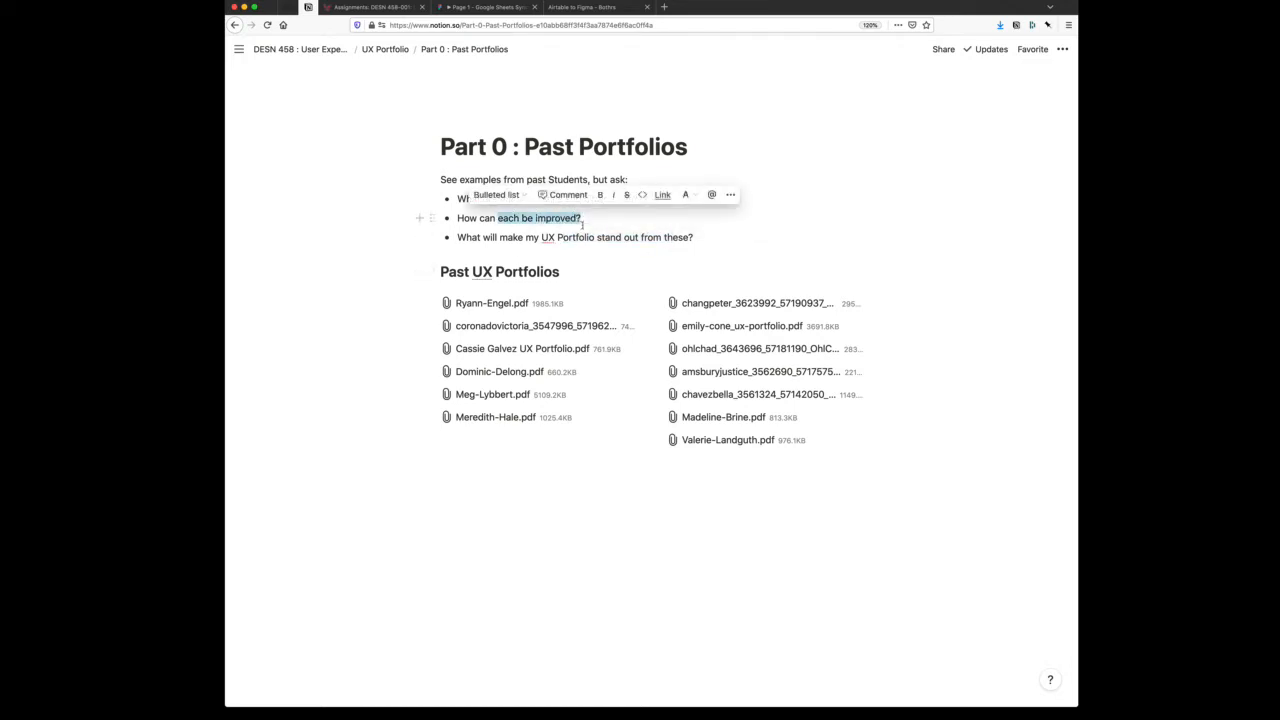
pyautogui.moveTo(531, 507)
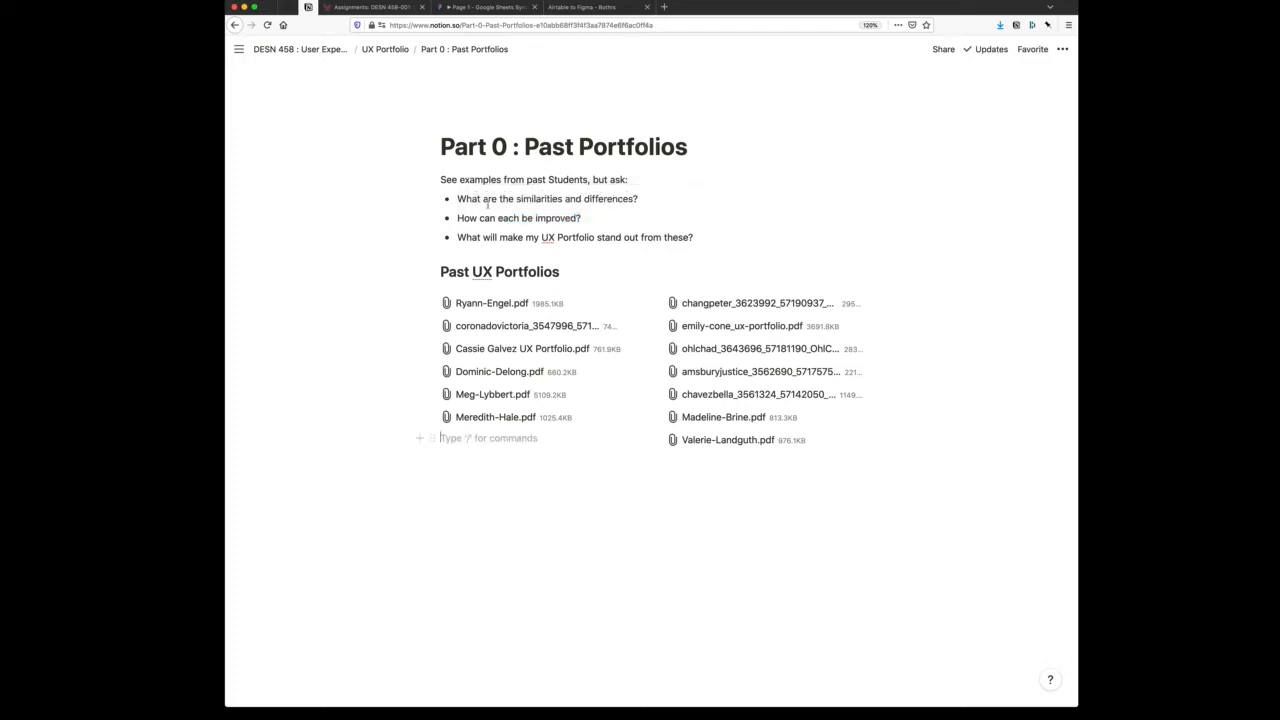
pyautogui.moveTo(380, 49)
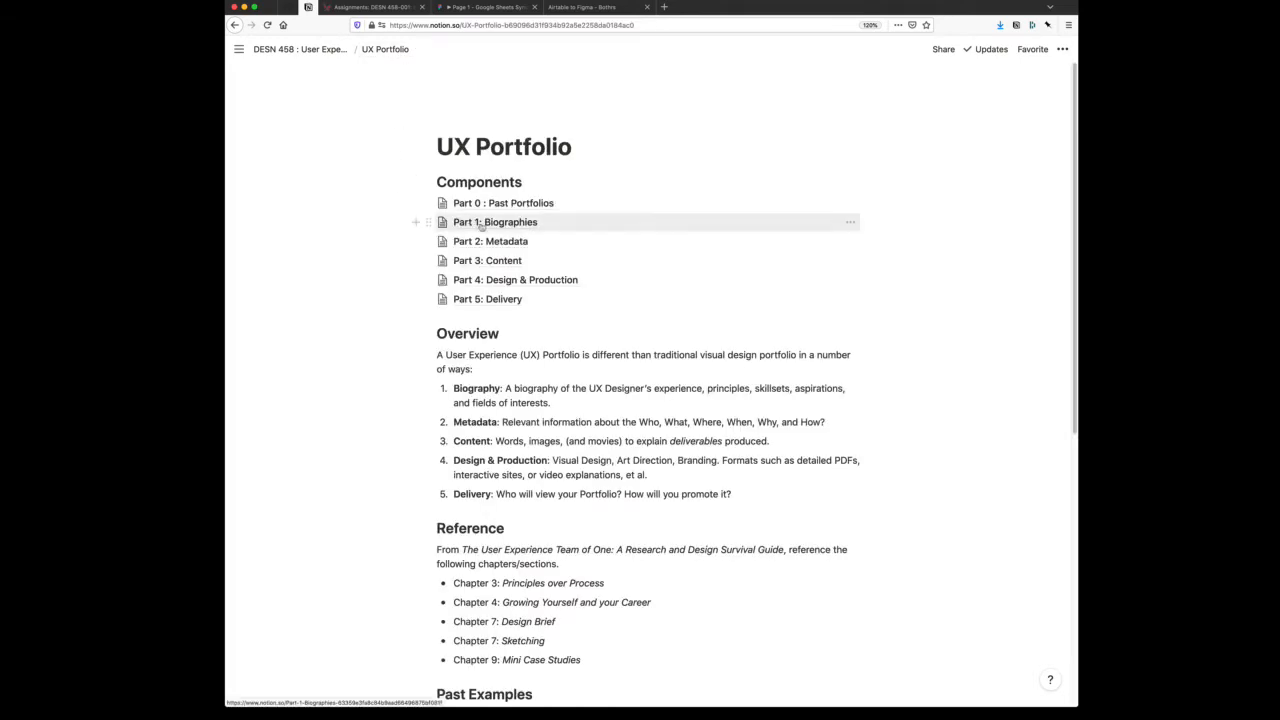
pyautogui.click(496, 222)
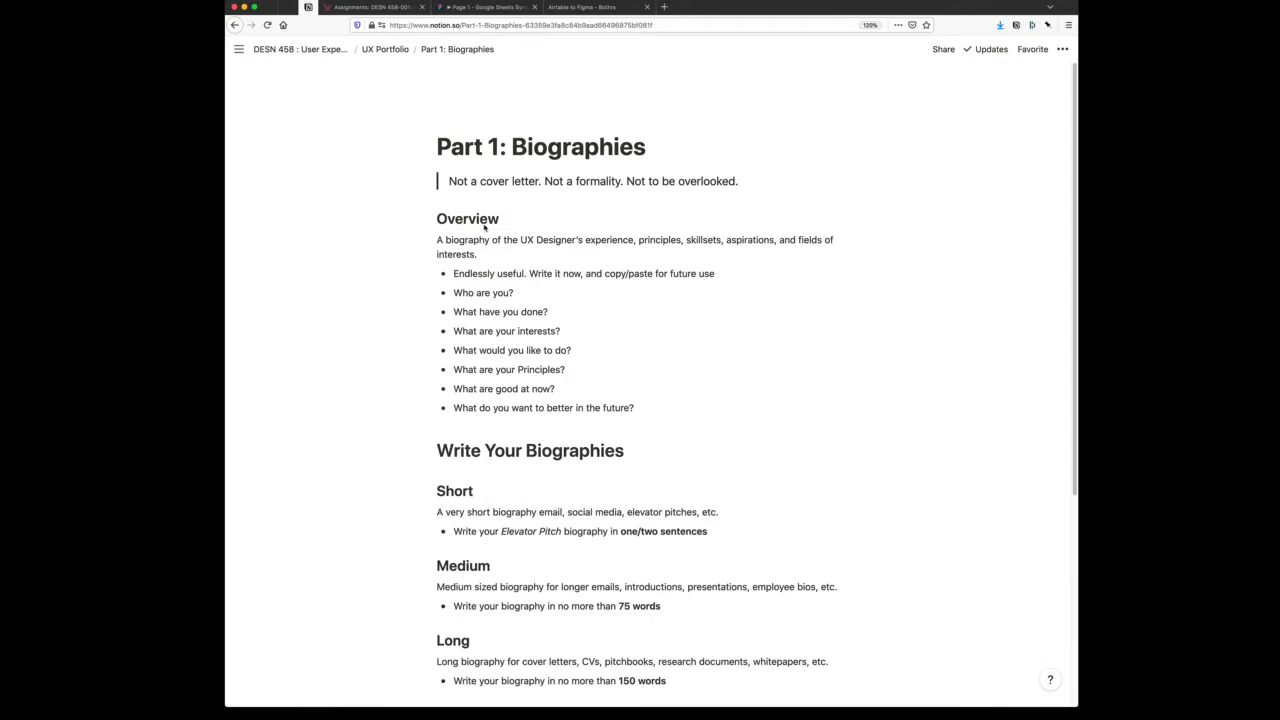
pyautogui.scroll(-3)
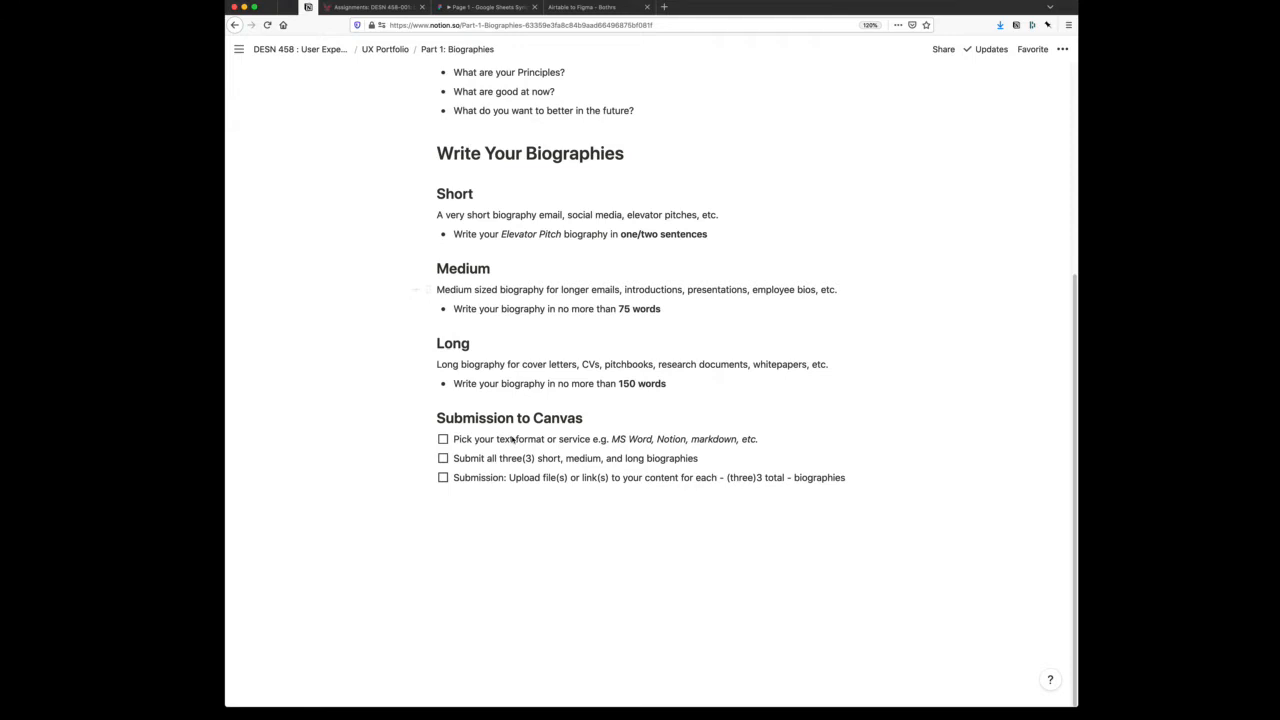
pyautogui.moveTo(553, 560)
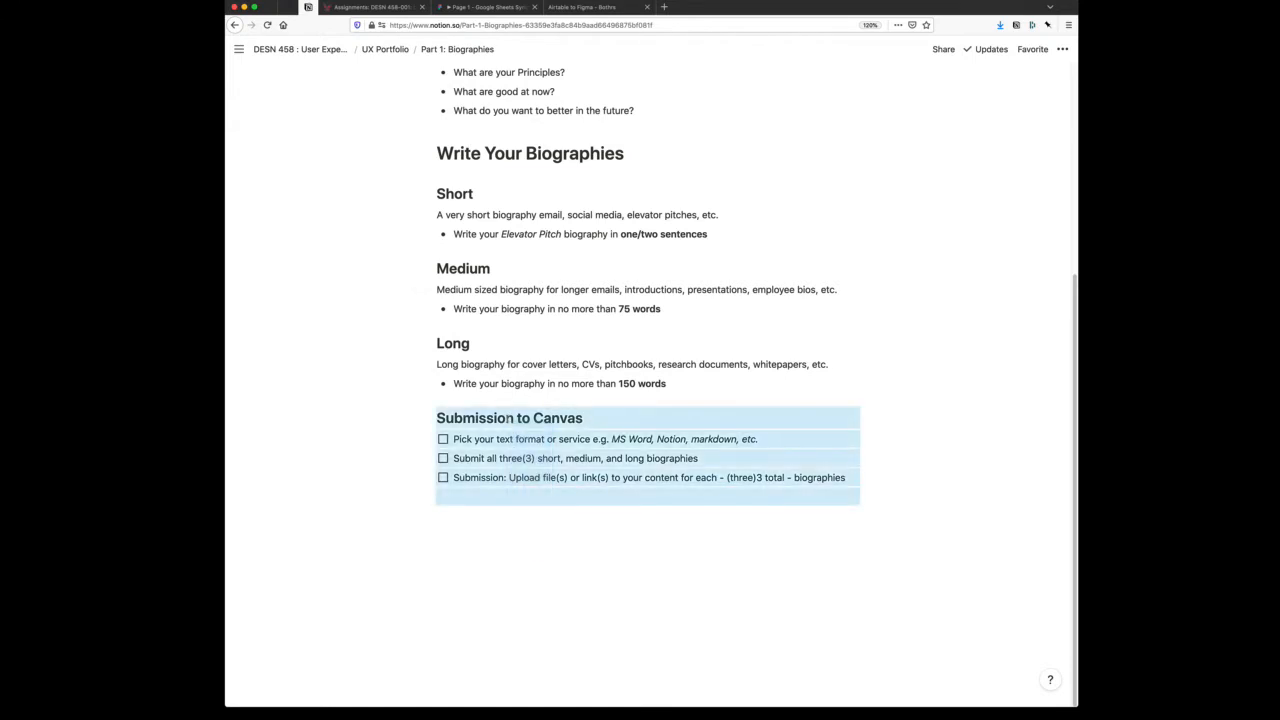
pyautogui.scroll(3)
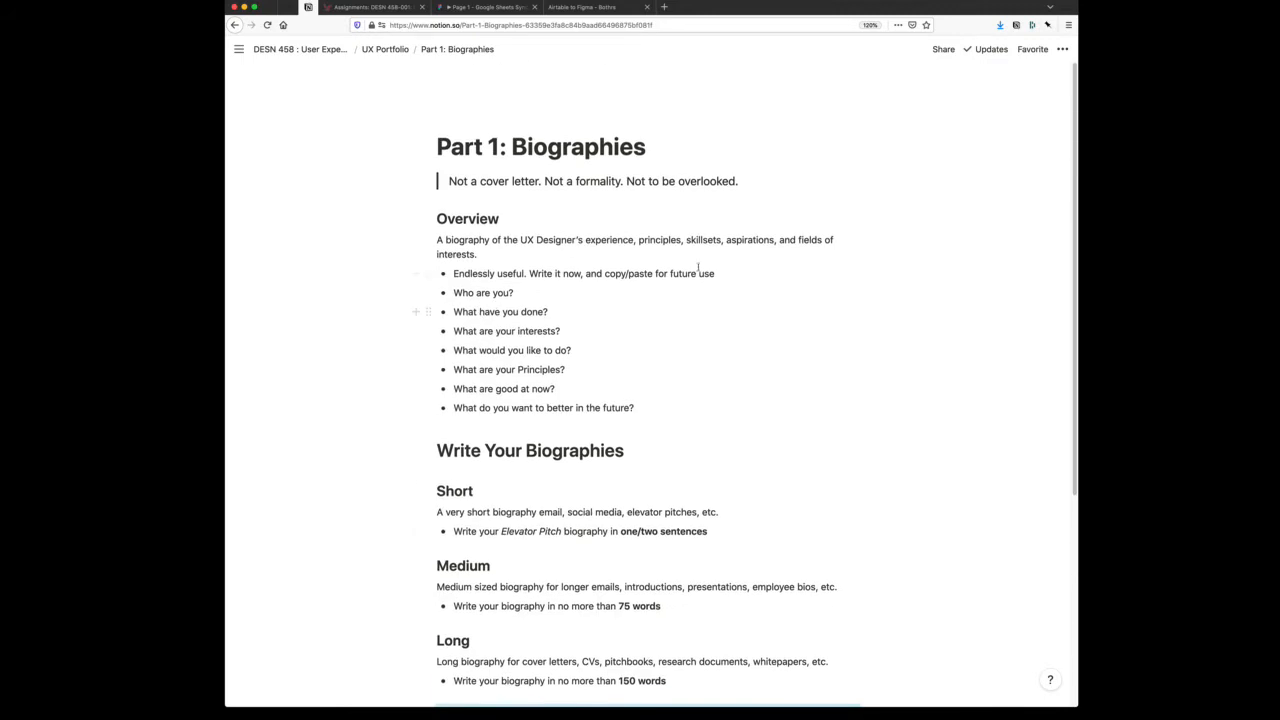
pyautogui.moveTo(544, 181); pyautogui.dragTo(703, 181)
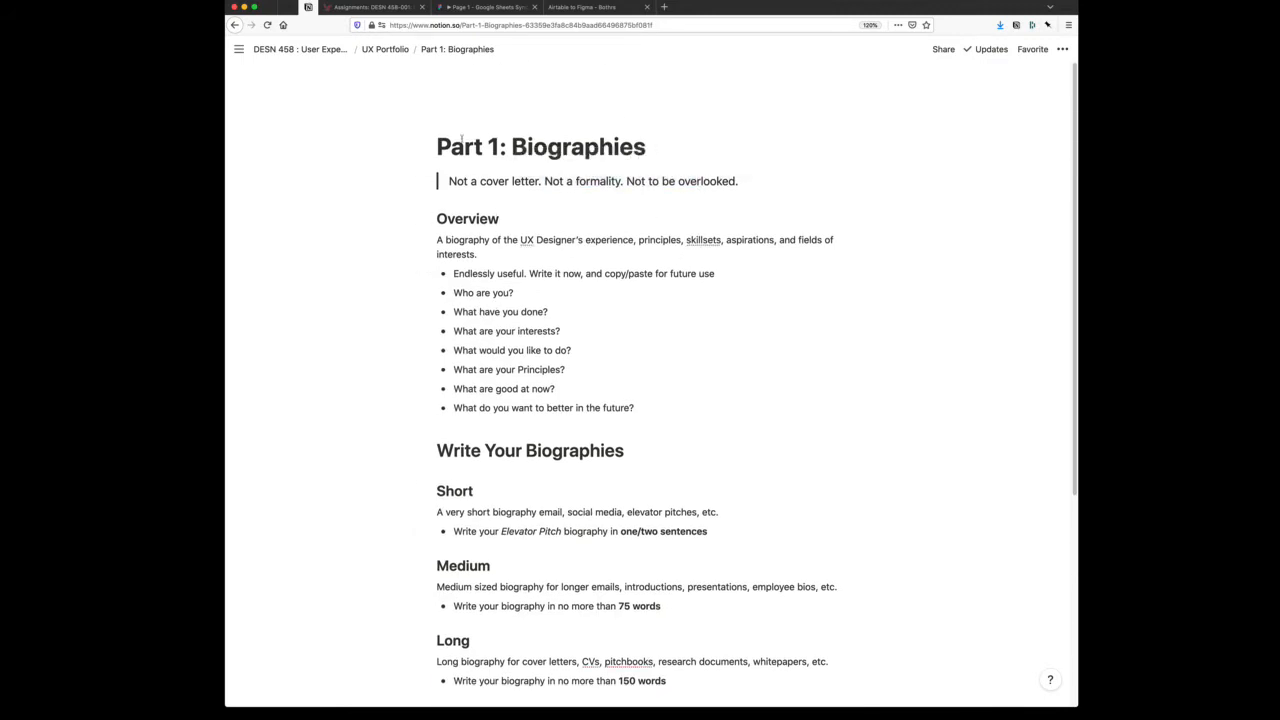
pyautogui.moveTo(398, 77)
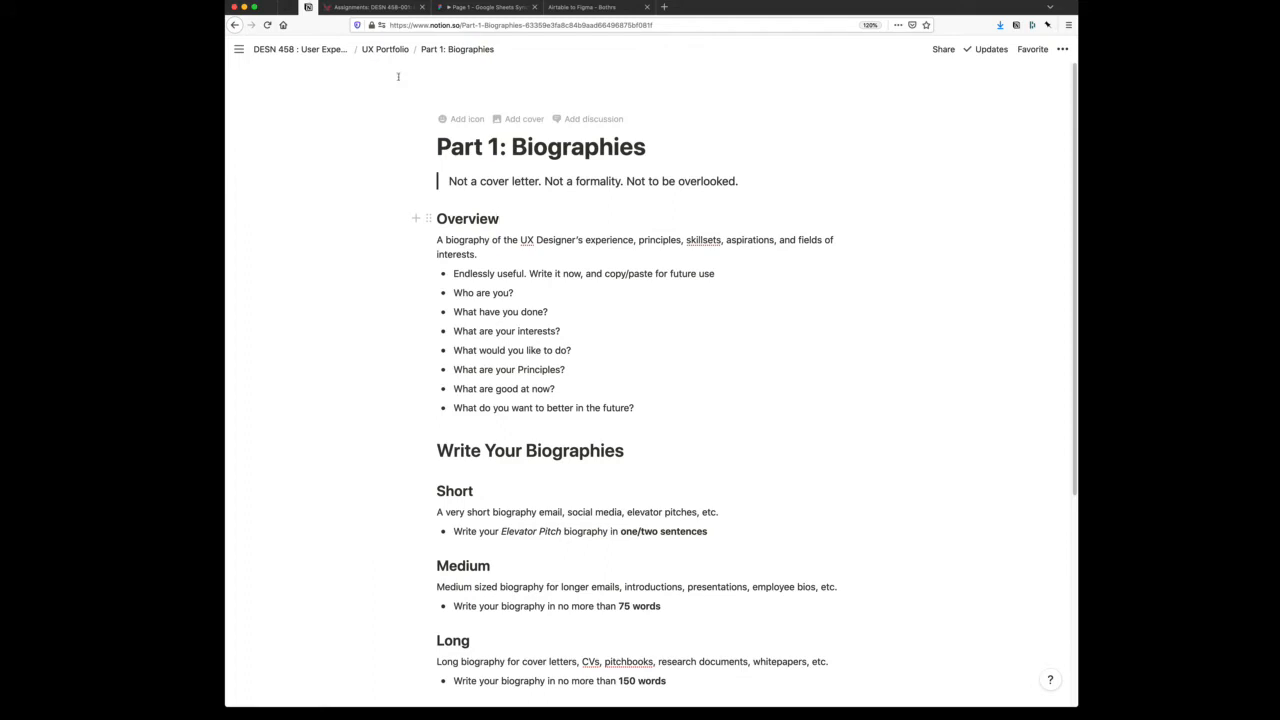
pyautogui.moveTo(377, 51)
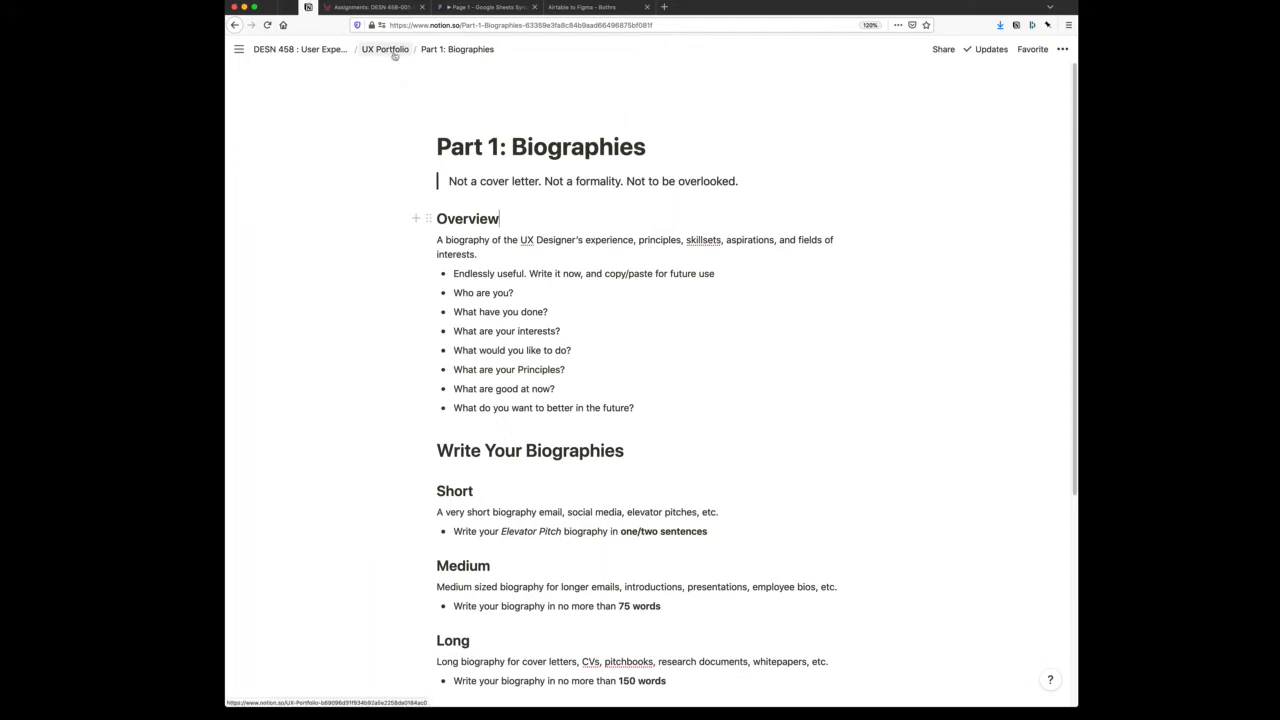
# Return to UX Portfolio, open Part 2: Metadata, and enlarge its disciplines diagram
pyautogui.click(382, 49)
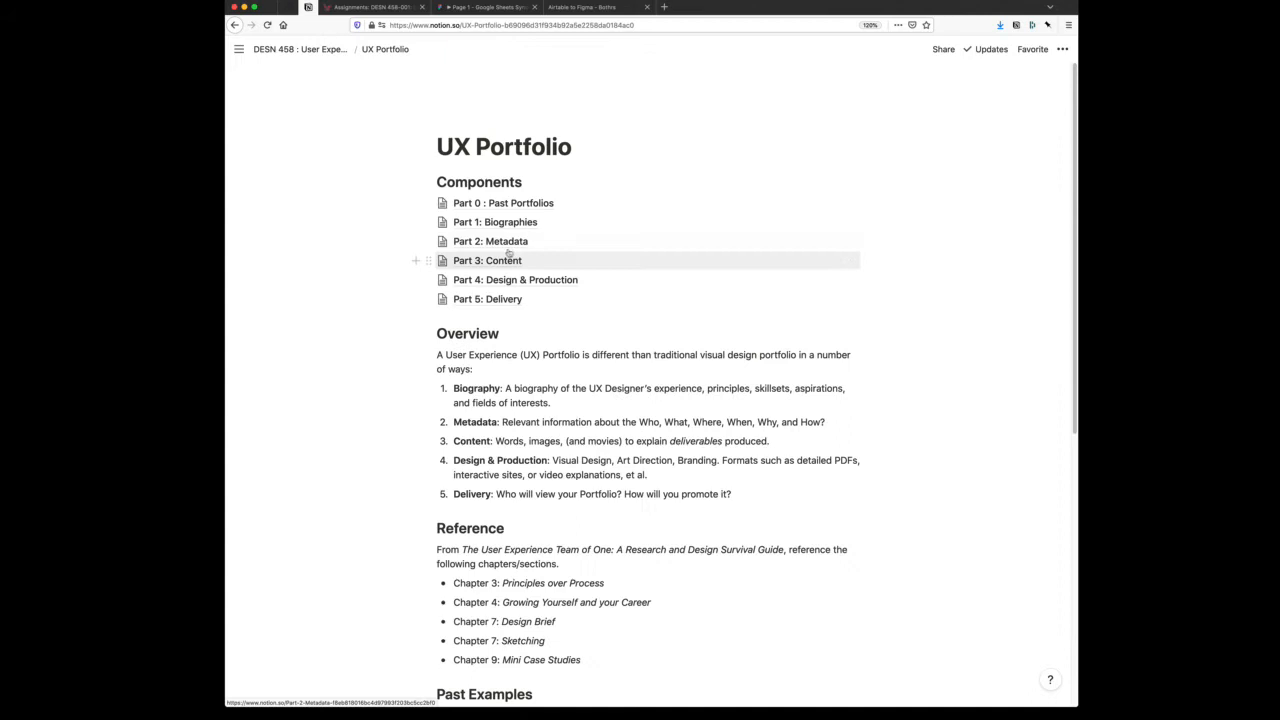
pyautogui.click(486, 241)
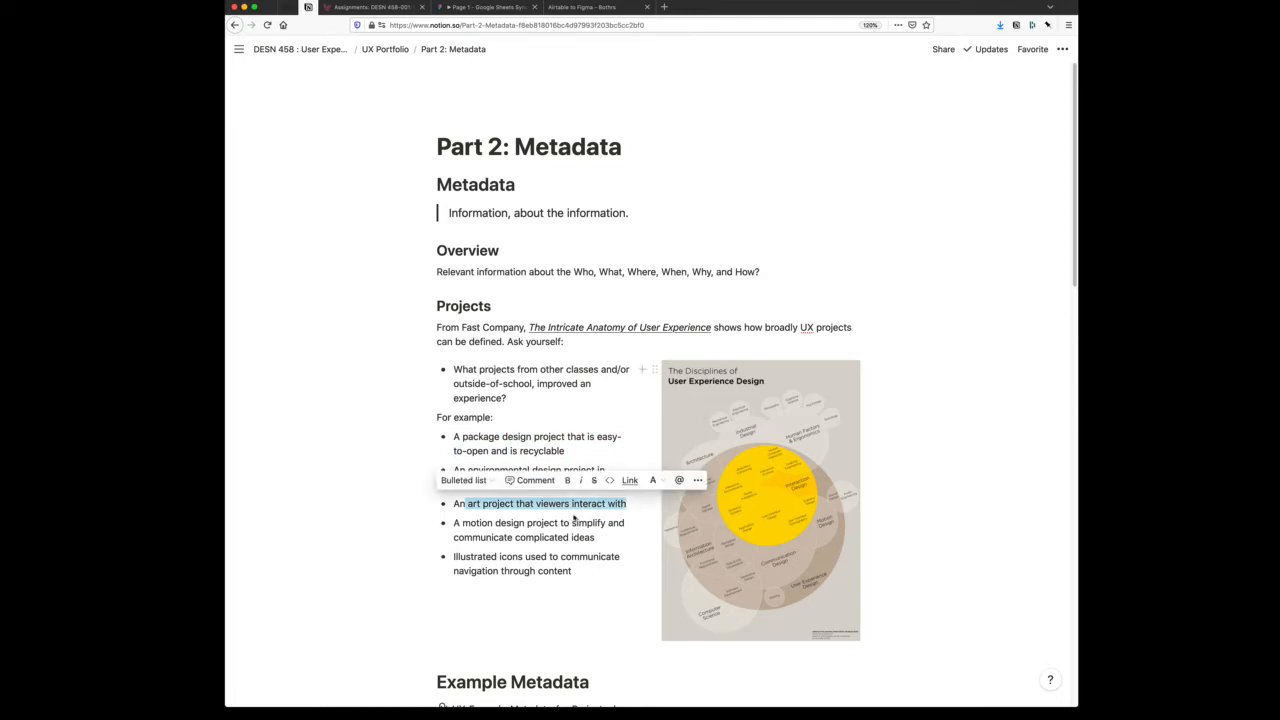
pyautogui.moveTo(552, 584)
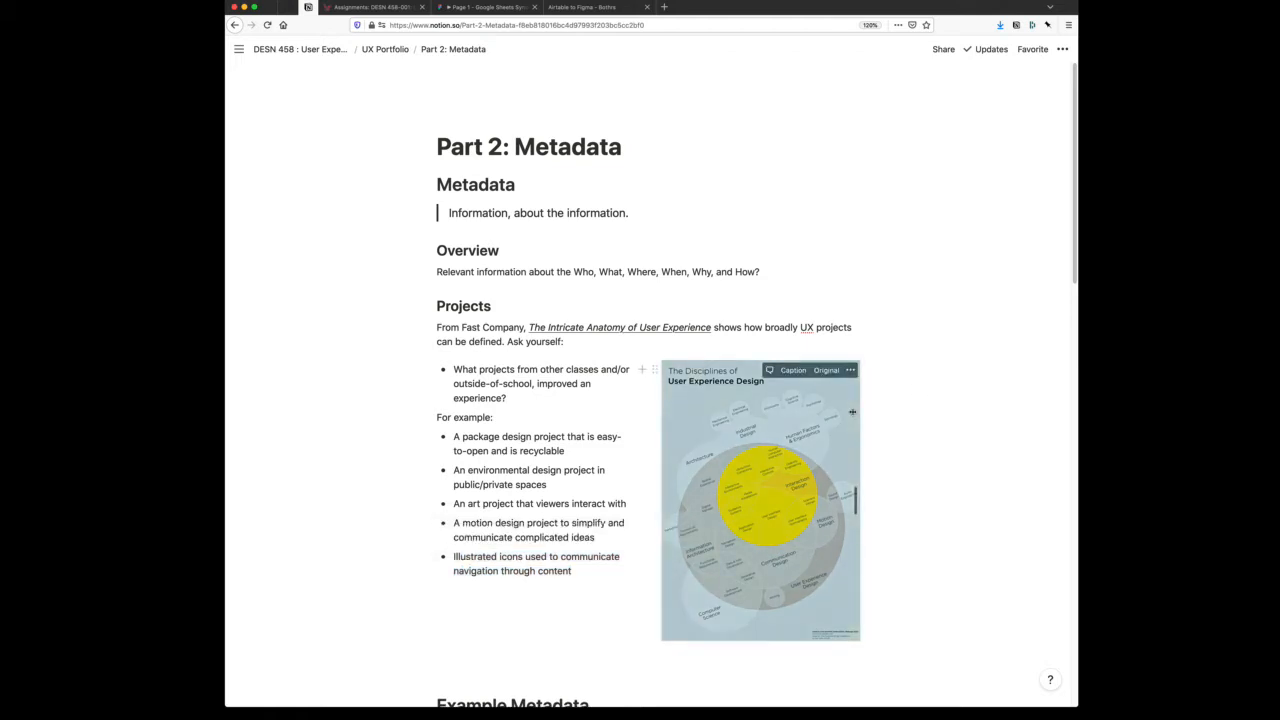
pyautogui.click(760, 500)
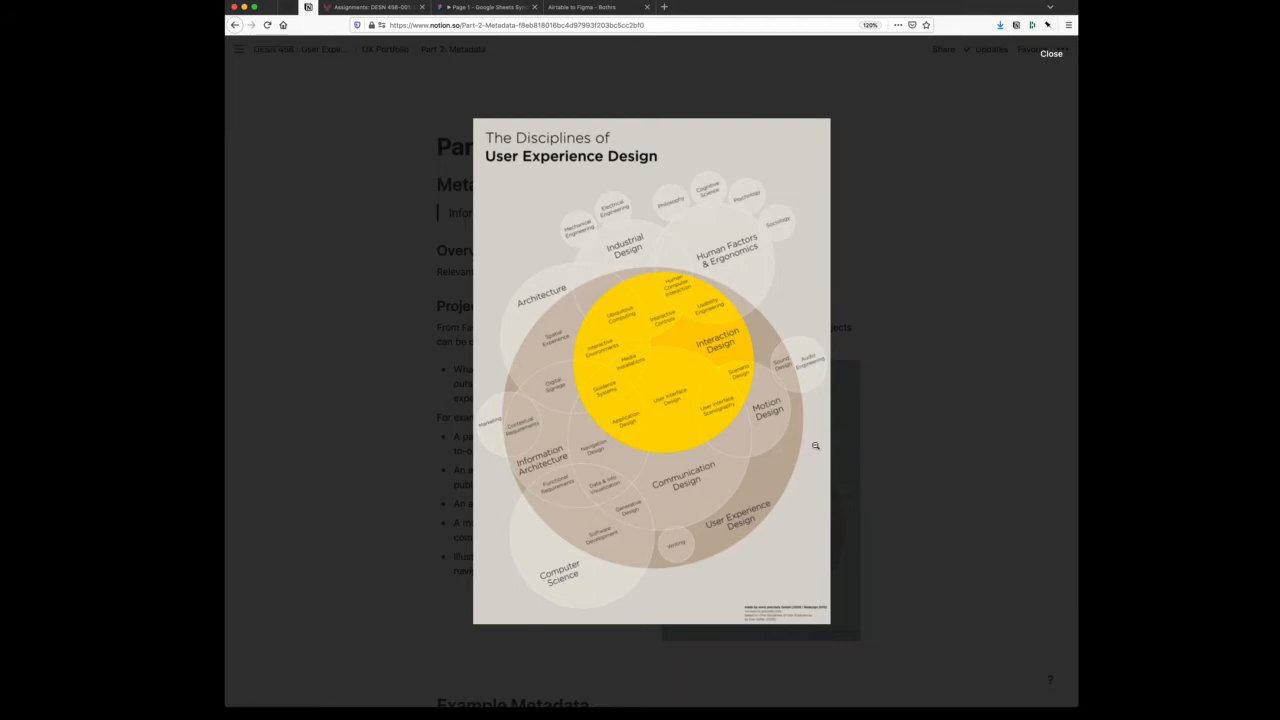
pyautogui.moveTo(541, 410)
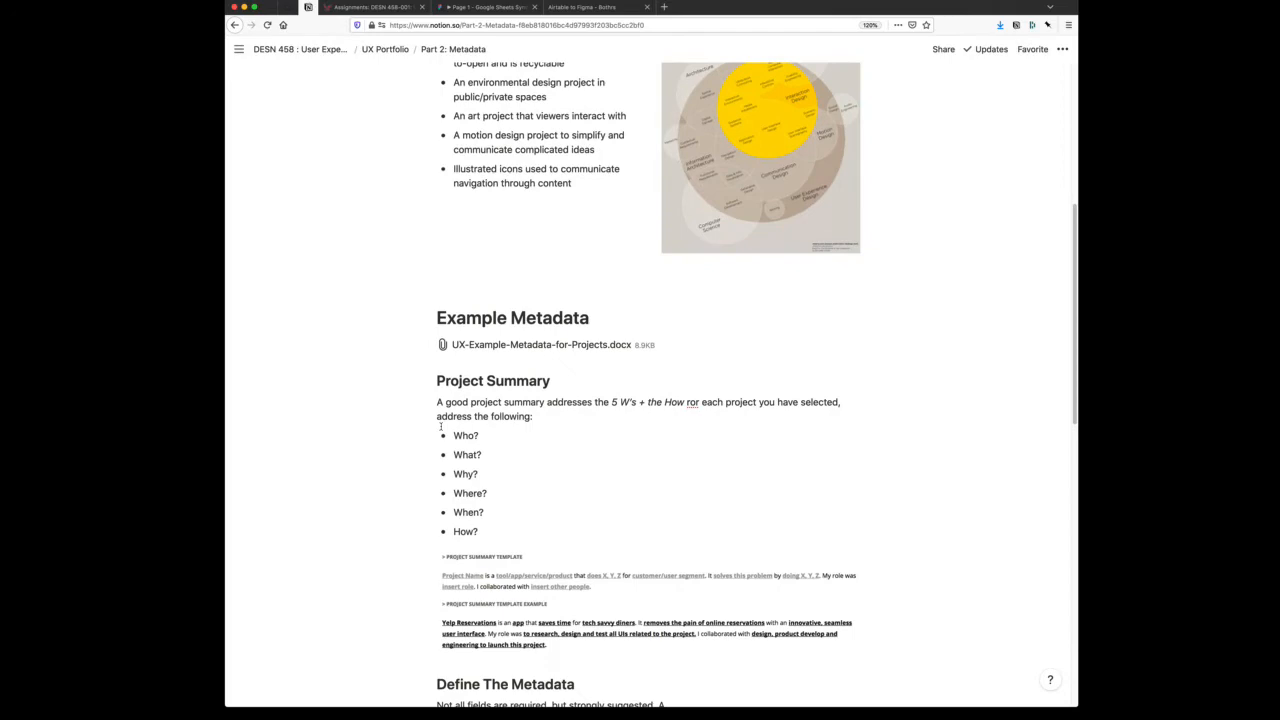
pyautogui.scroll(-3)
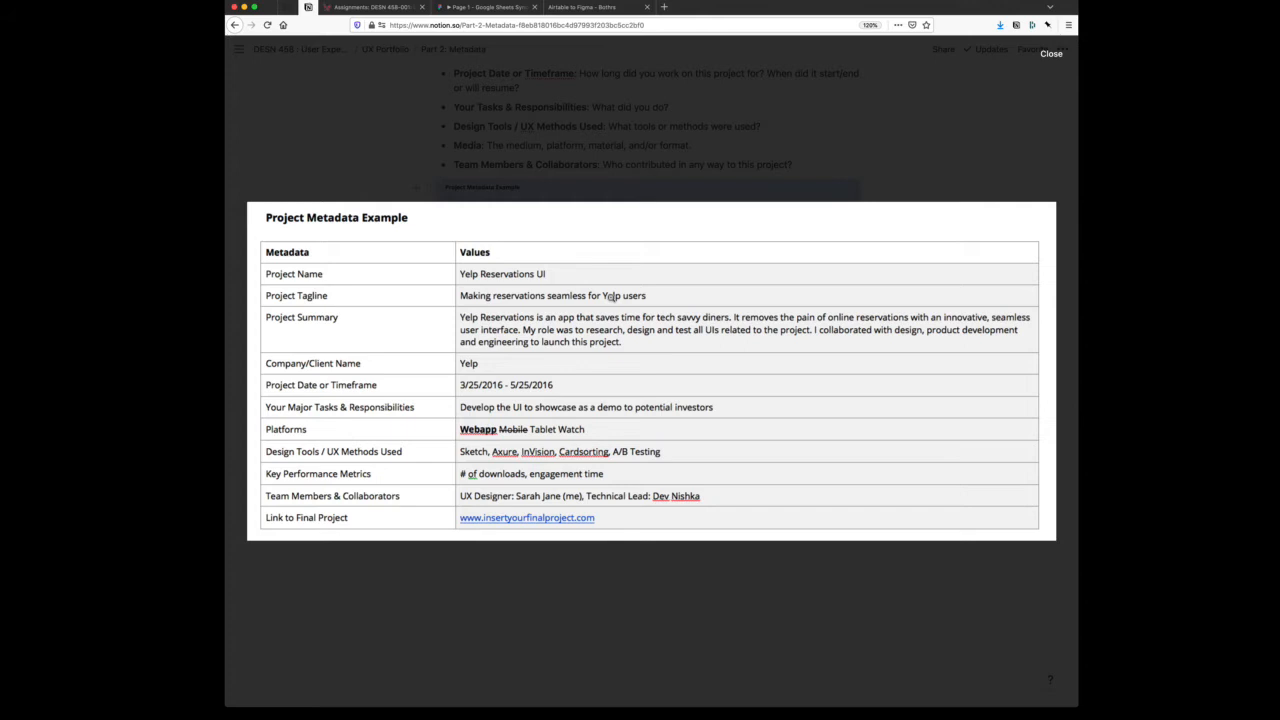
pyautogui.moveTo(845, 104)
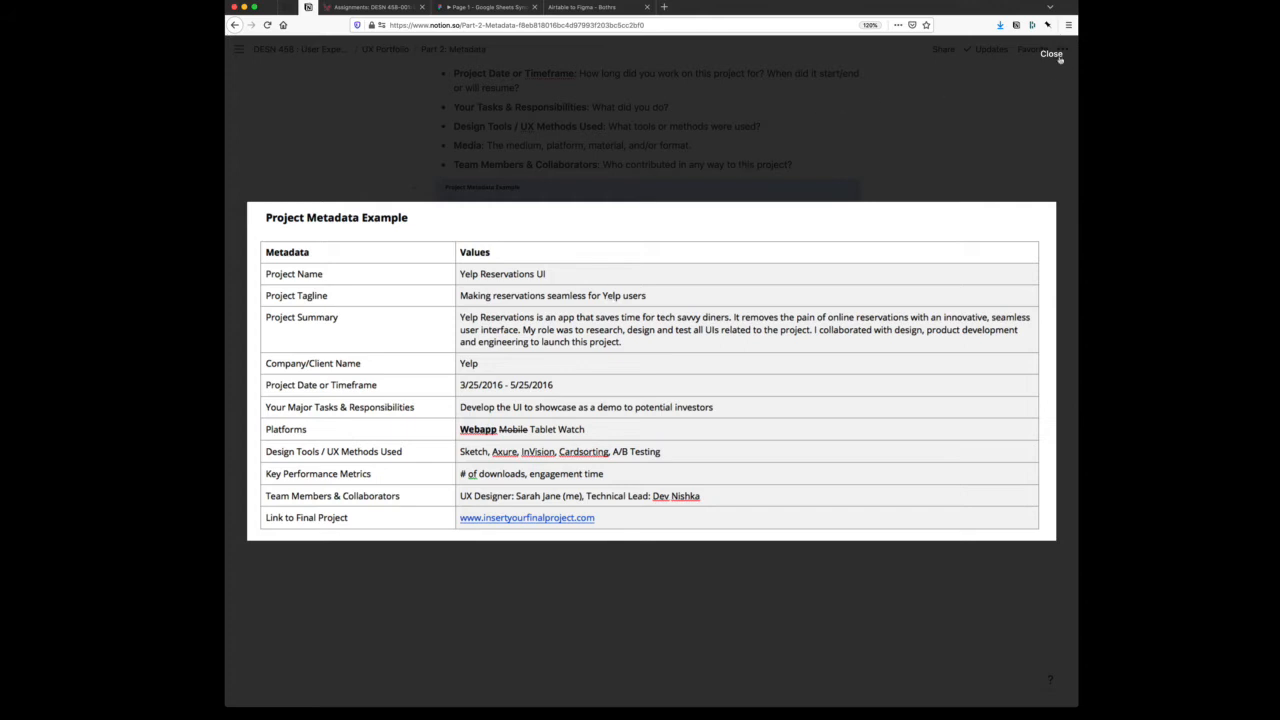
pyautogui.click(1048, 52)
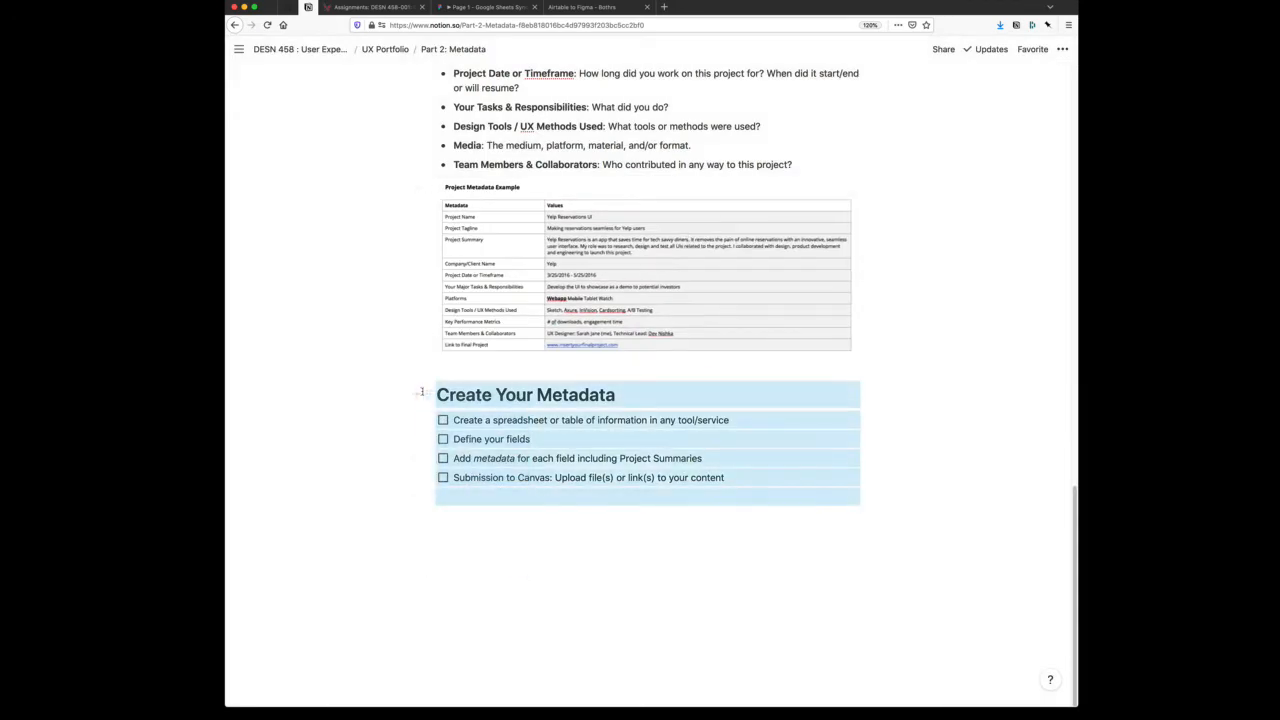
pyautogui.click(382, 49)
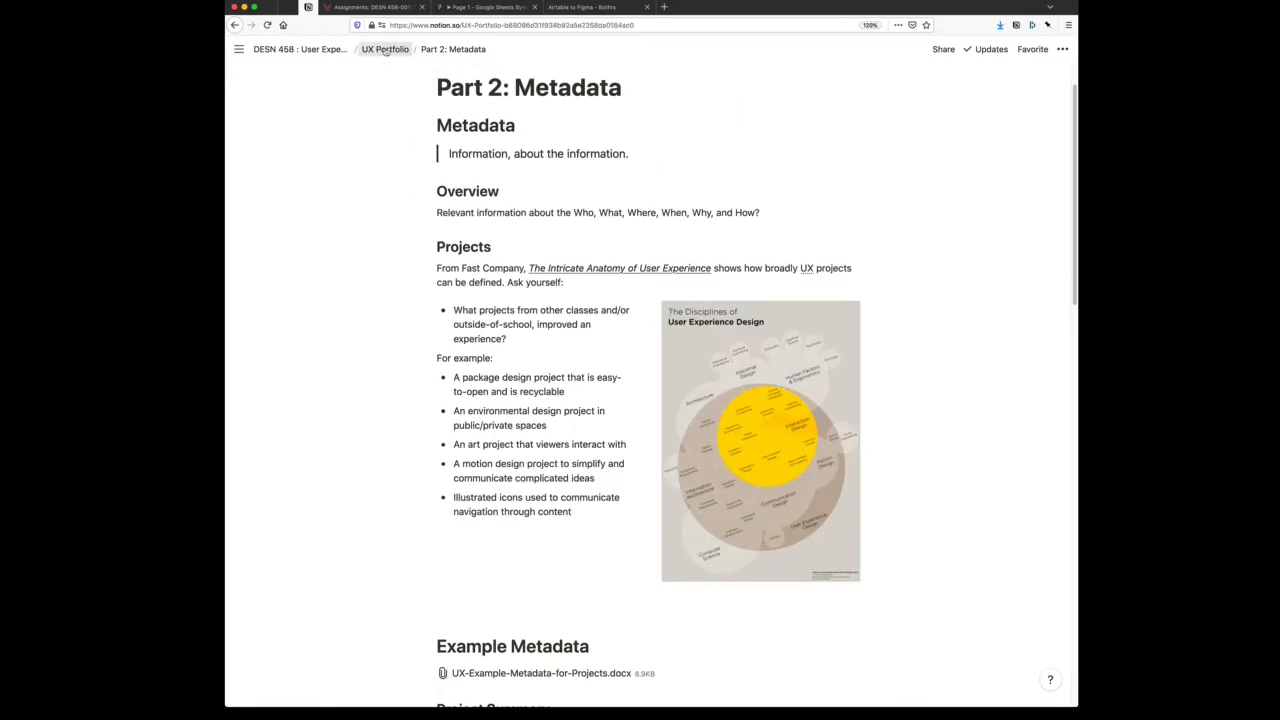
# Open Part 3: Content from UX Portfolio, then select and deselect the Writing Tips blocks
pyautogui.click(382, 49)
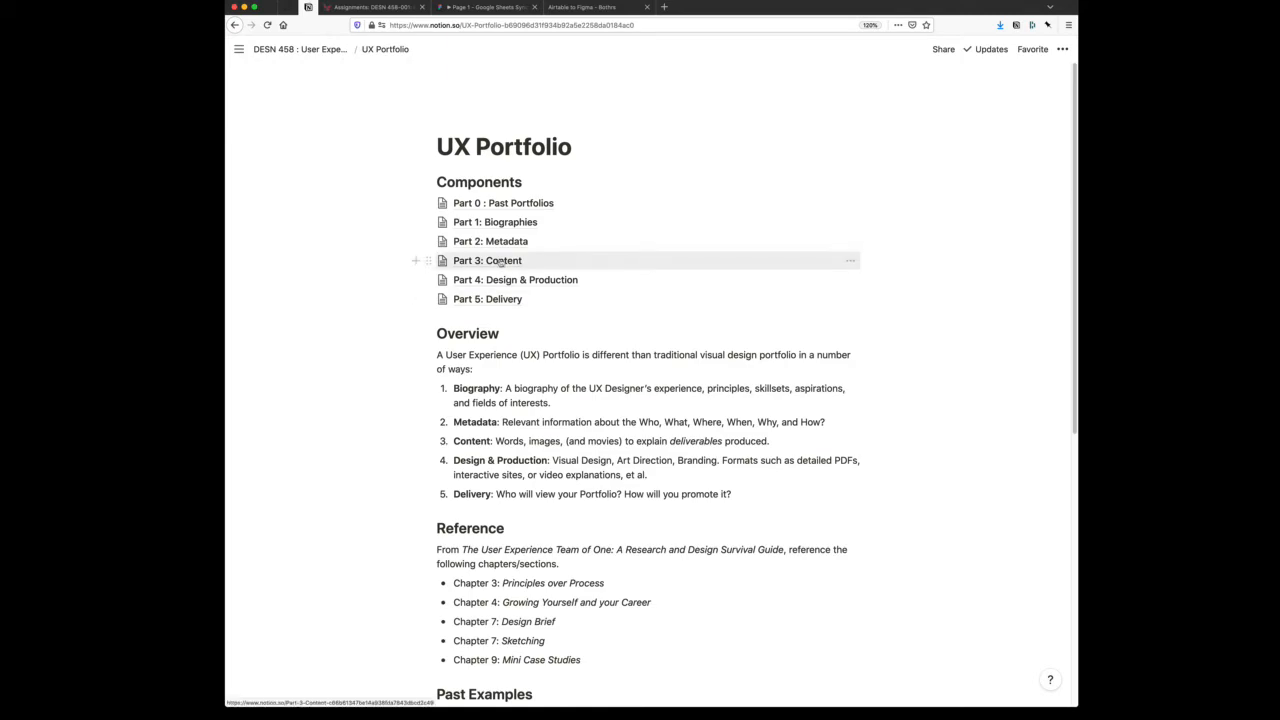
pyautogui.click(488, 260)
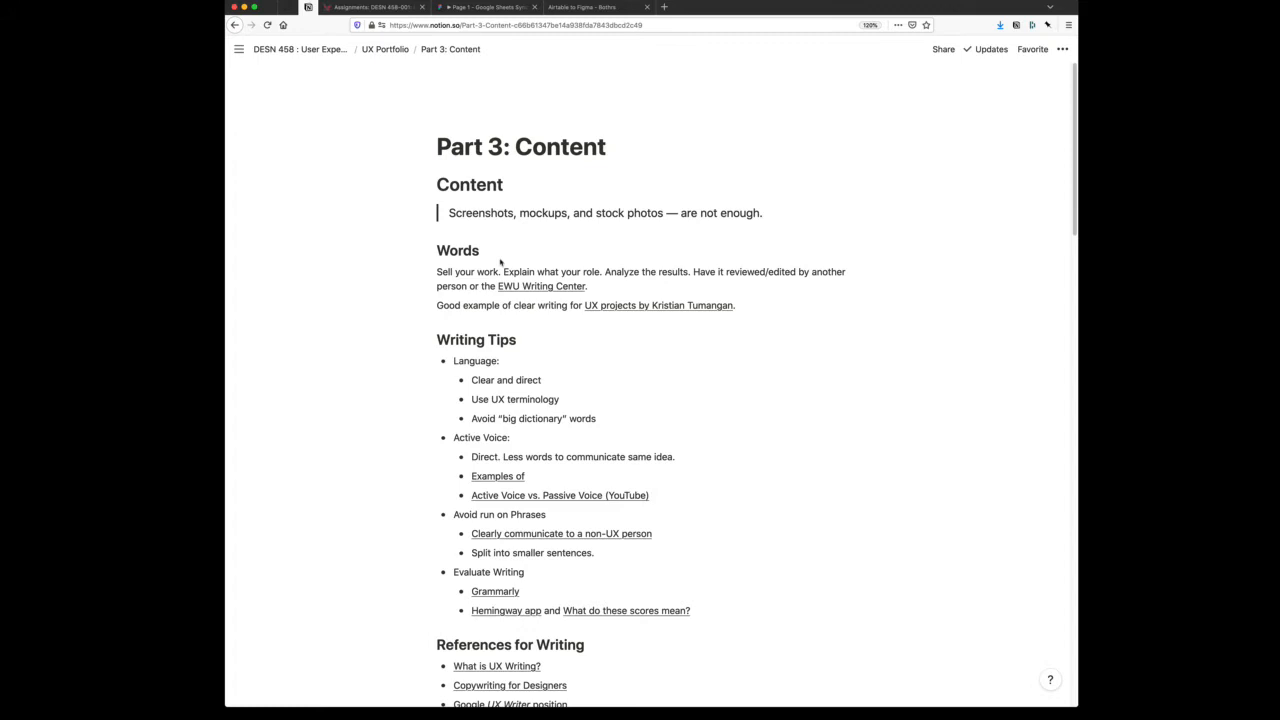
pyautogui.moveTo(436, 339); pyautogui.dragTo(700, 610)
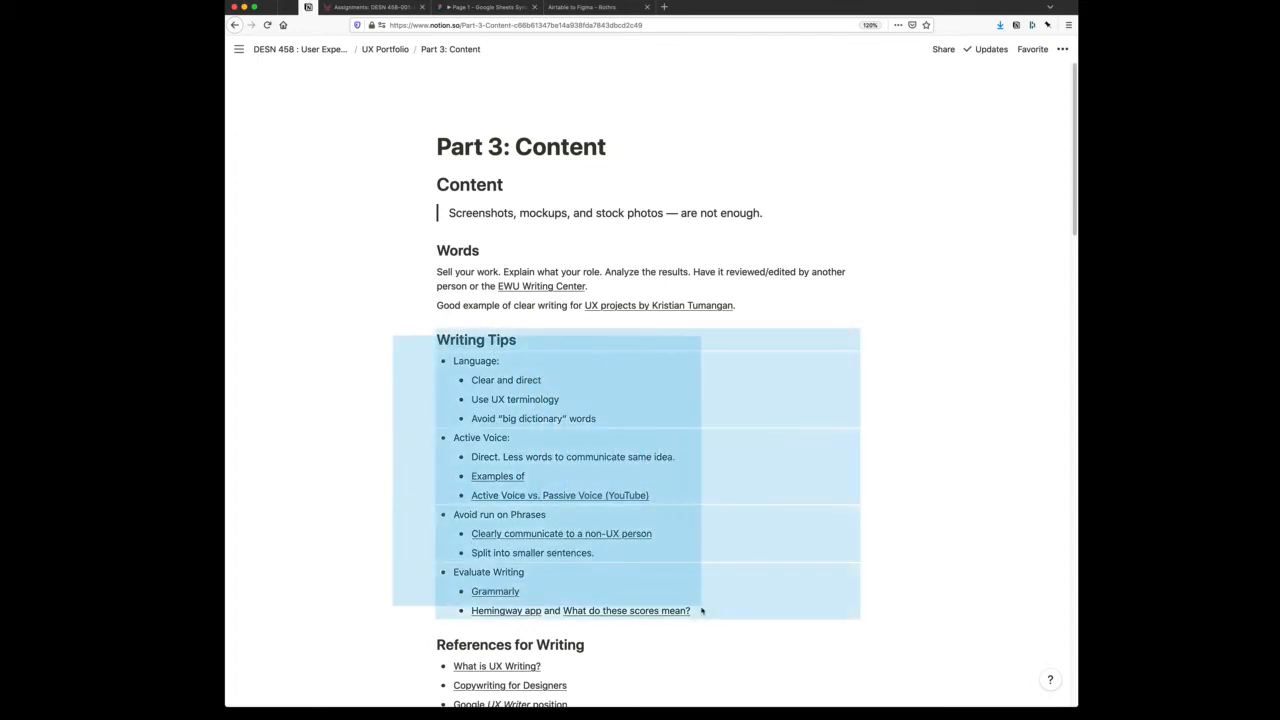
pyautogui.click(703, 610)
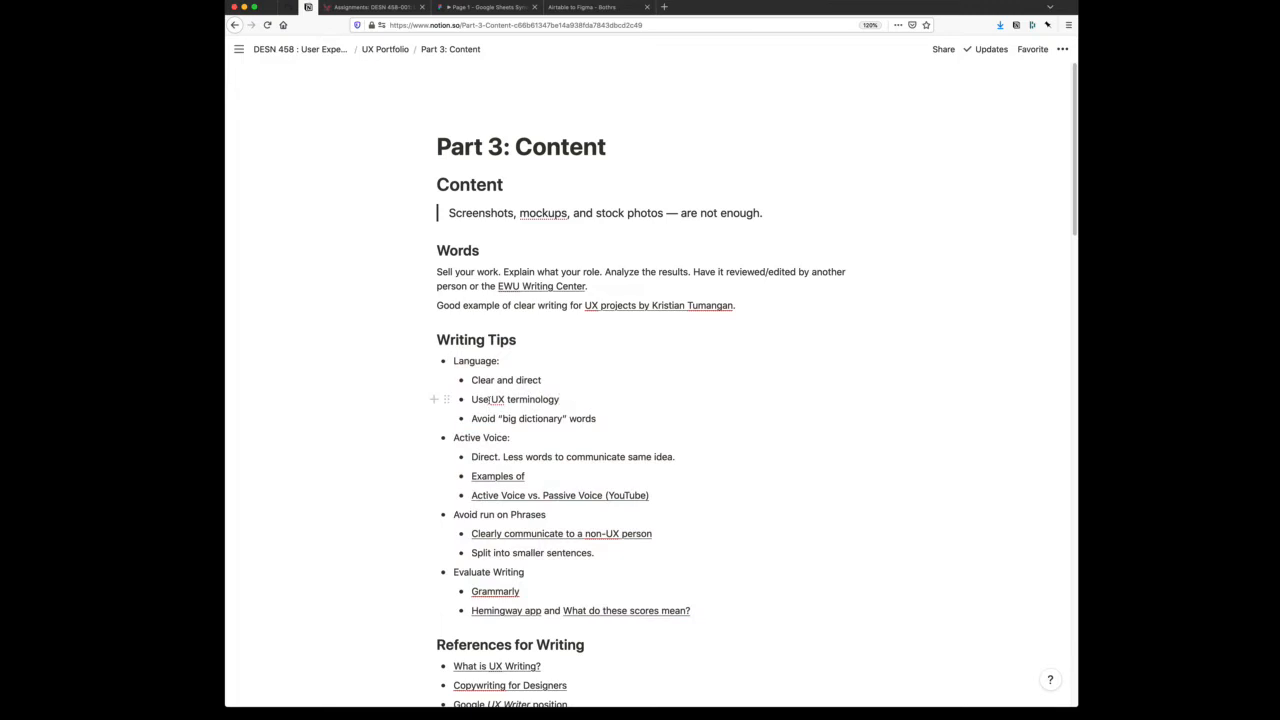
pyautogui.moveTo(696, 311)
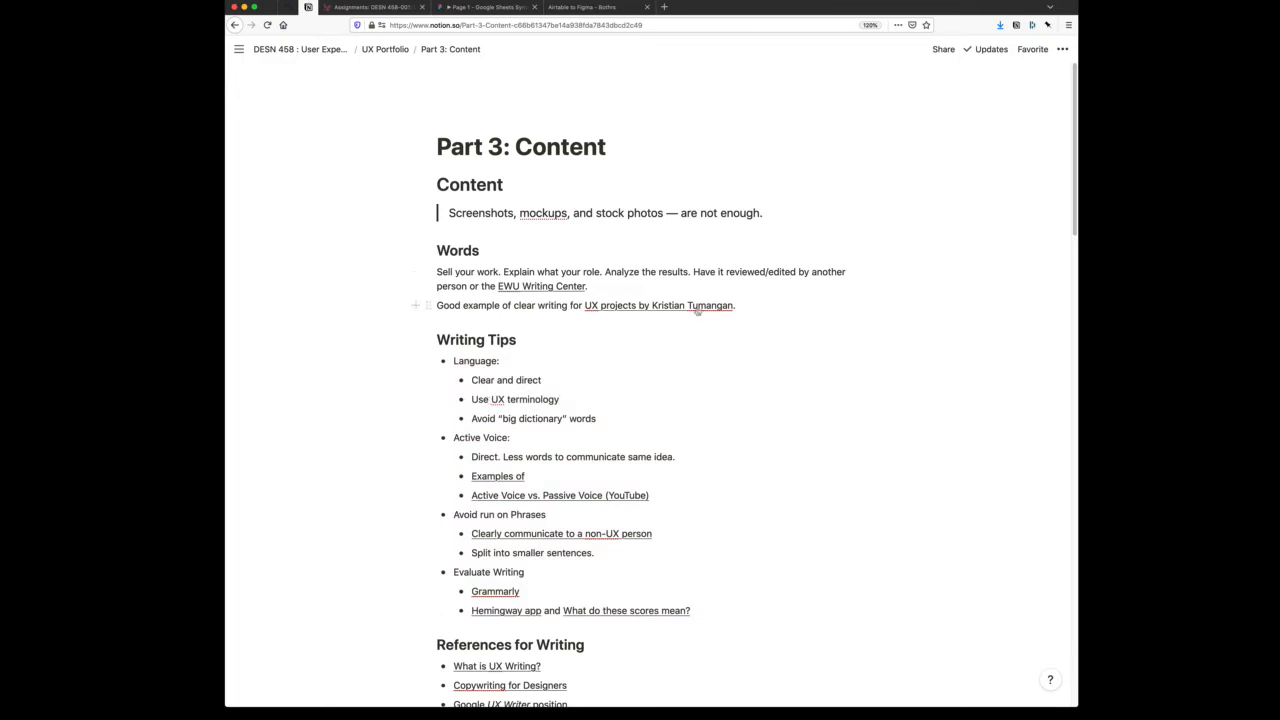
pyautogui.click(693, 305)
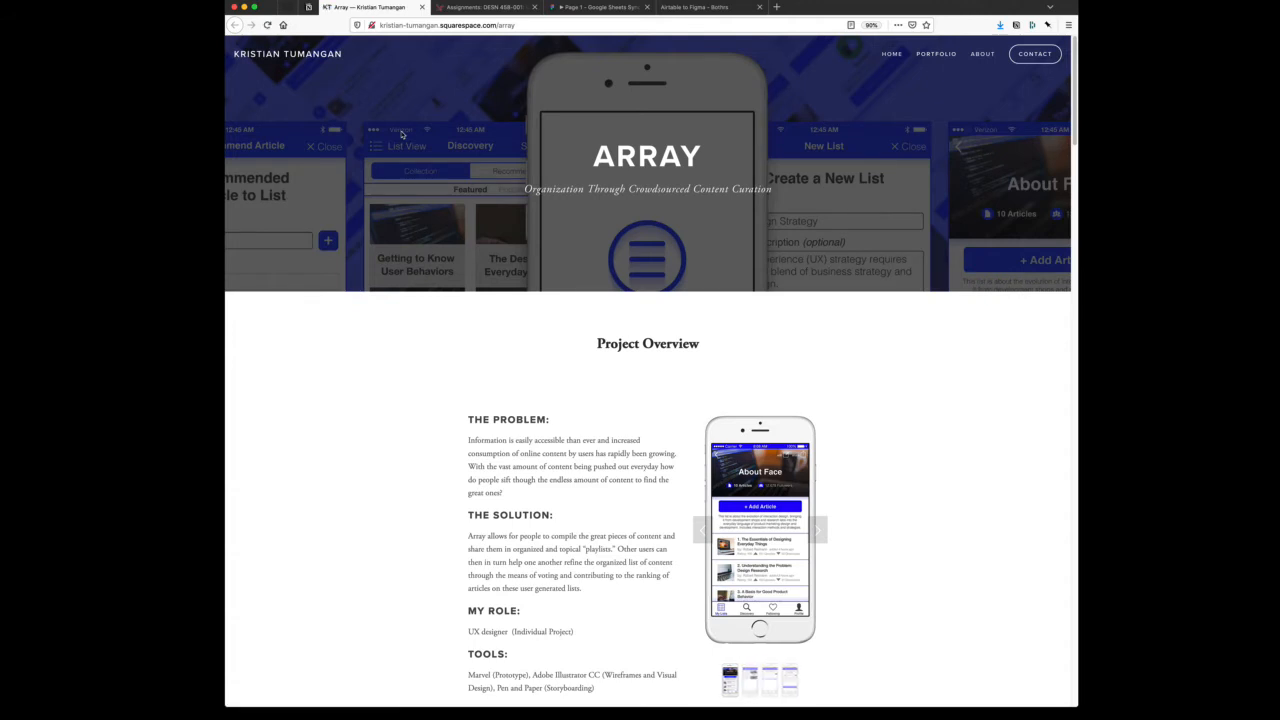
pyautogui.scroll(-3)
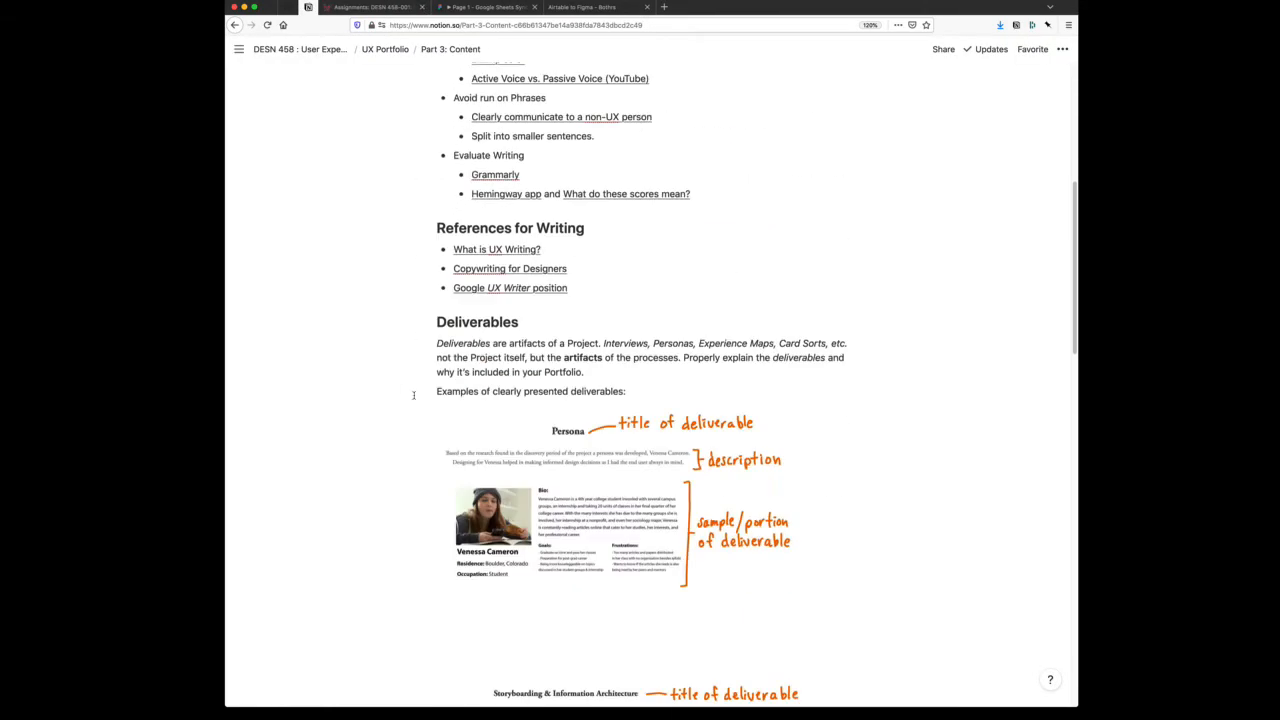
# Close the enlarged Persona example and scroll down to the User Testing example
pyautogui.scroll(-3)
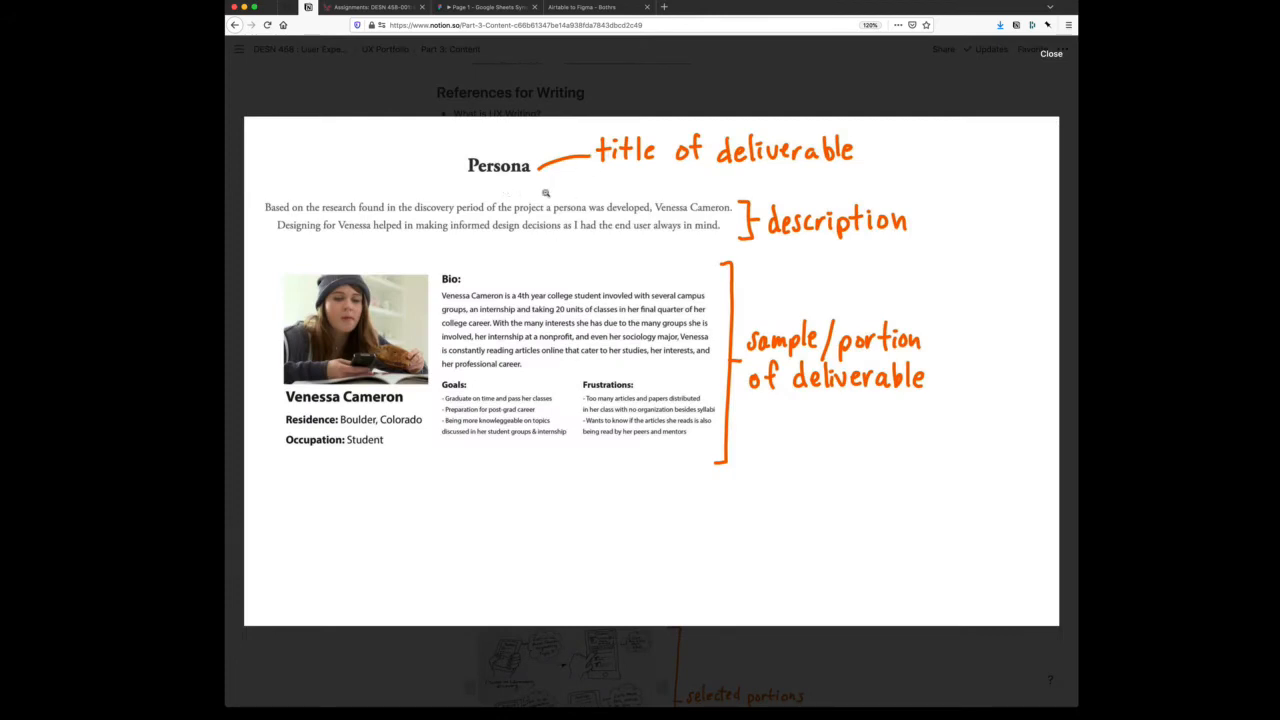
pyautogui.moveTo(412, 219)
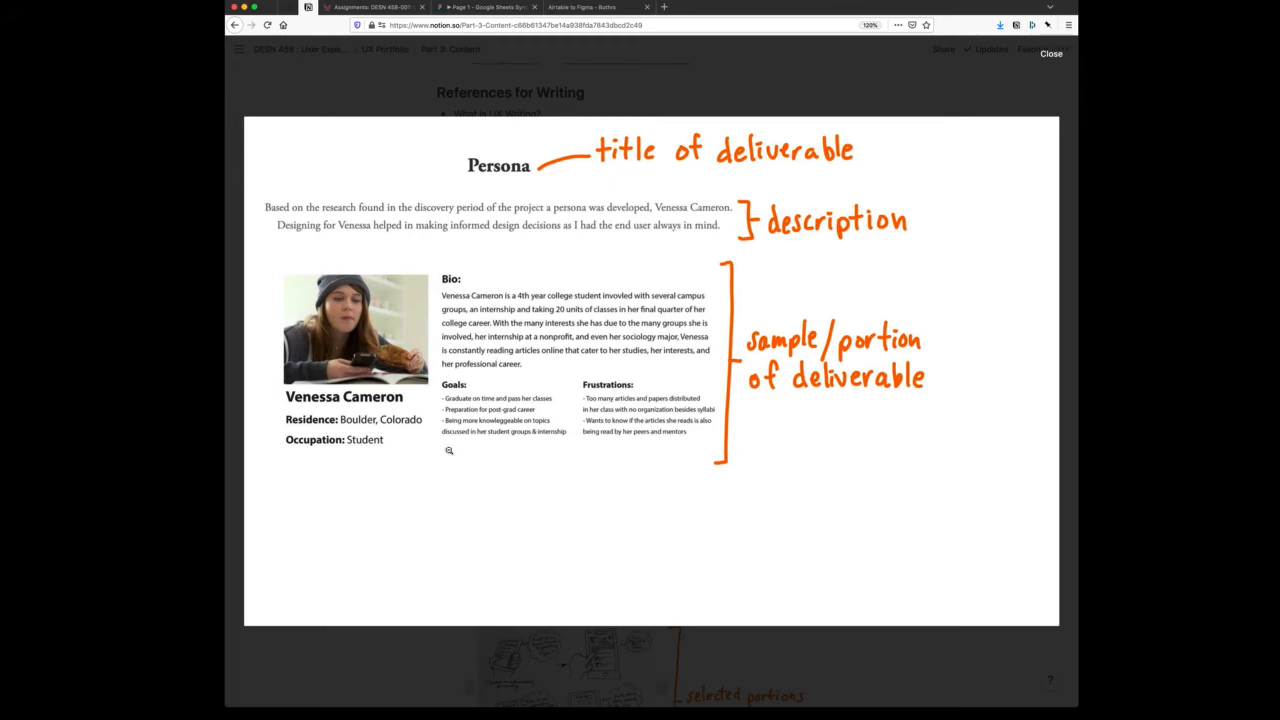
pyautogui.click(1048, 53)
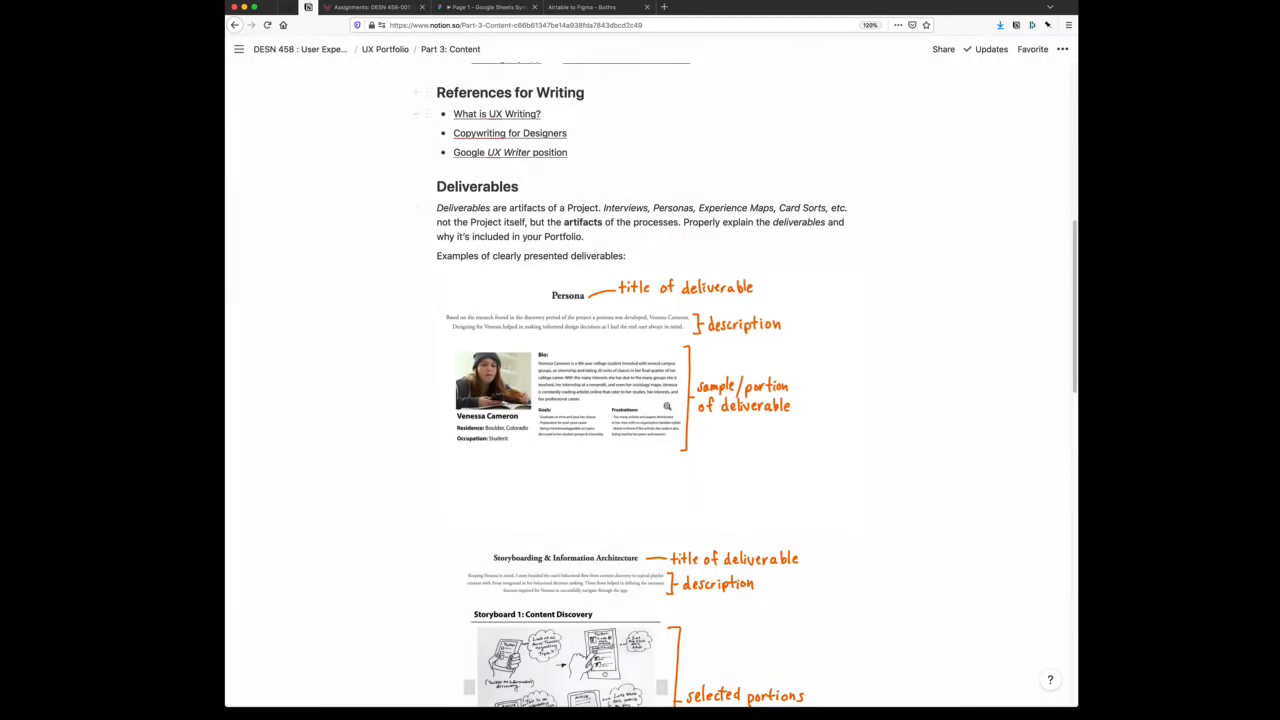
pyautogui.scroll(-3)
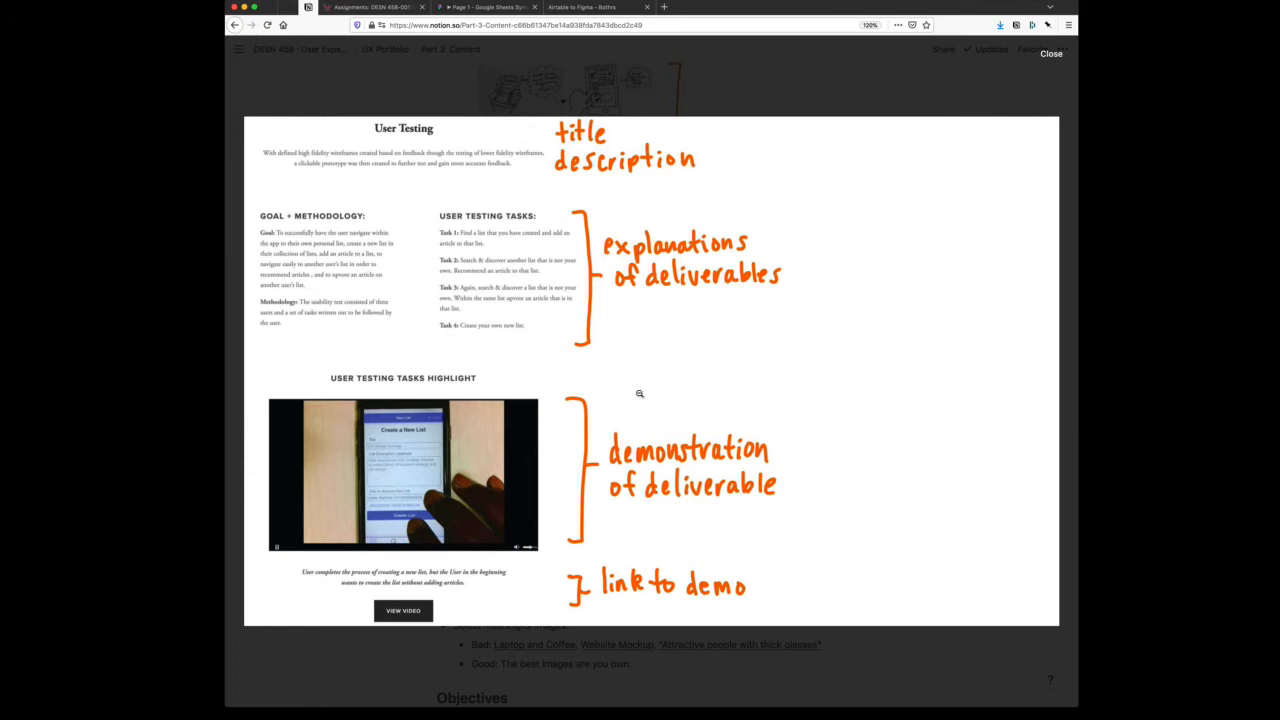
pyautogui.moveTo(410, 128)
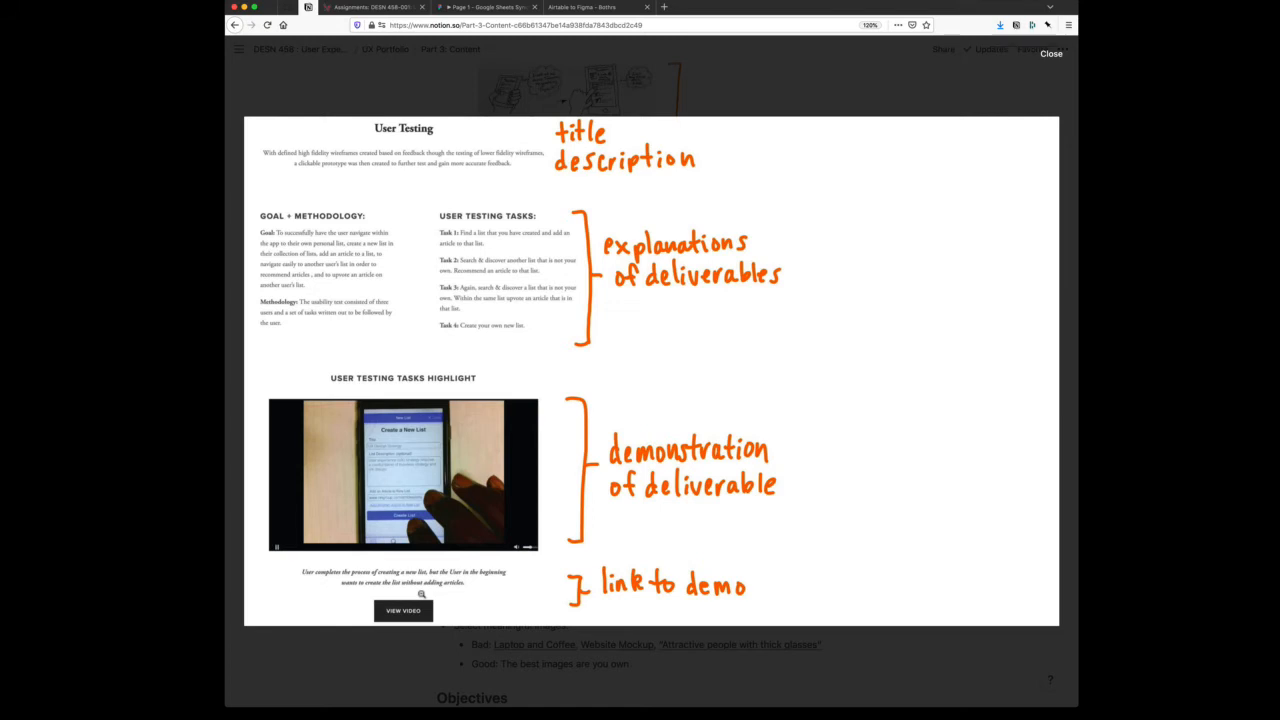
pyautogui.moveTo(753, 356)
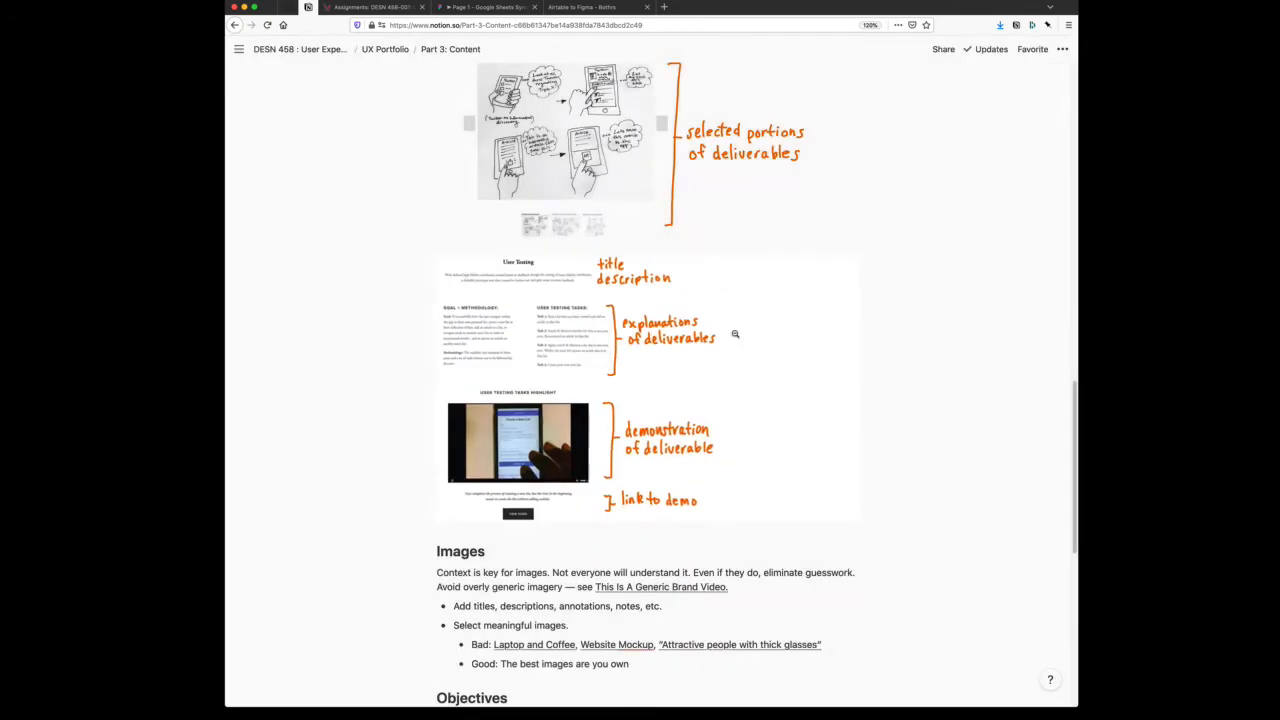
# Scroll down to the Objectives section and highlight the word 'Reduce'
pyautogui.scroll(-3)
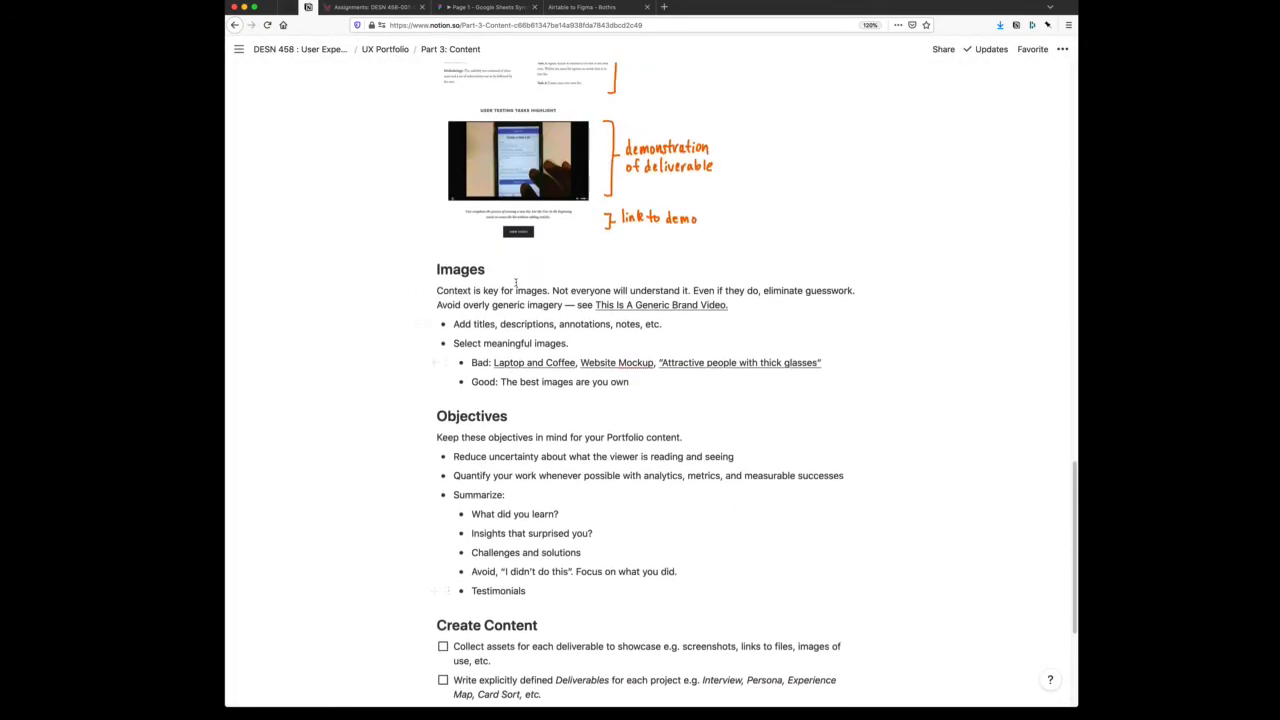
pyautogui.scroll(-3)
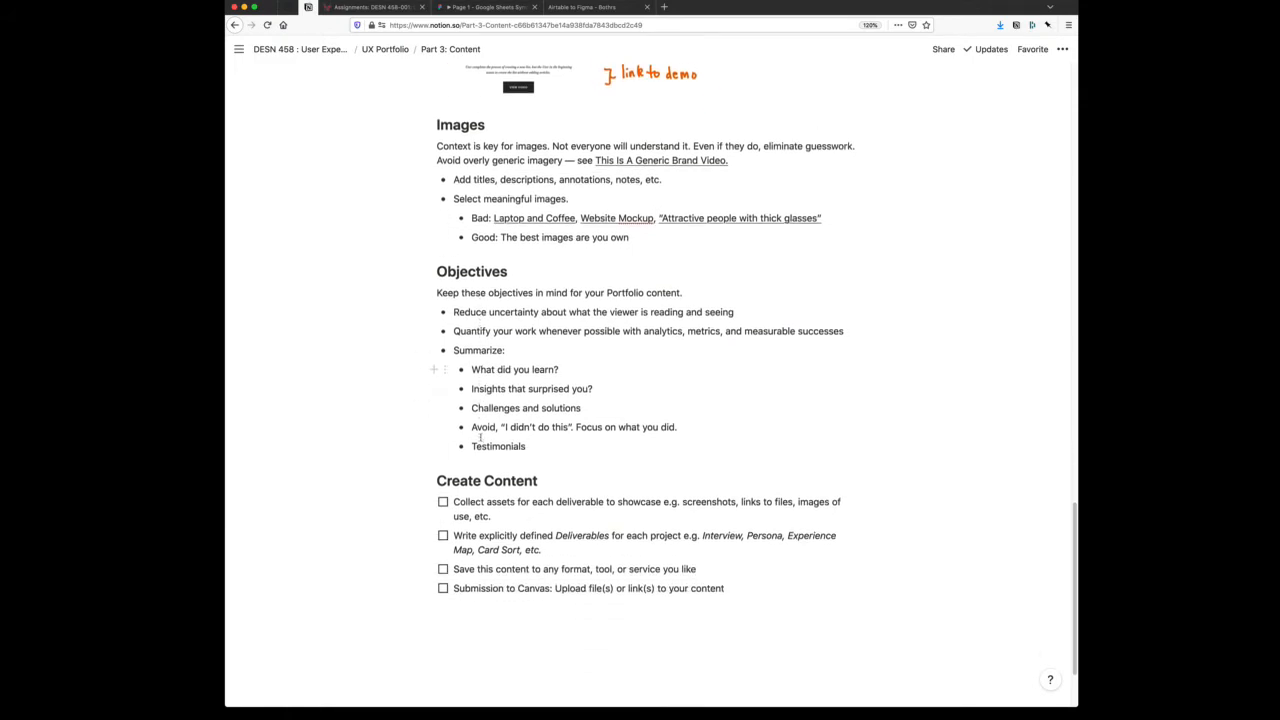
pyautogui.scroll(-3)
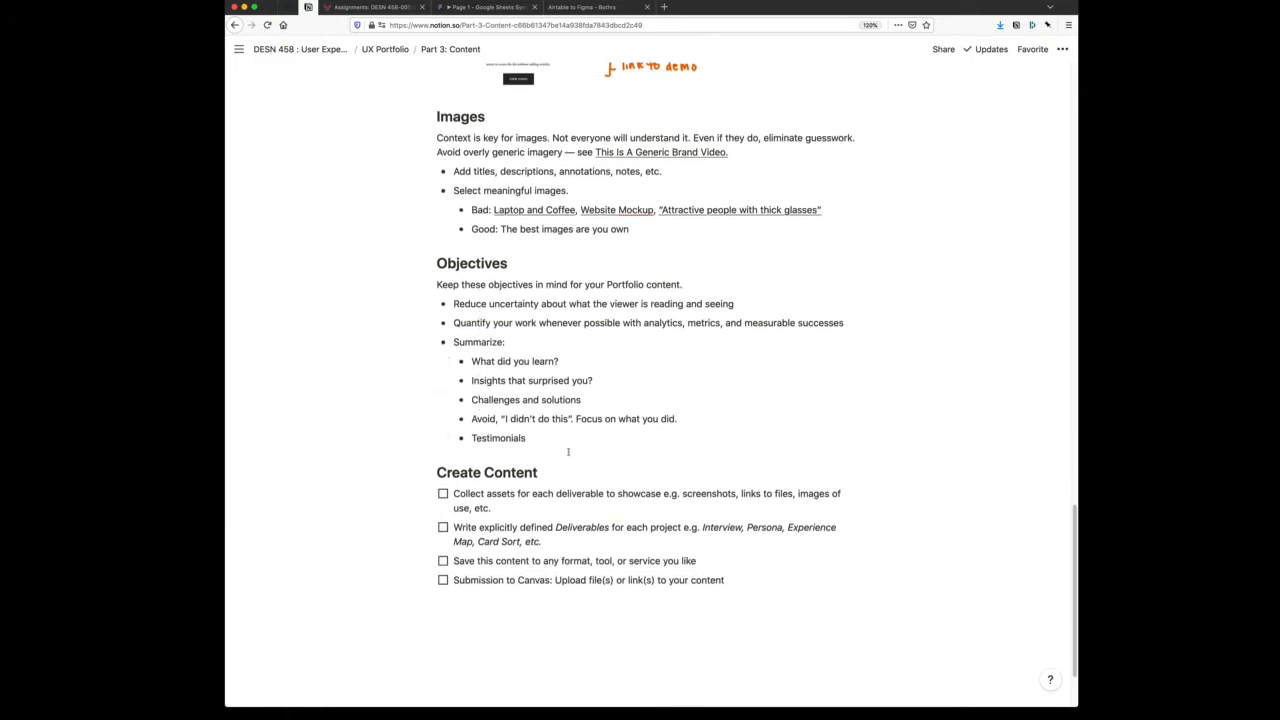
pyautogui.moveTo(470, 361)
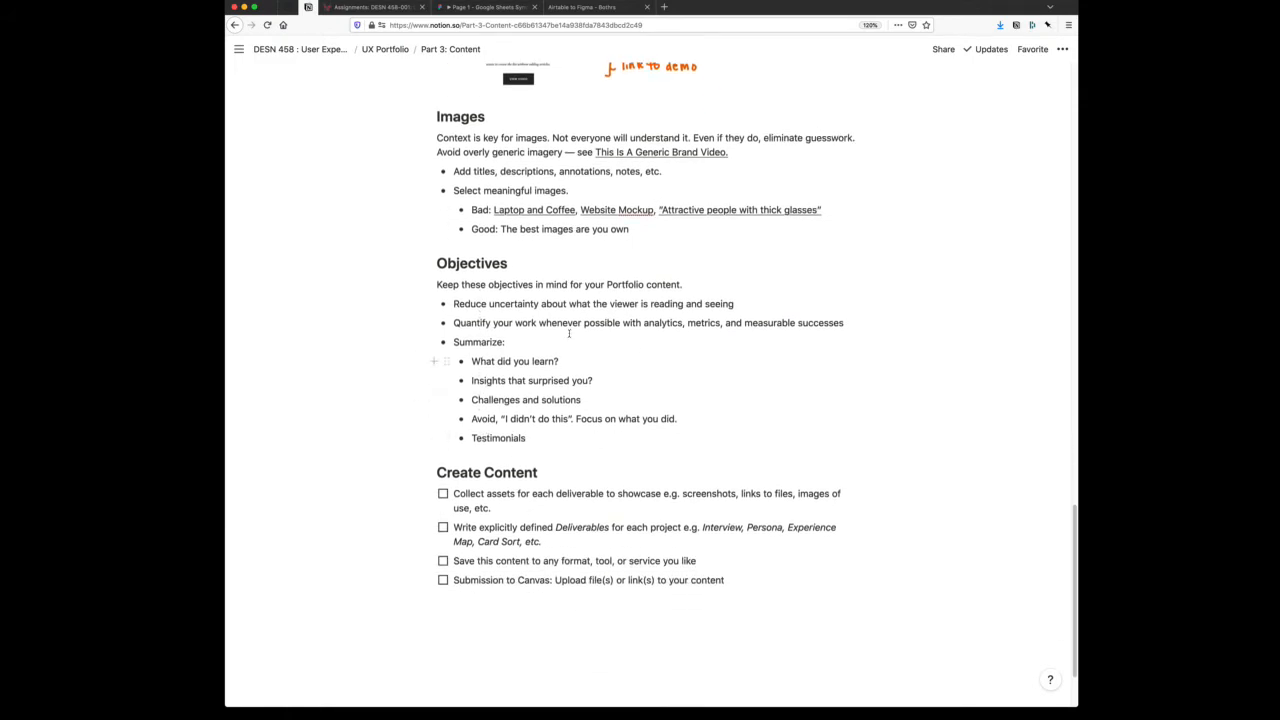
pyautogui.doubleClick(468, 303)
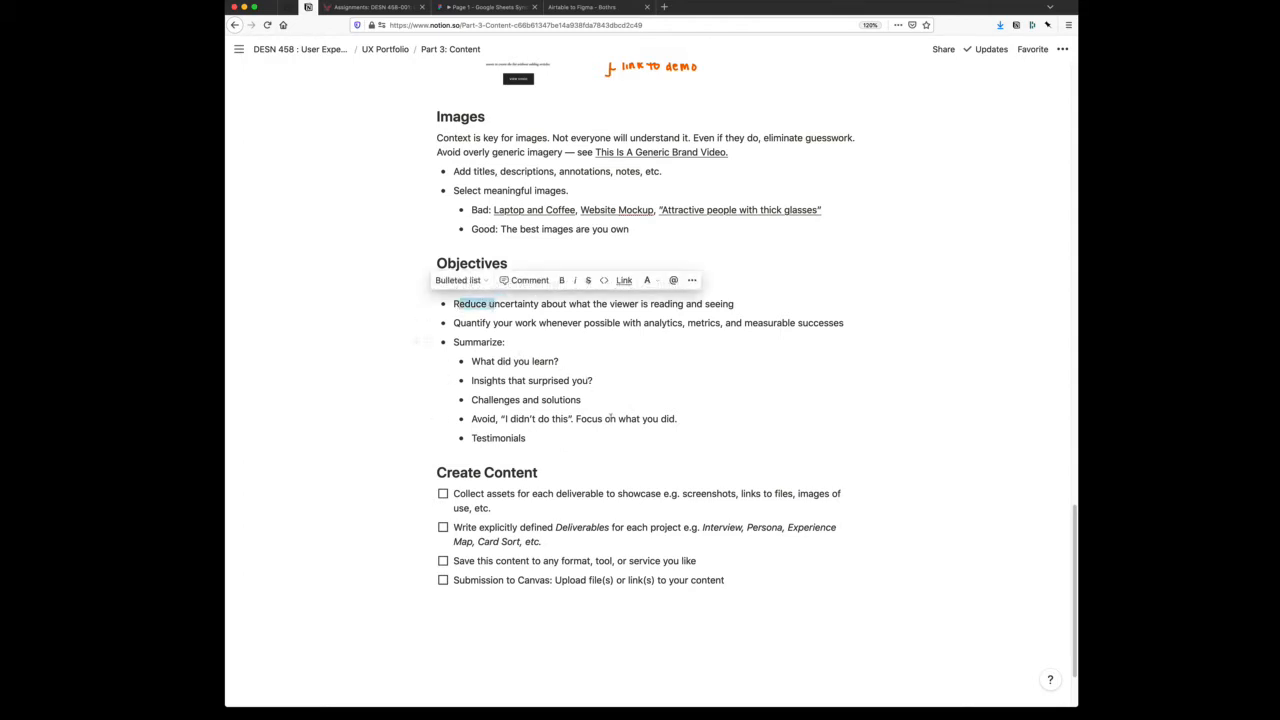
pyautogui.moveTo(665, 338)
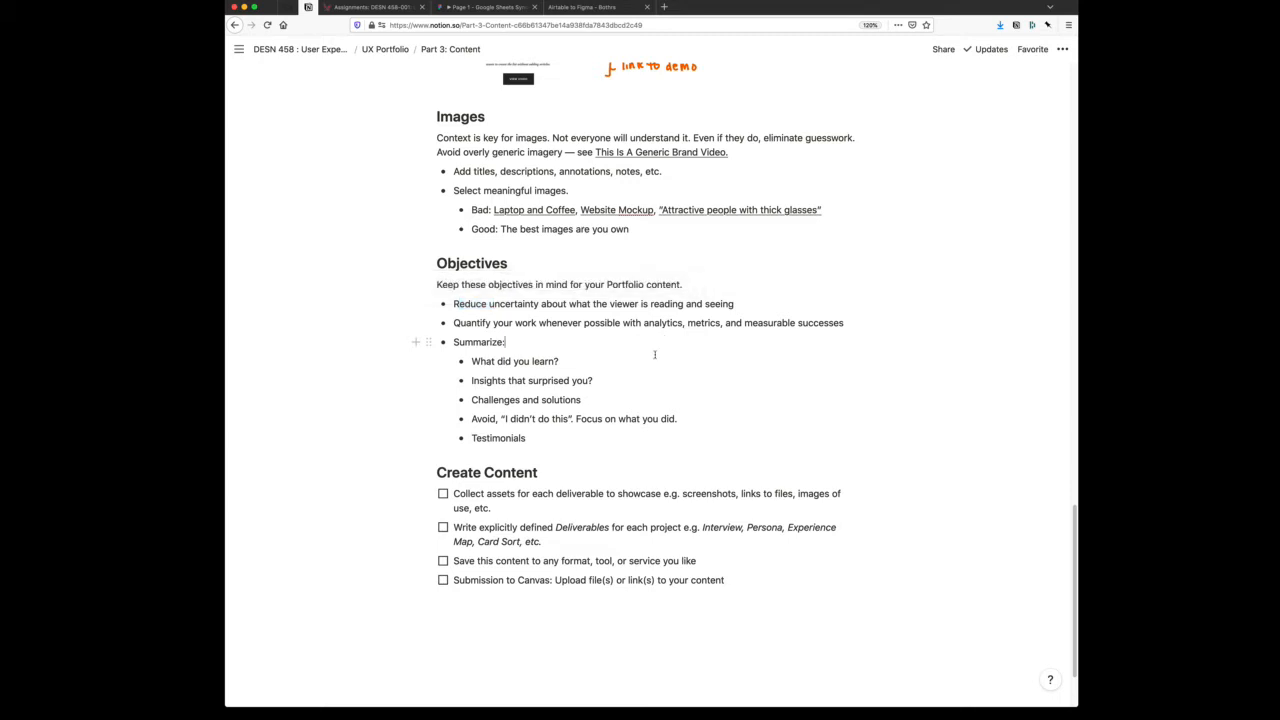
pyautogui.moveTo(613, 419)
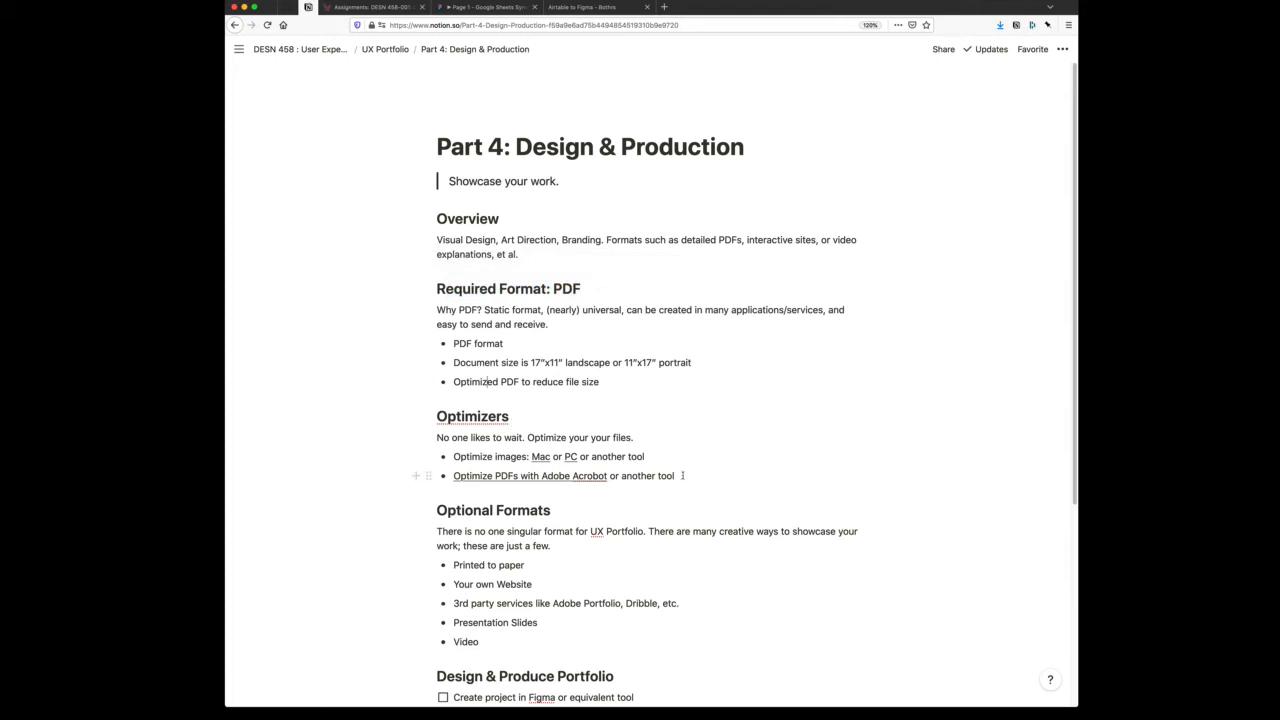
# Skim Part 4: Design & Production, select its portfolio checklist, and go back to UX Portfolio
pyautogui.moveTo(453, 475); pyautogui.dragTo(675, 475)
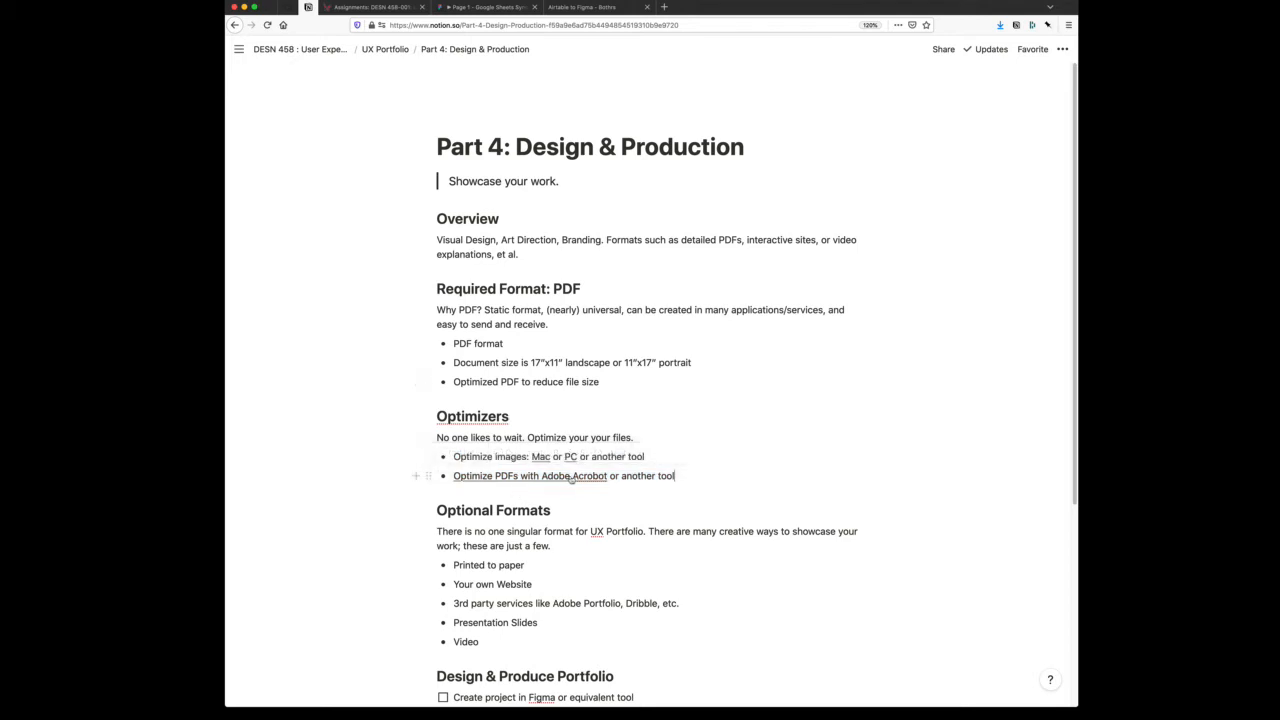
pyautogui.moveTo(580, 519)
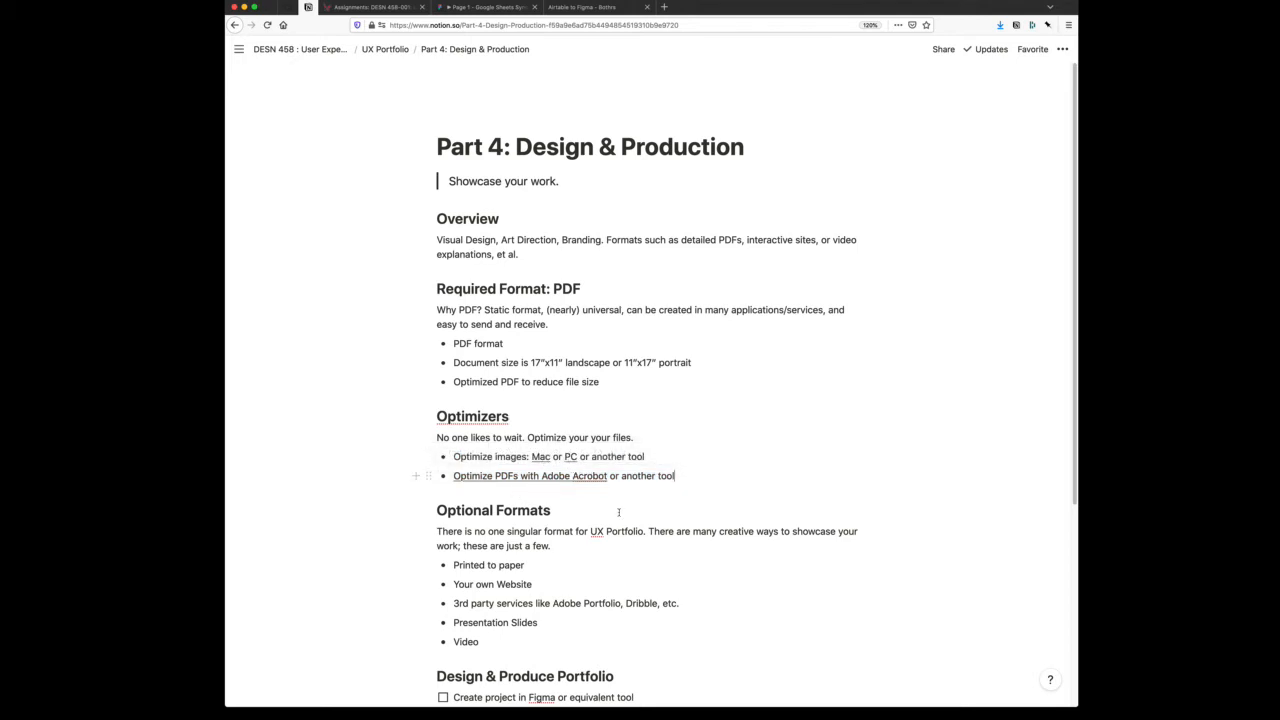
pyautogui.scroll(-3)
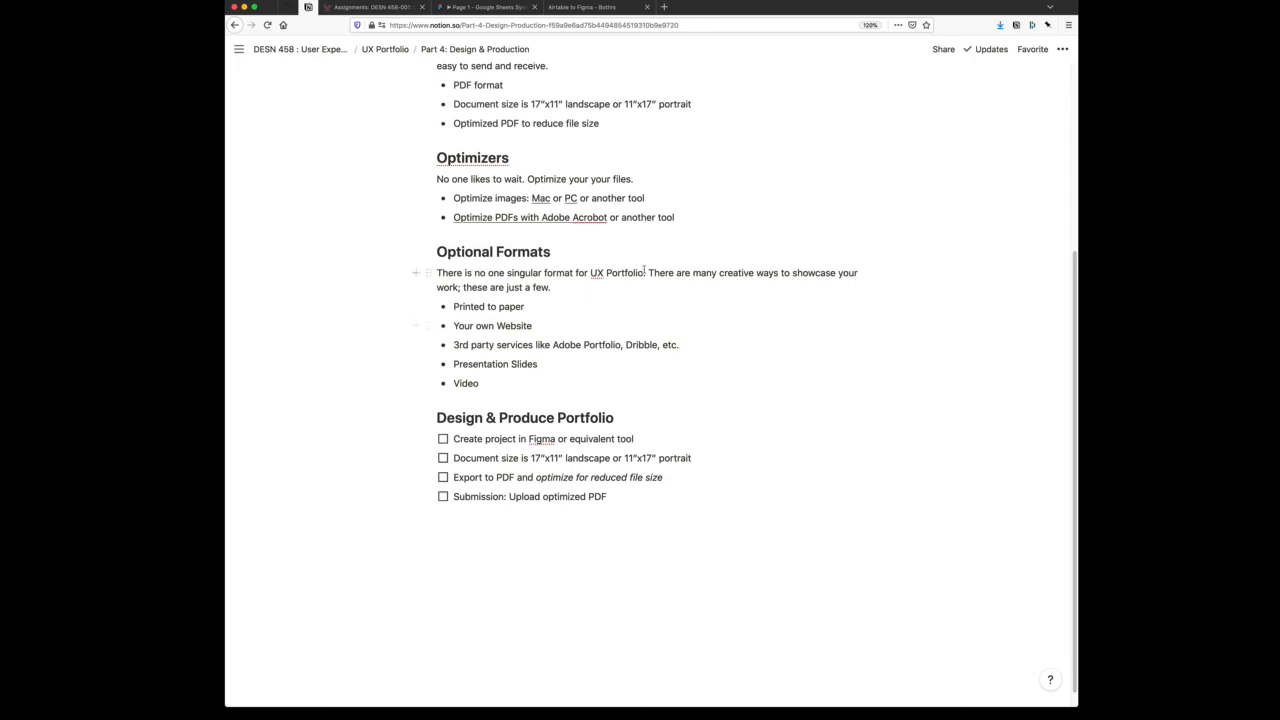
pyautogui.moveTo(487, 272); pyautogui.dragTo(645, 272)
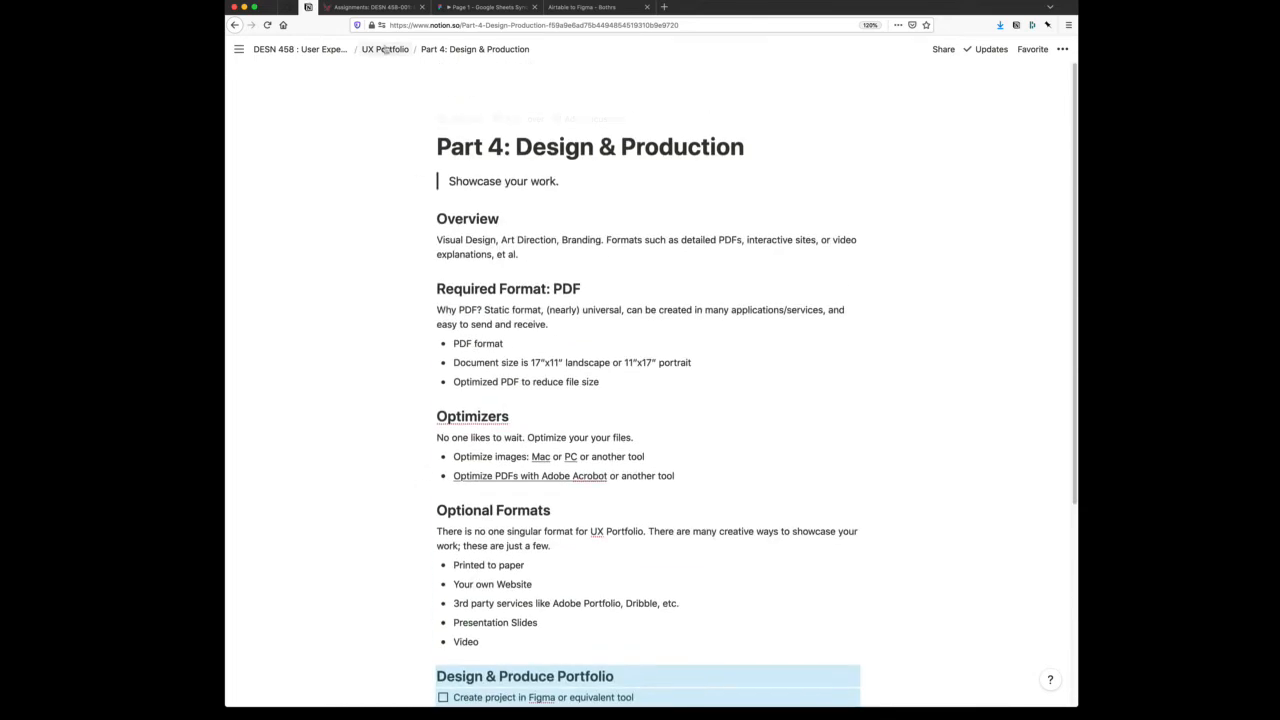
pyautogui.click(380, 50)
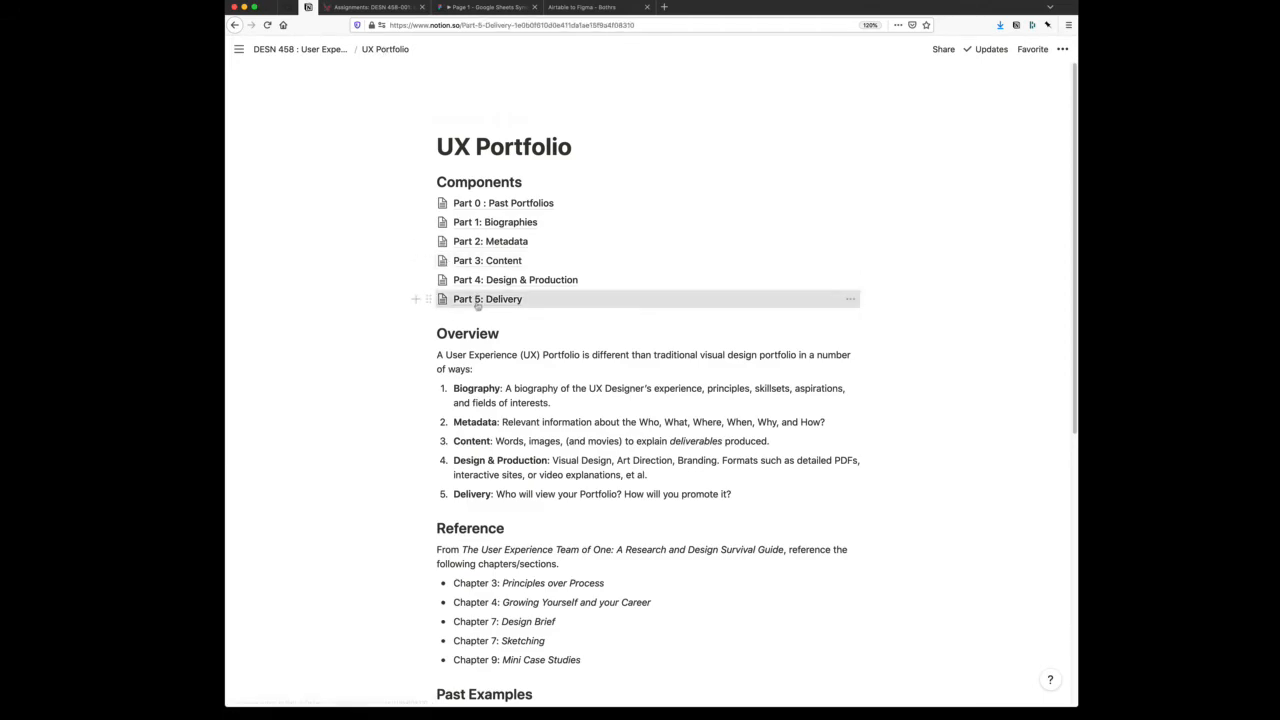
pyautogui.click(487, 299)
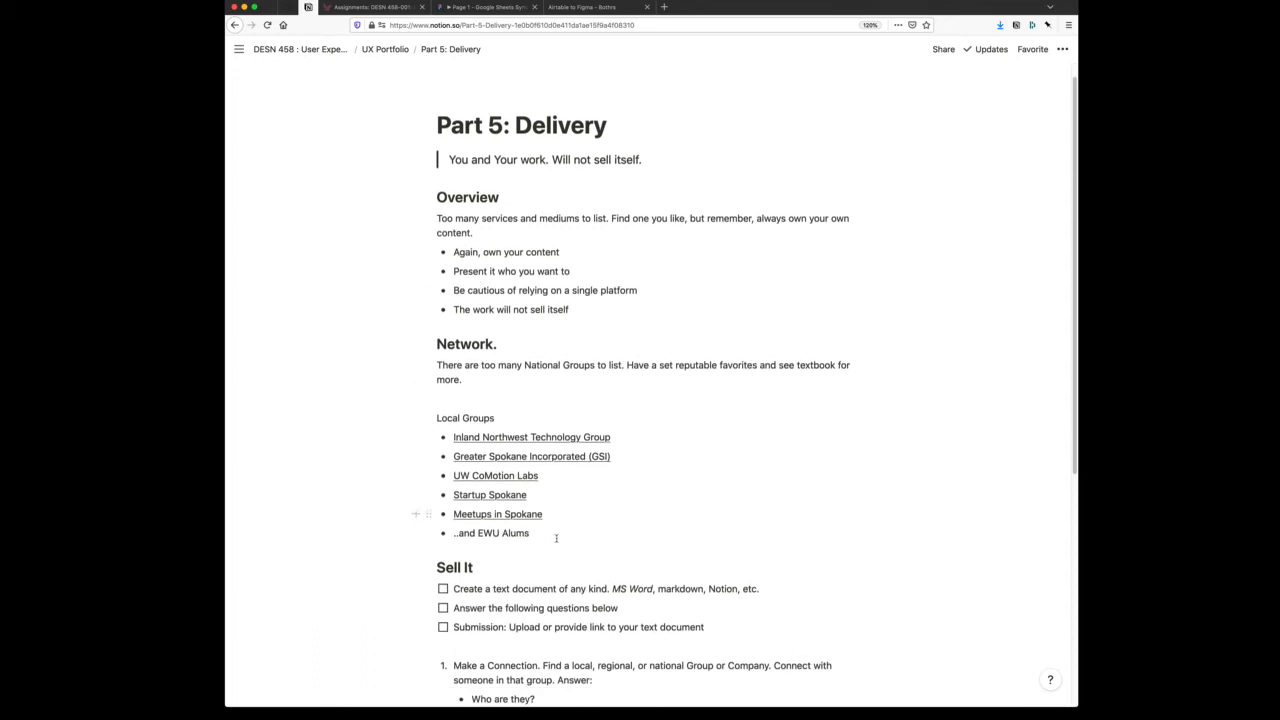
pyautogui.scroll(-3)
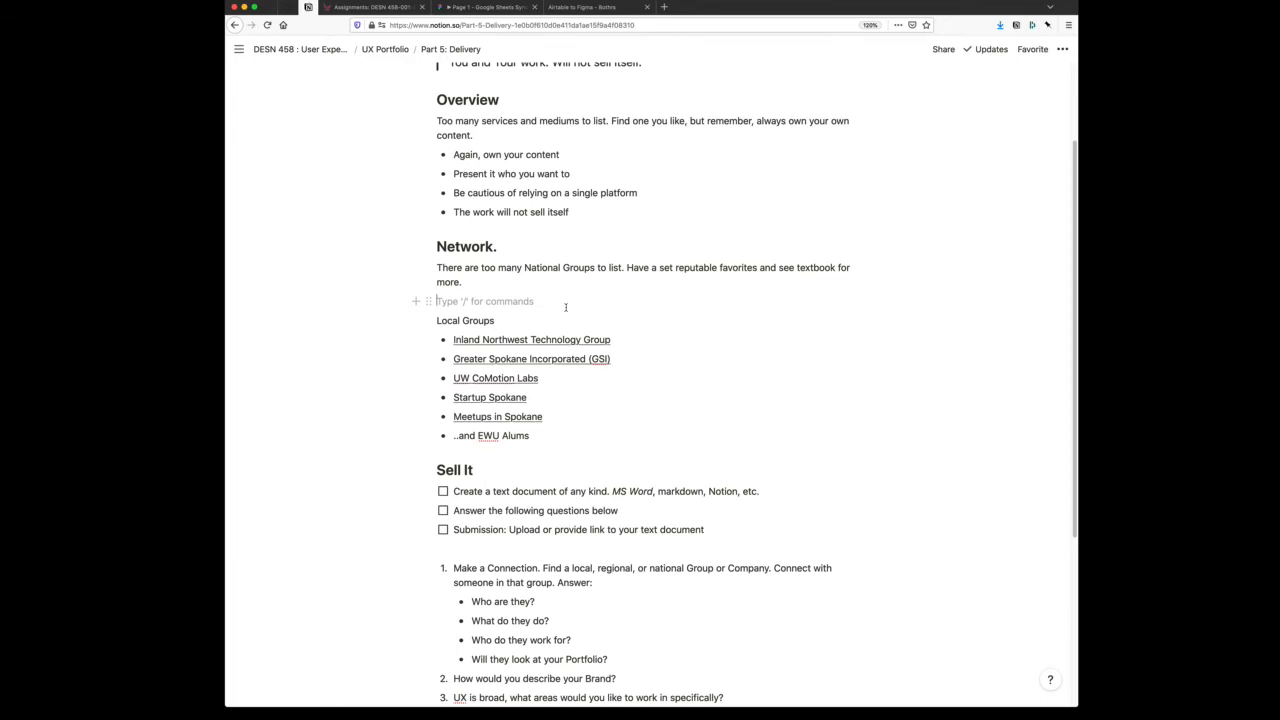
pyautogui.scroll(-3)
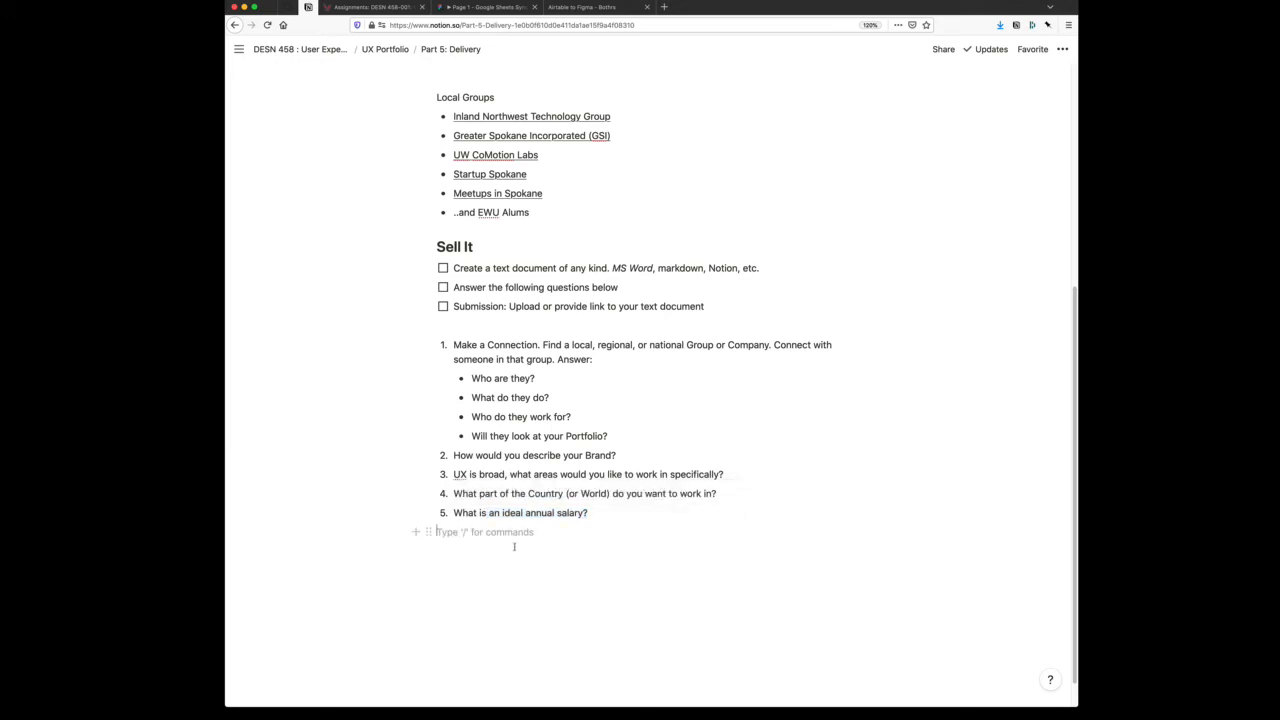
pyautogui.moveTo(472, 378); pyautogui.dragTo(608, 436)
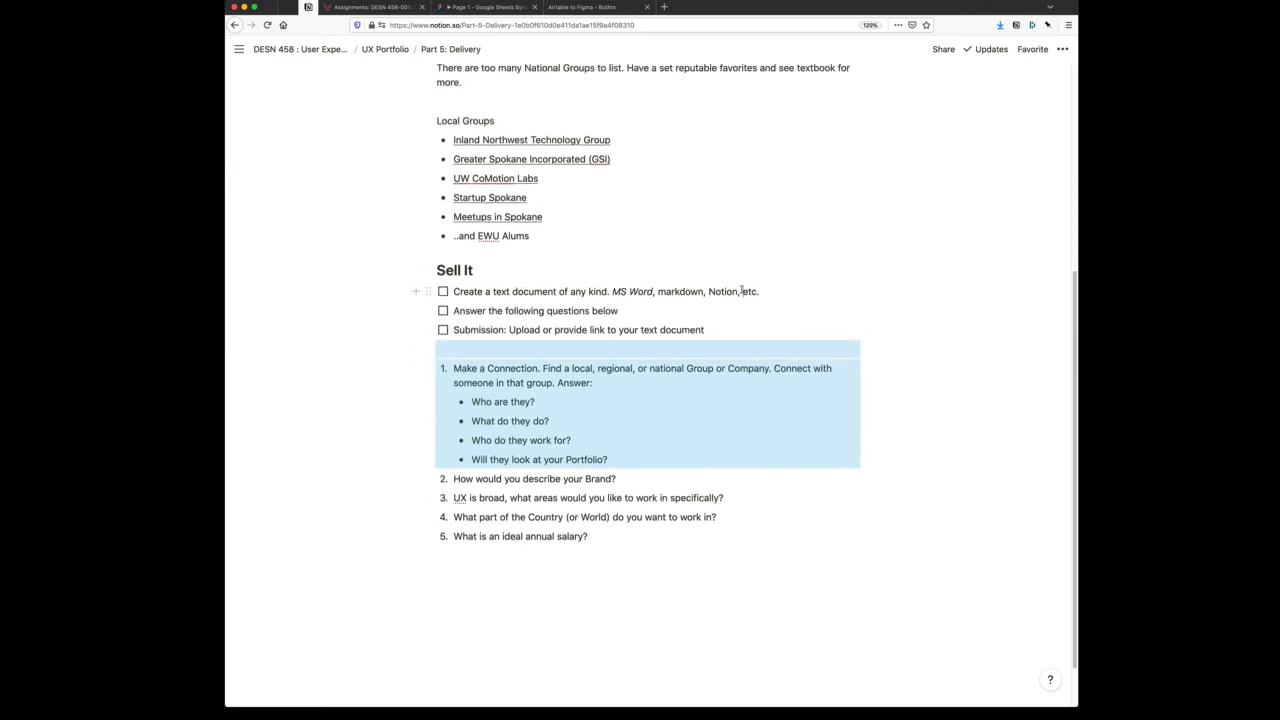
pyautogui.moveTo(677, 291); pyautogui.dragTo(740, 291)
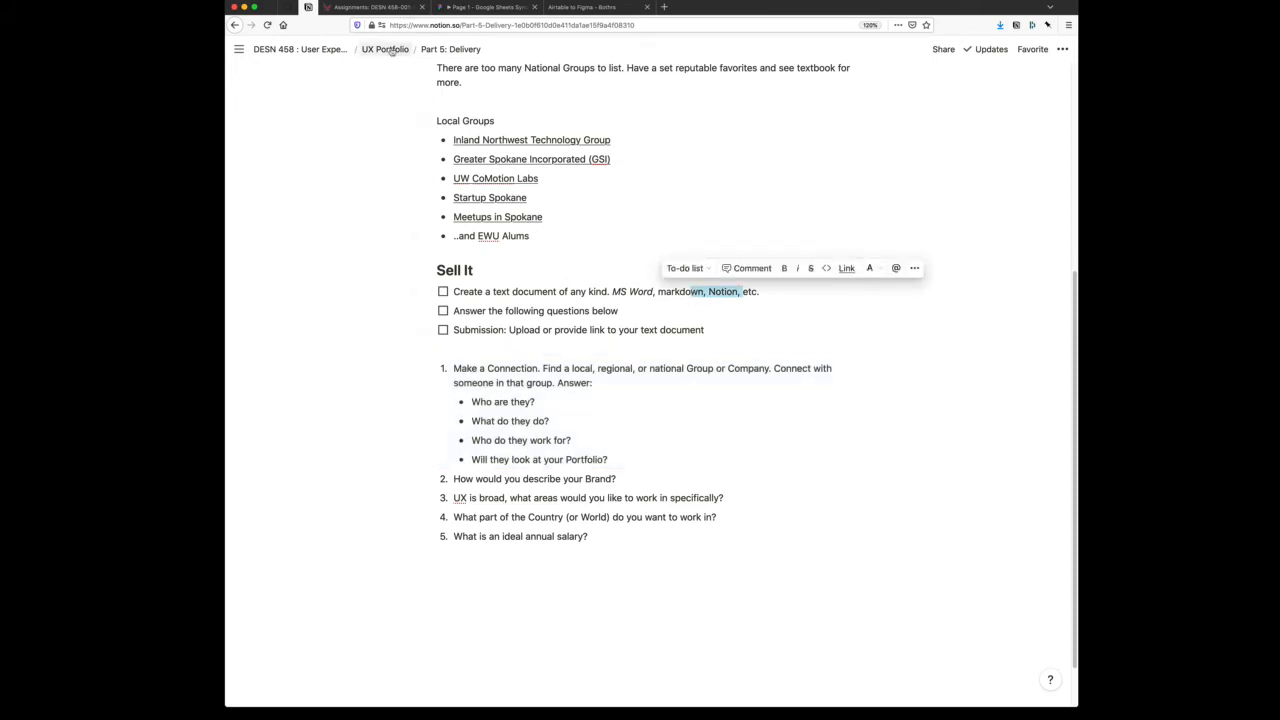
pyautogui.click(392, 50)
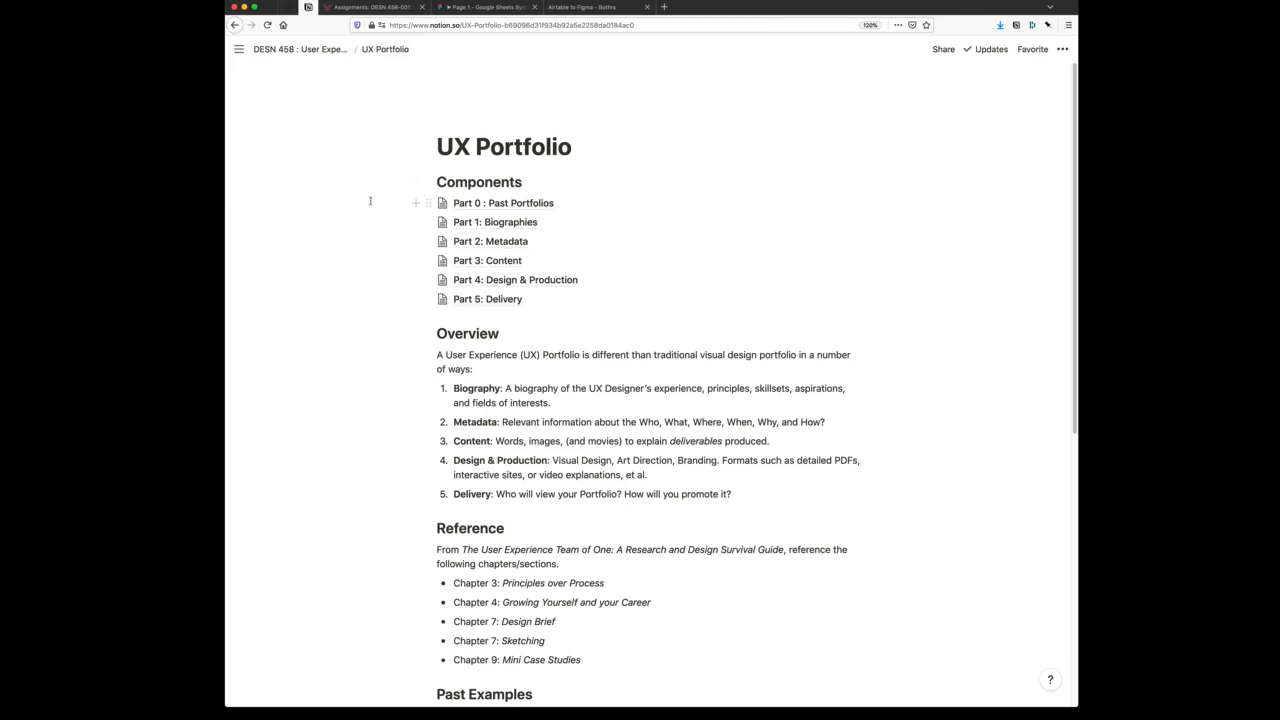
# Publish the Part 2: Metadata assignment in Canvas and open Part 1: Biographies
pyautogui.click(360, 8)
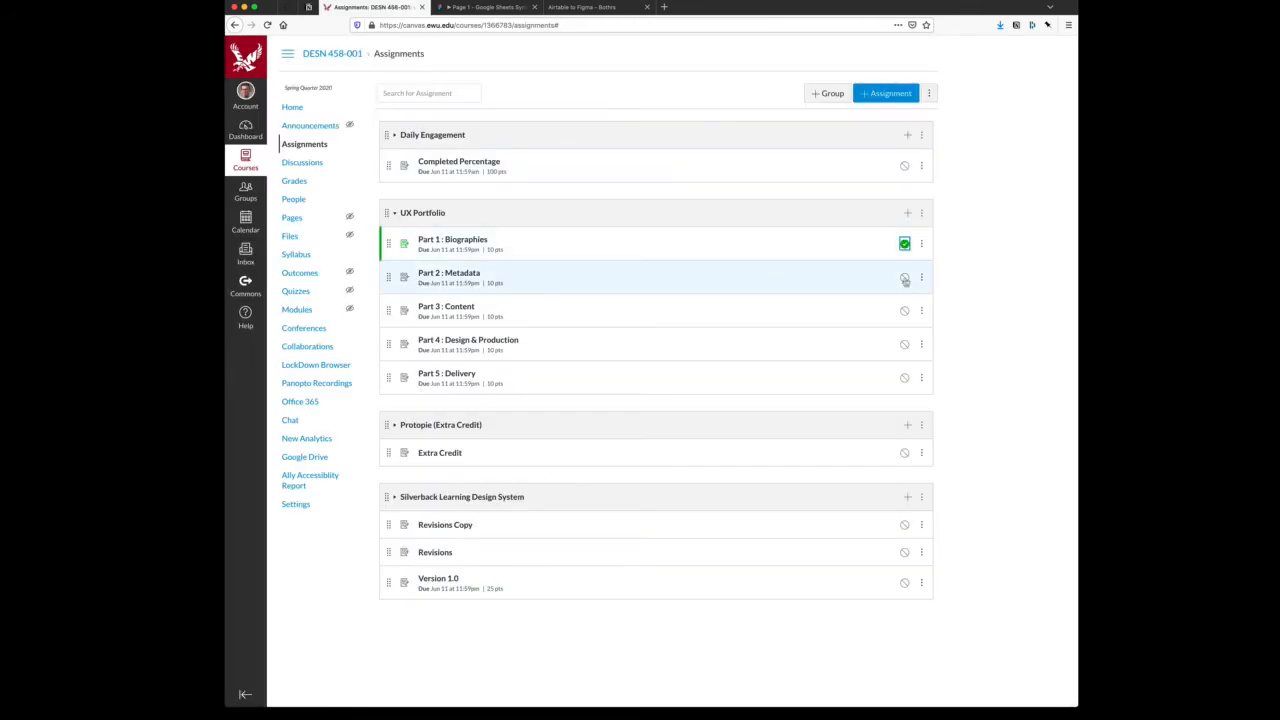
pyautogui.click(904, 310)
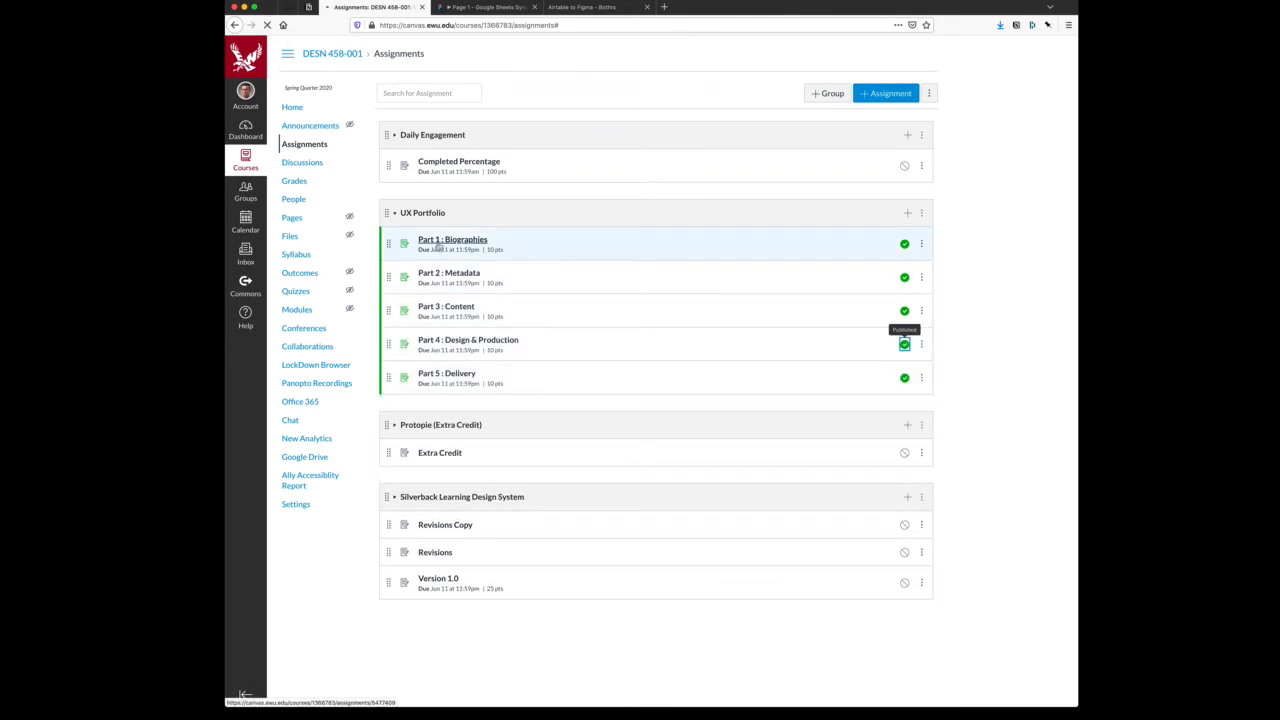
pyautogui.click(452, 239)
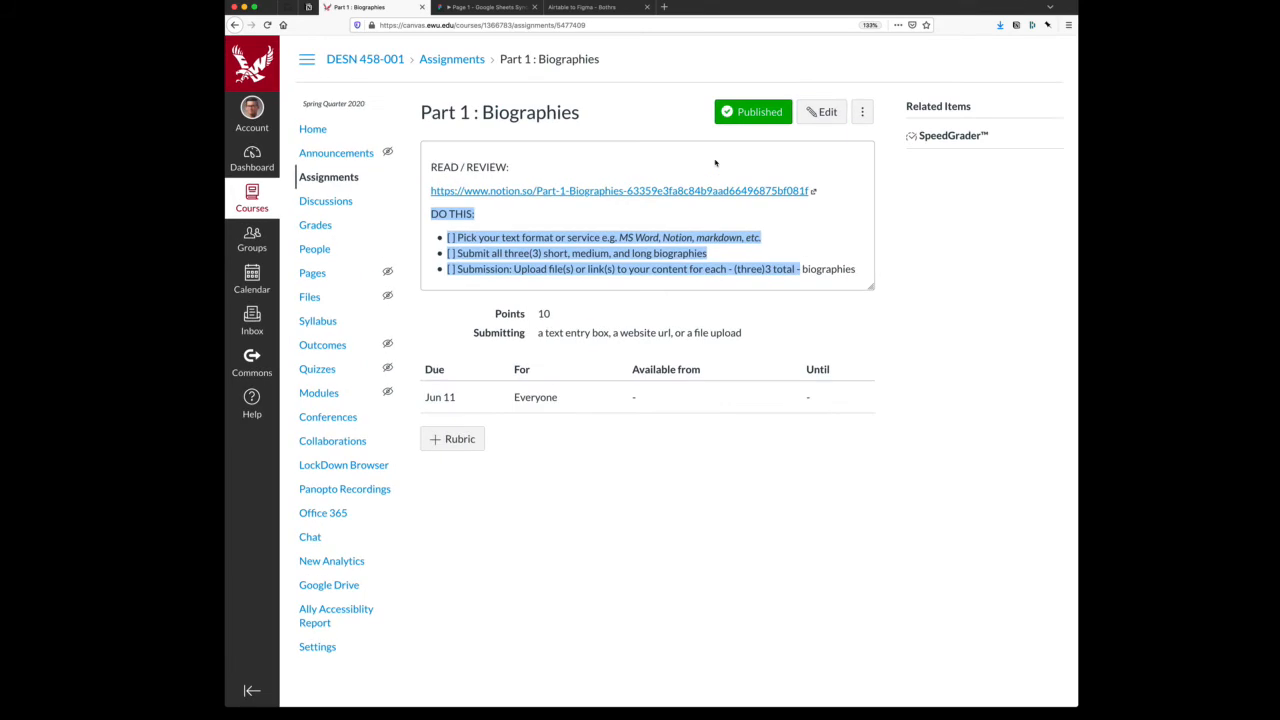
# Open Part 2: Metadata from Assignments, select its to-do list, then return to Assignments
pyautogui.click(830, 177)
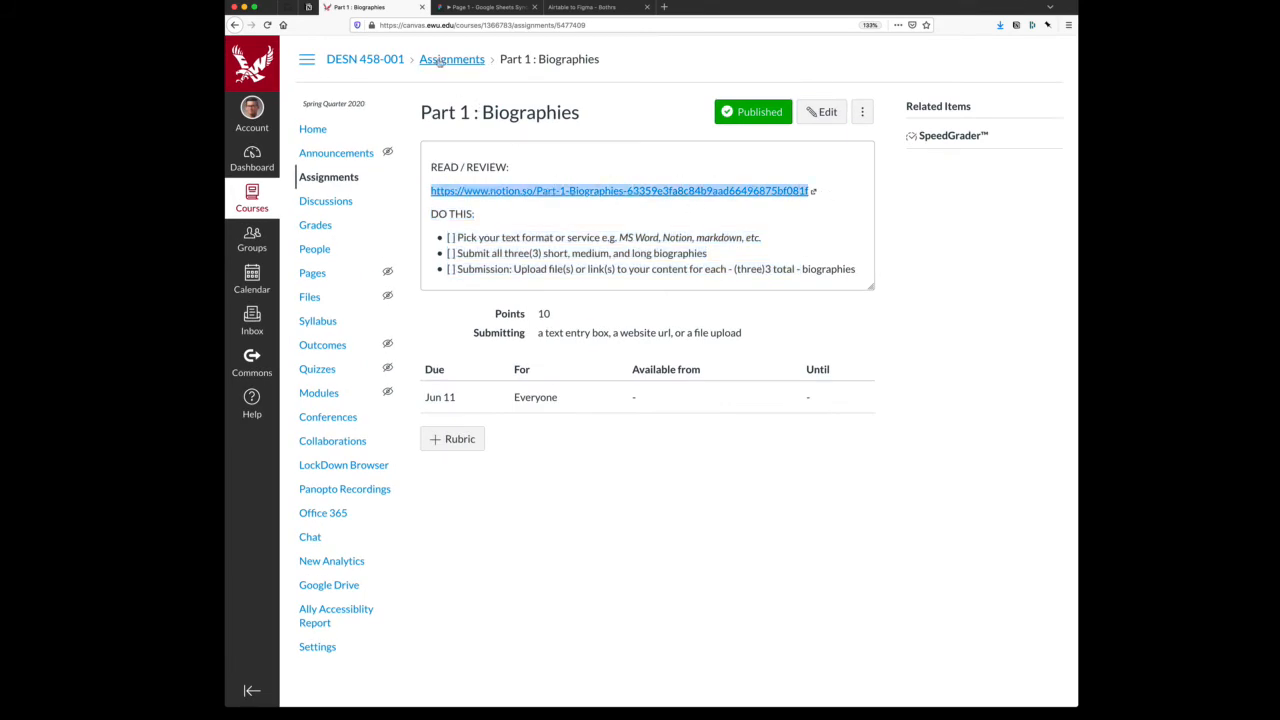
pyautogui.click(451, 59)
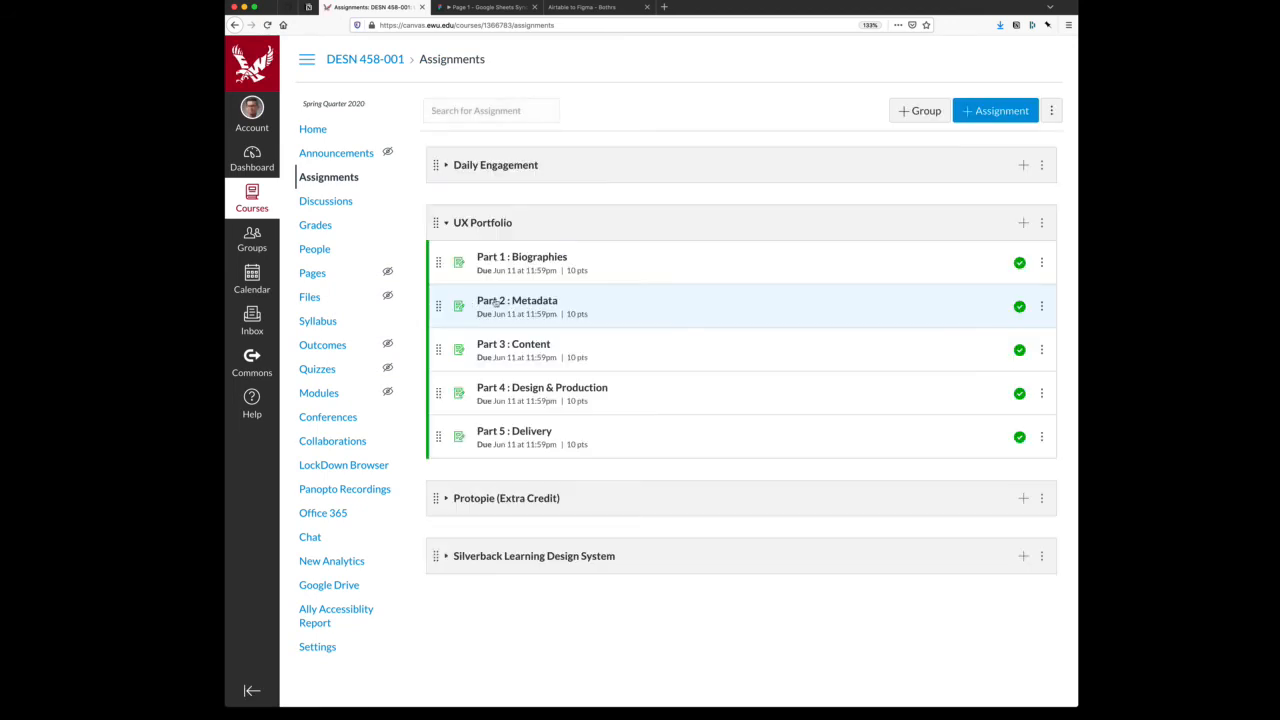
pyautogui.click(516, 300)
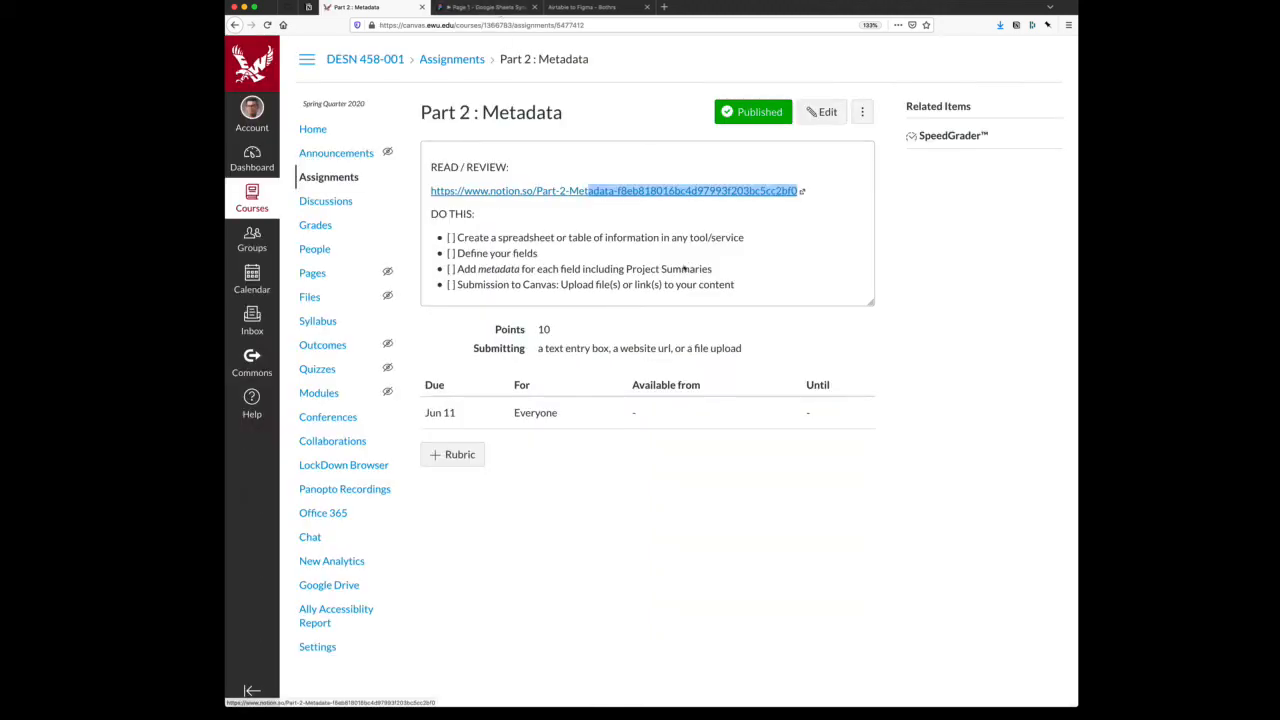
pyautogui.moveTo(447, 237); pyautogui.dragTo(733, 284)
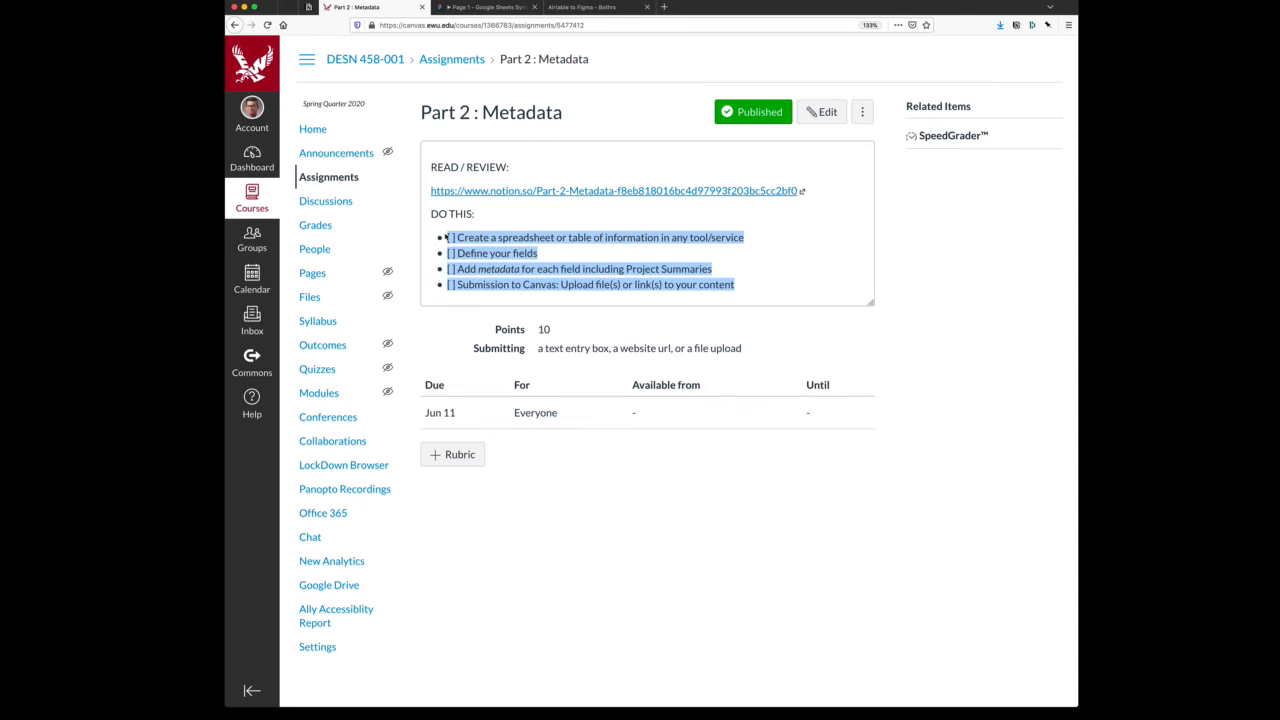
pyautogui.click(452, 59)
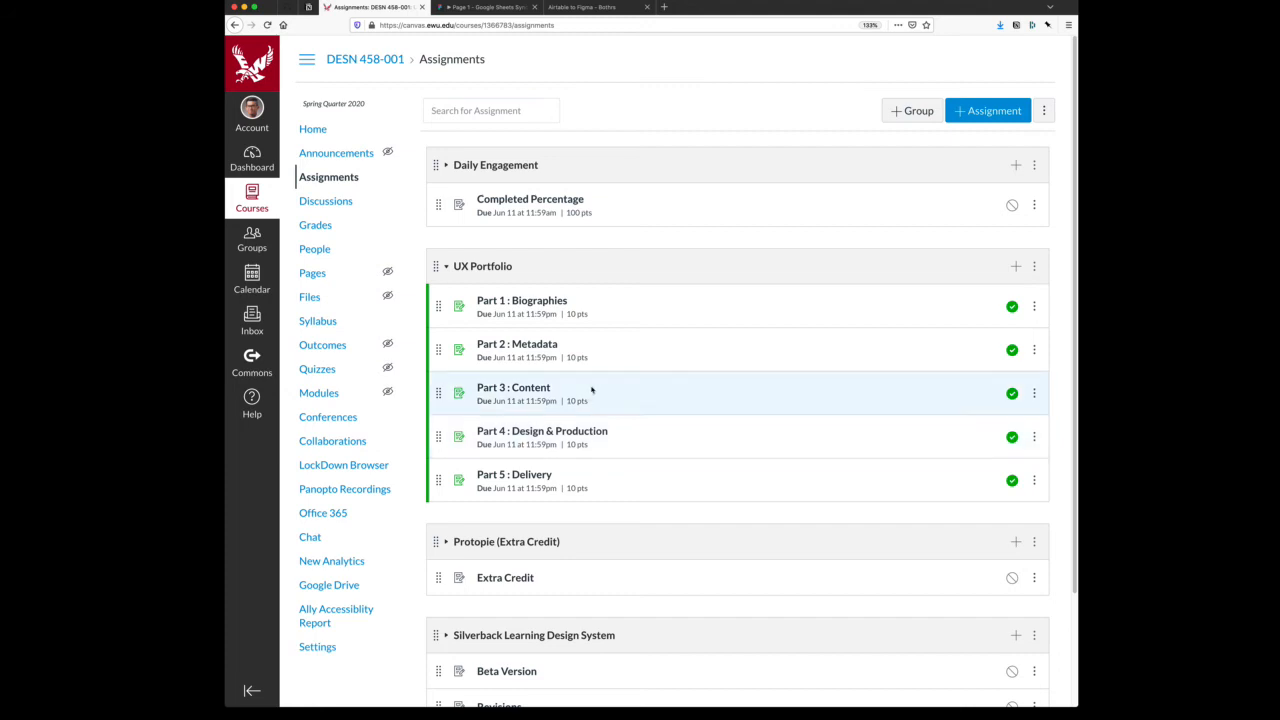
pyautogui.moveTo(540, 349)
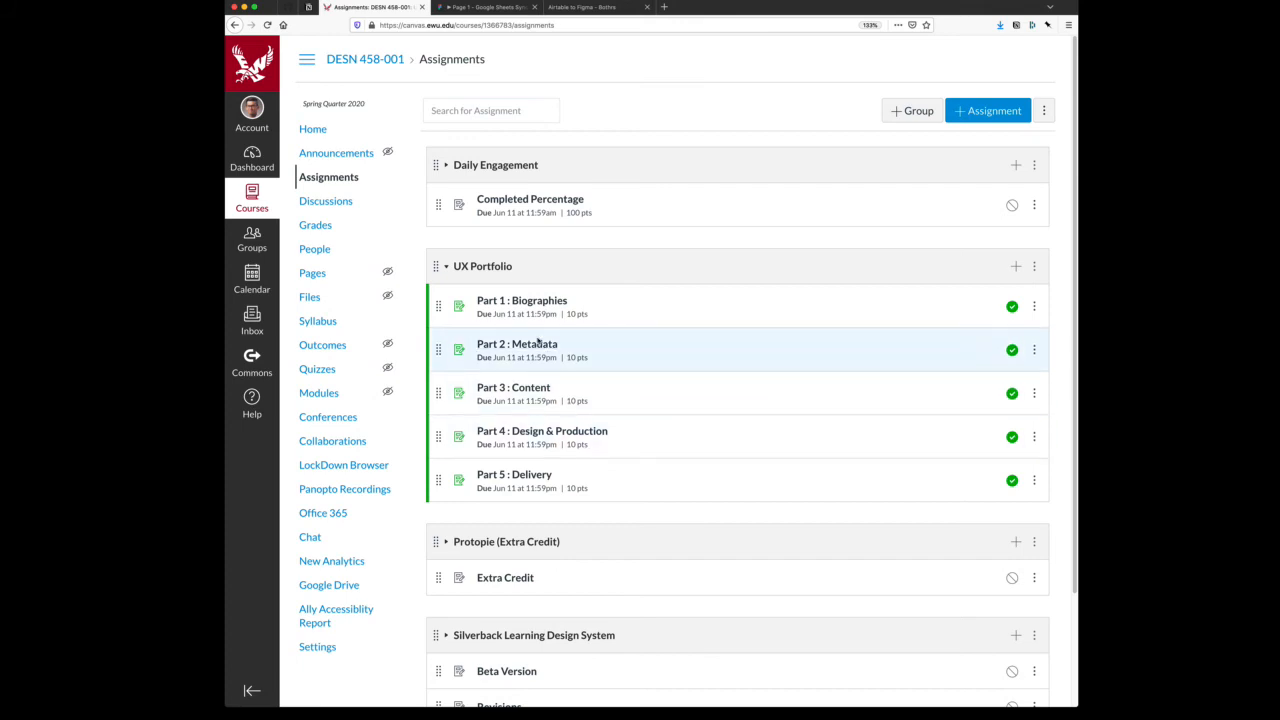
pyautogui.moveTo(575, 307)
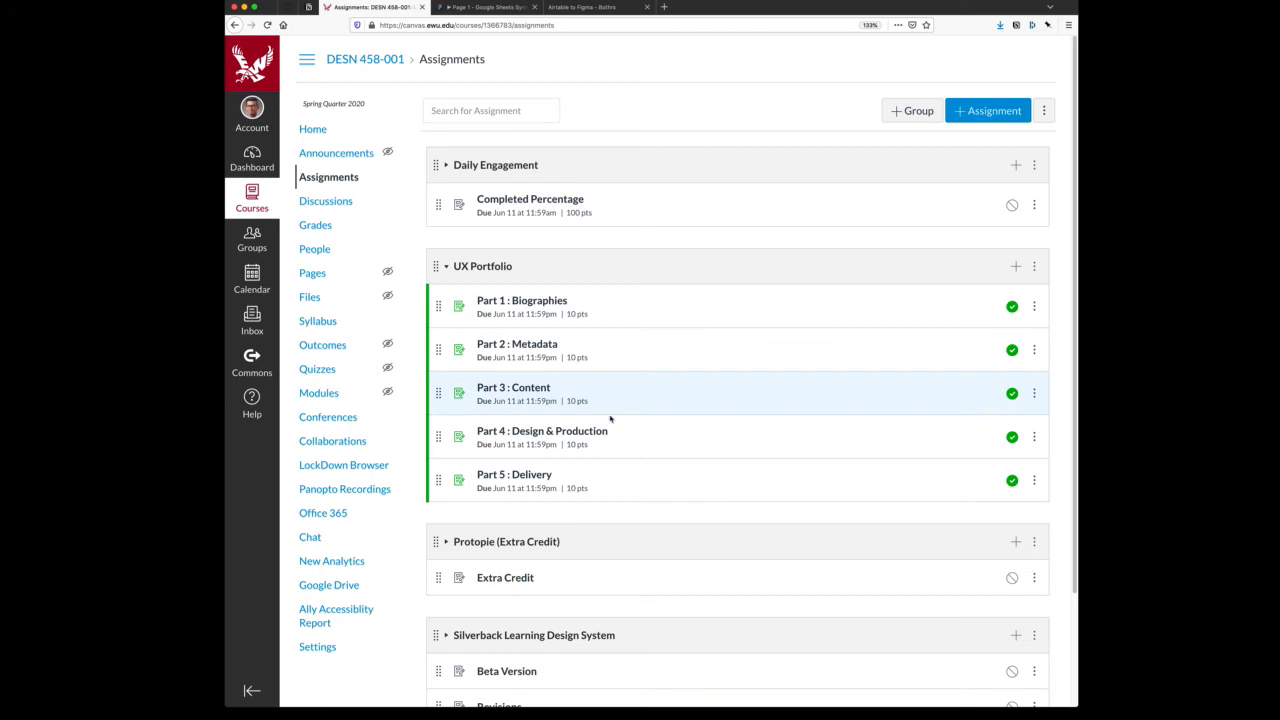
pyautogui.moveTo(604, 527)
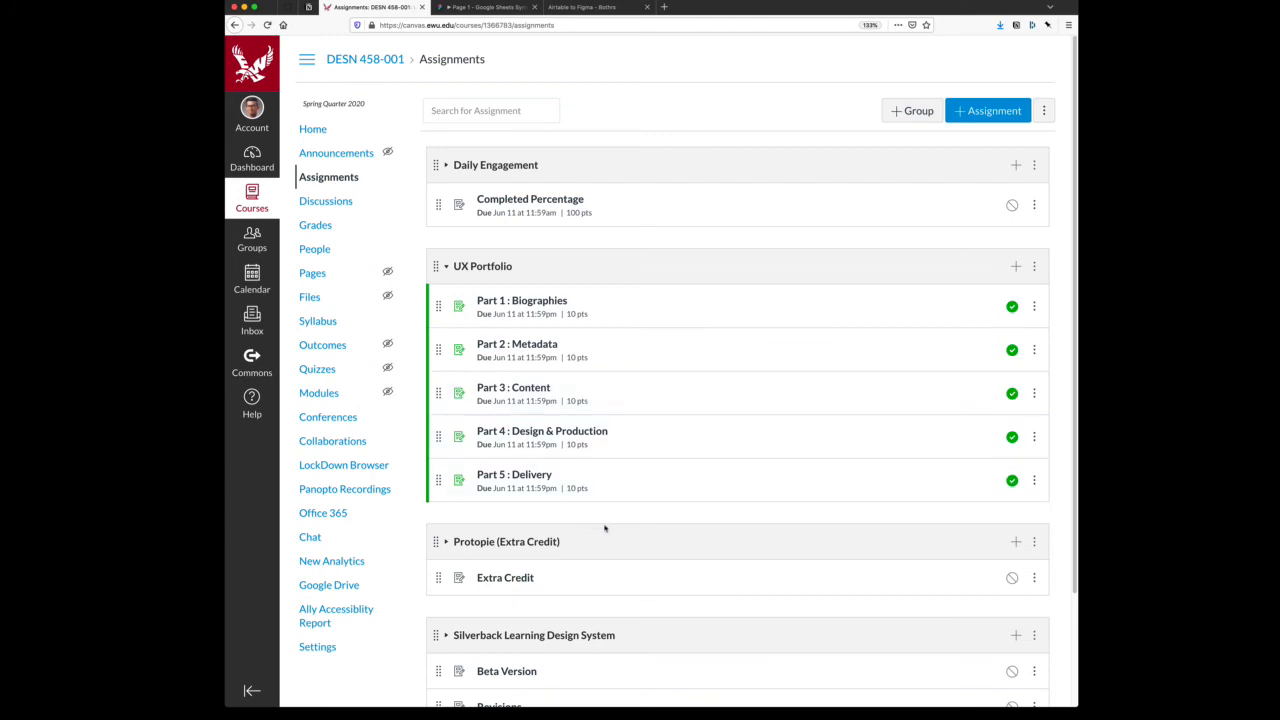
pyautogui.moveTo(536, 387)
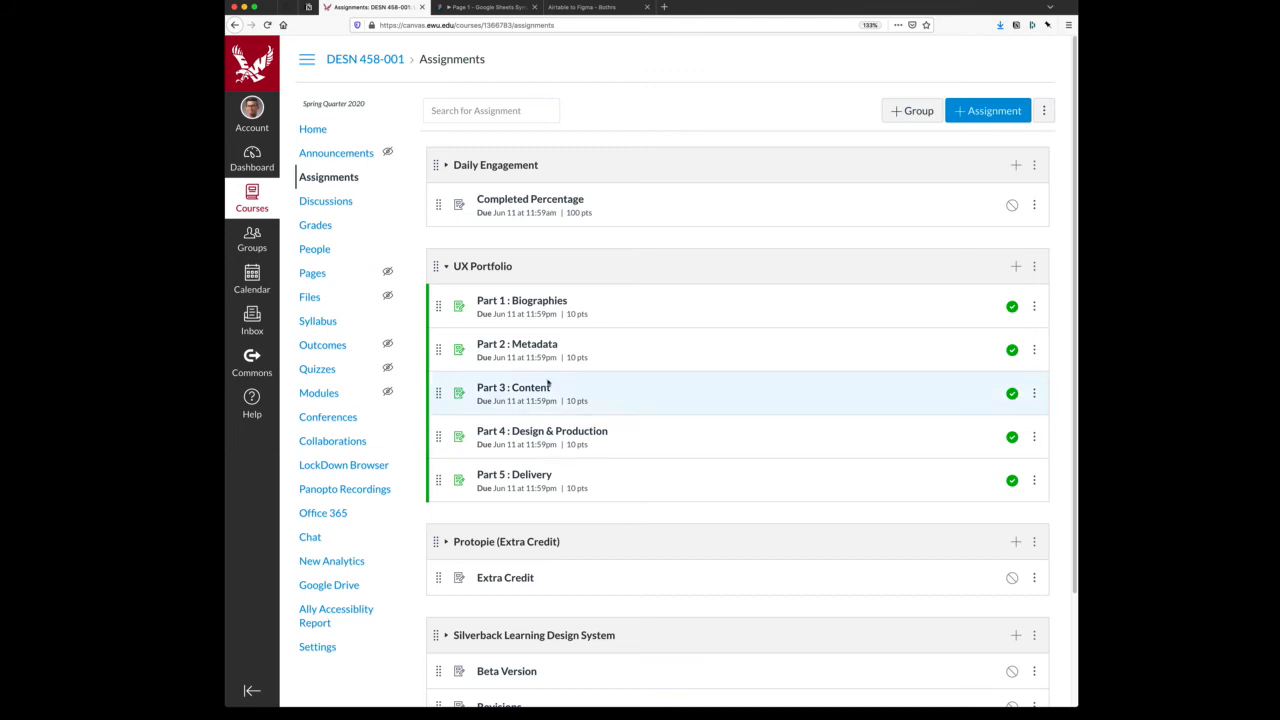
pyautogui.moveTo(616, 288)
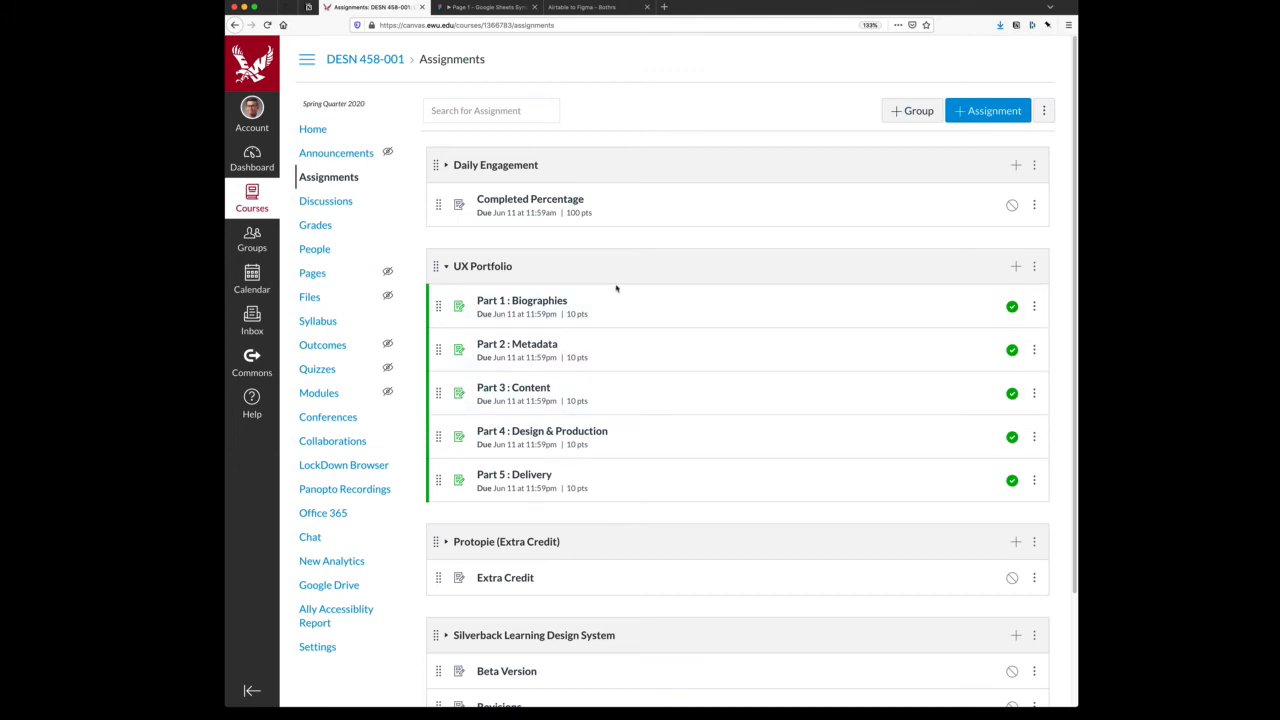
pyautogui.moveTo(602, 274)
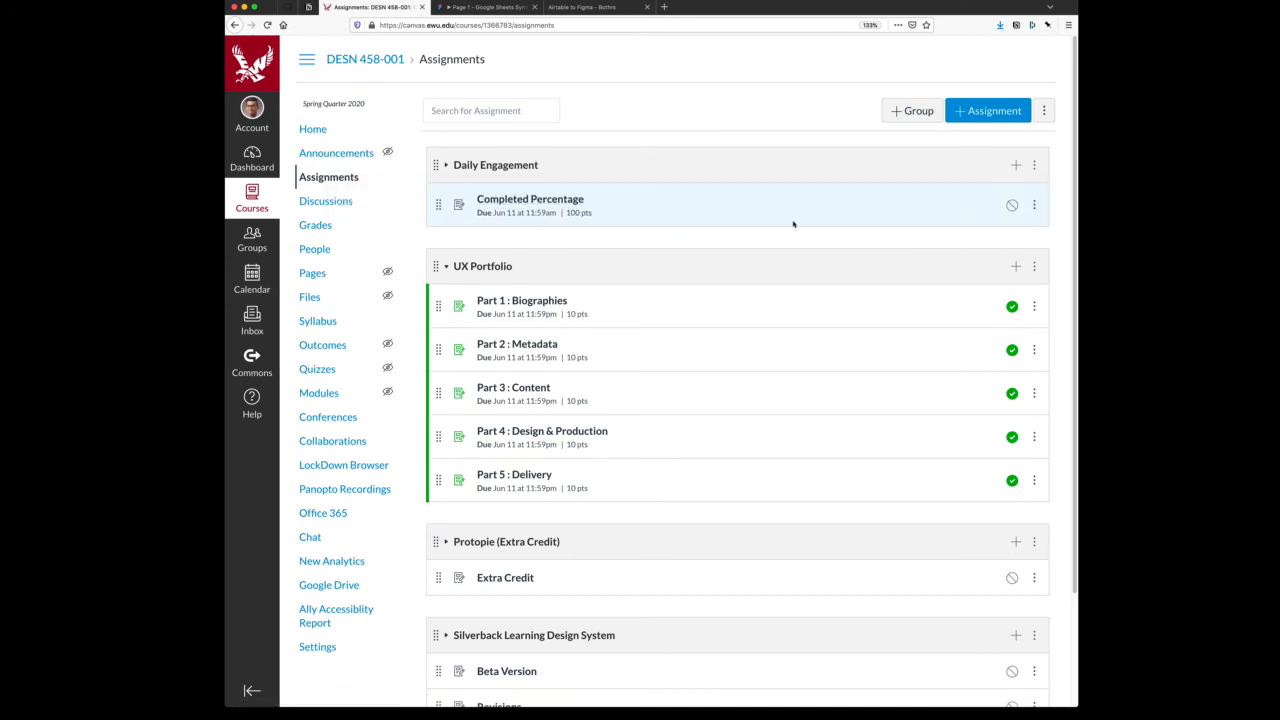
# Publish the Completed Percentage assignment and scroll down the assignments list
pyautogui.click(1011, 204)
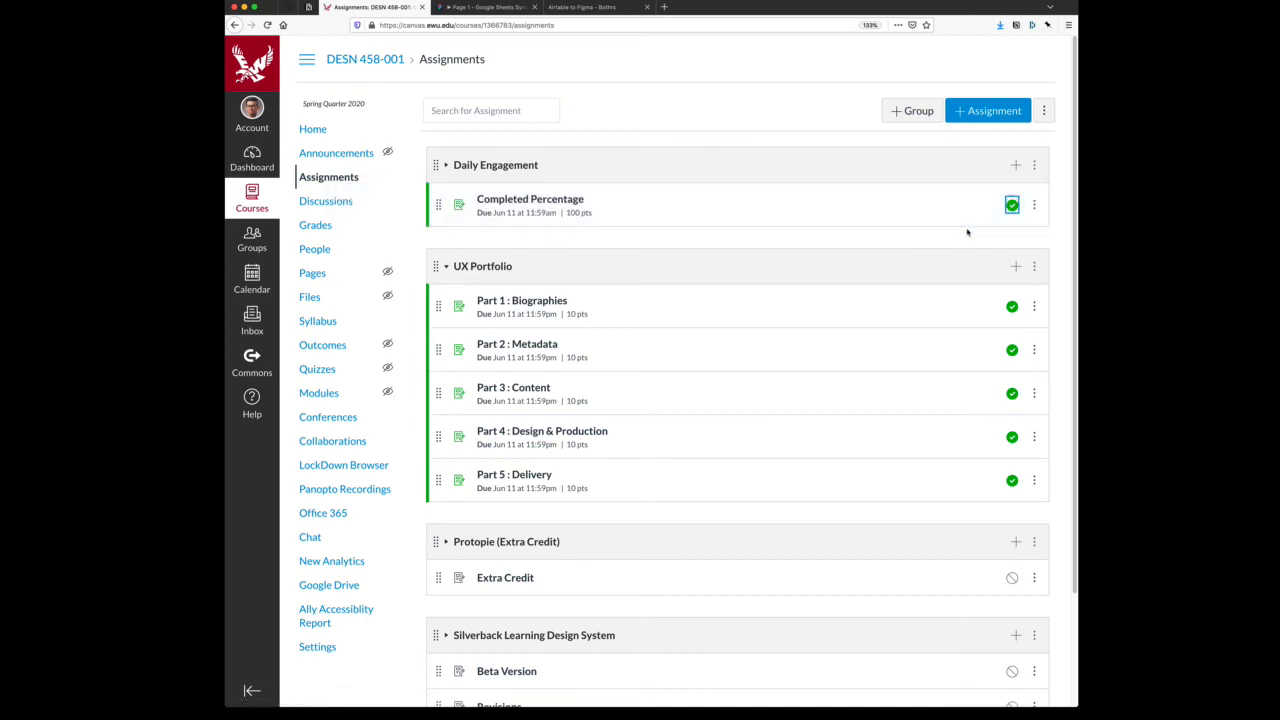
pyautogui.moveTo(1011, 204)
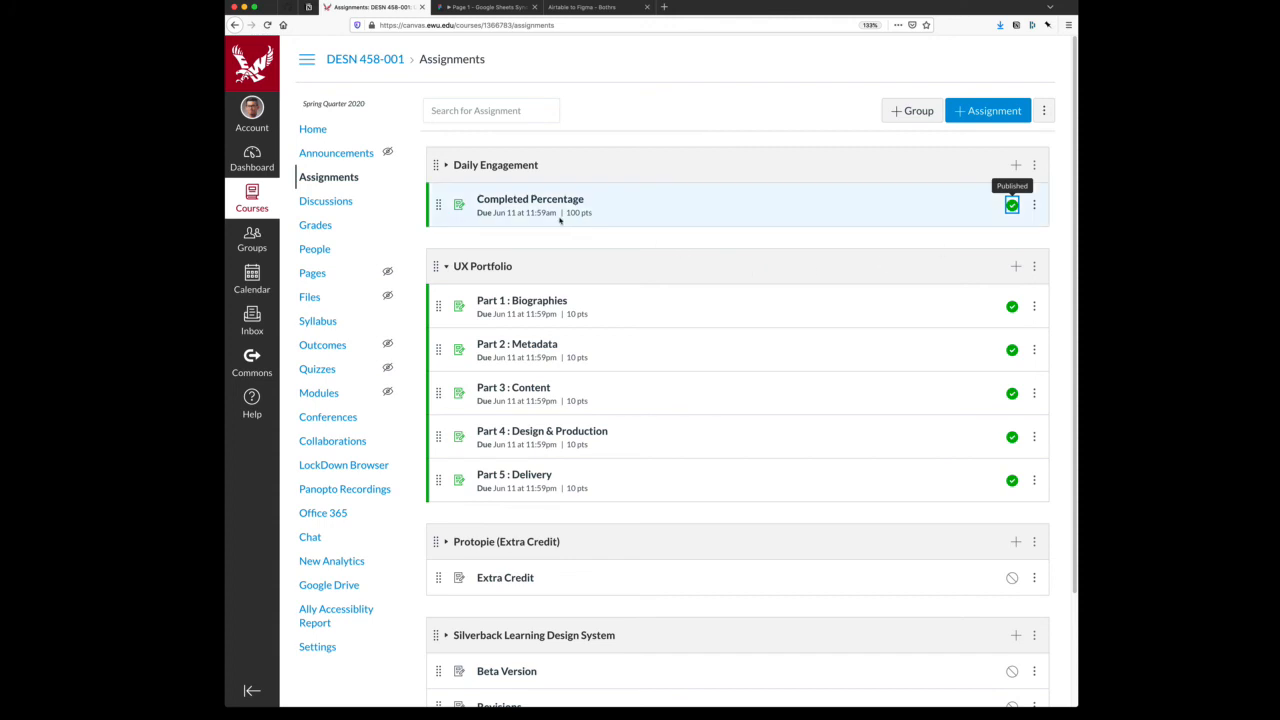
pyautogui.scroll(-3)
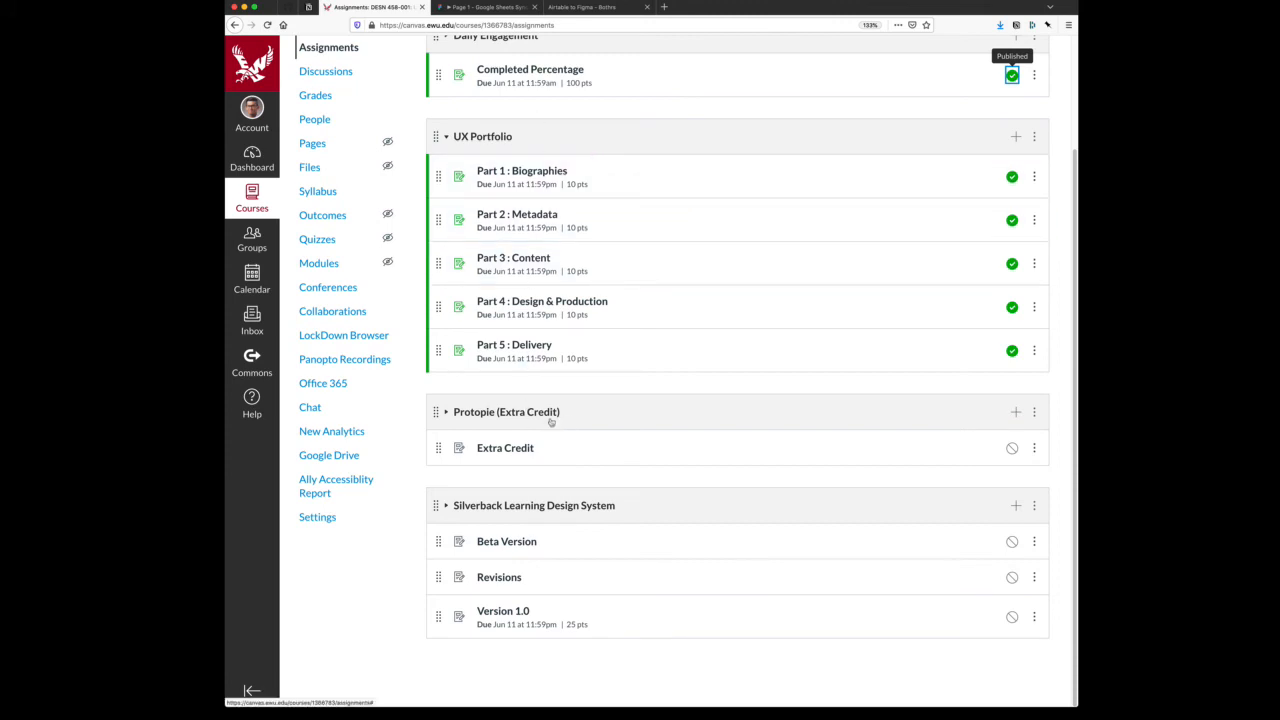
pyautogui.moveTo(533, 427)
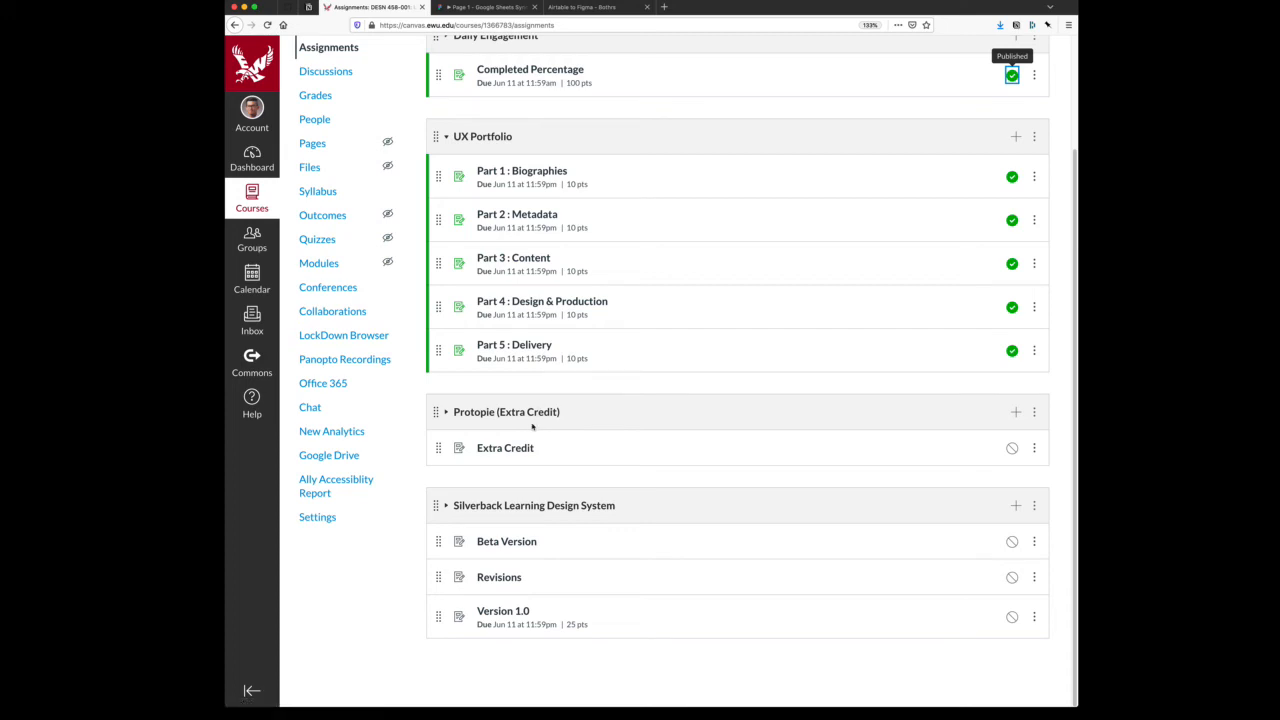
pyautogui.moveTo(518, 423)
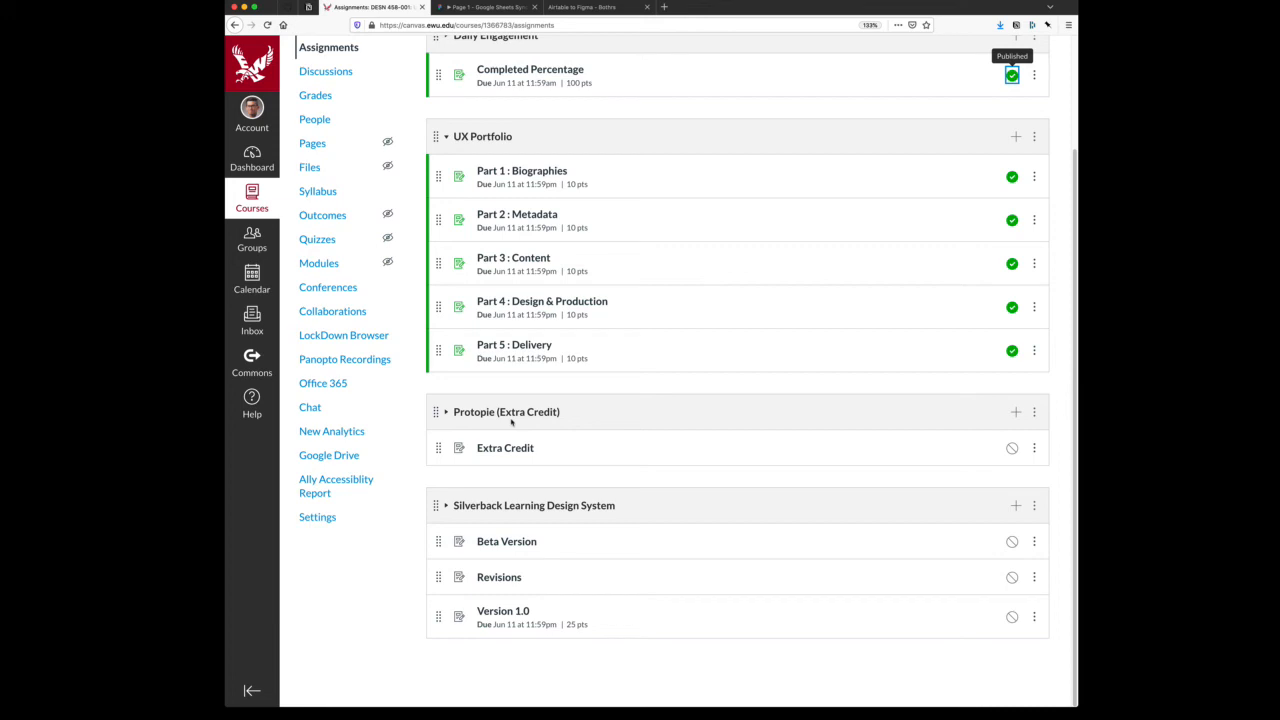
pyautogui.moveTo(535, 598)
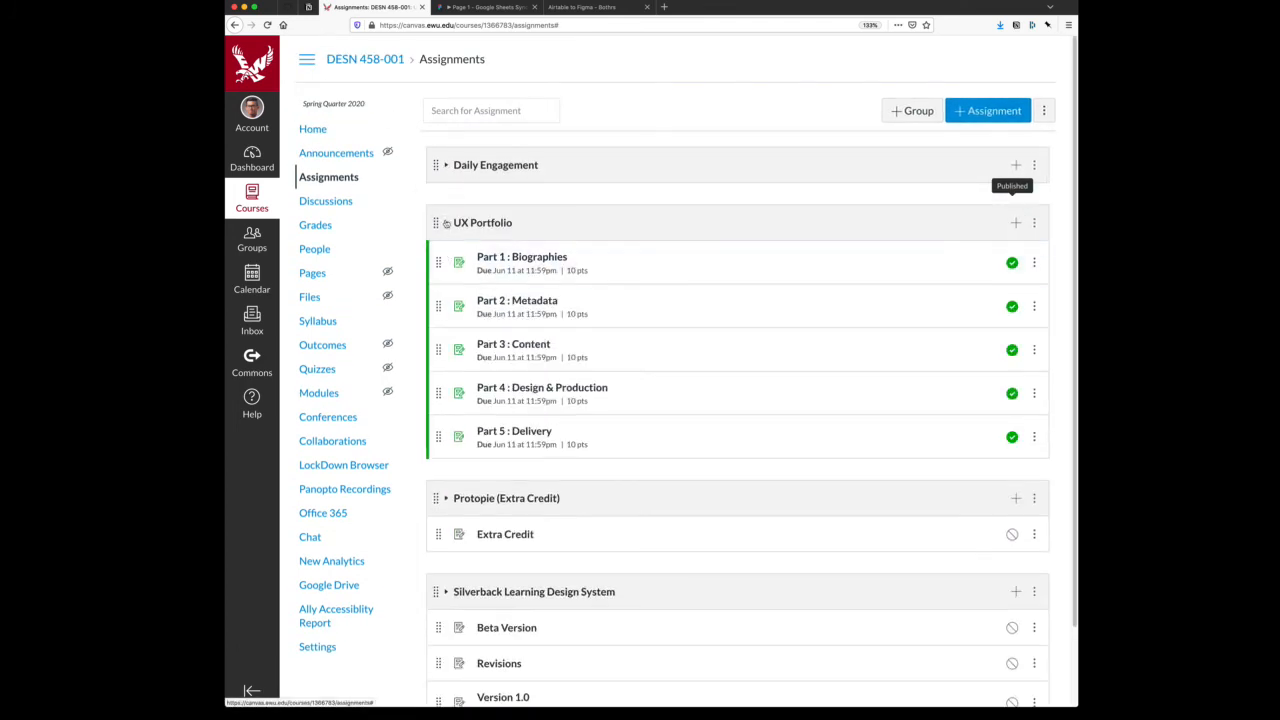
# Collapse the UX Portfolio assignment group and bring up the Google Sheets Sync documentation
pyautogui.click(446, 222)
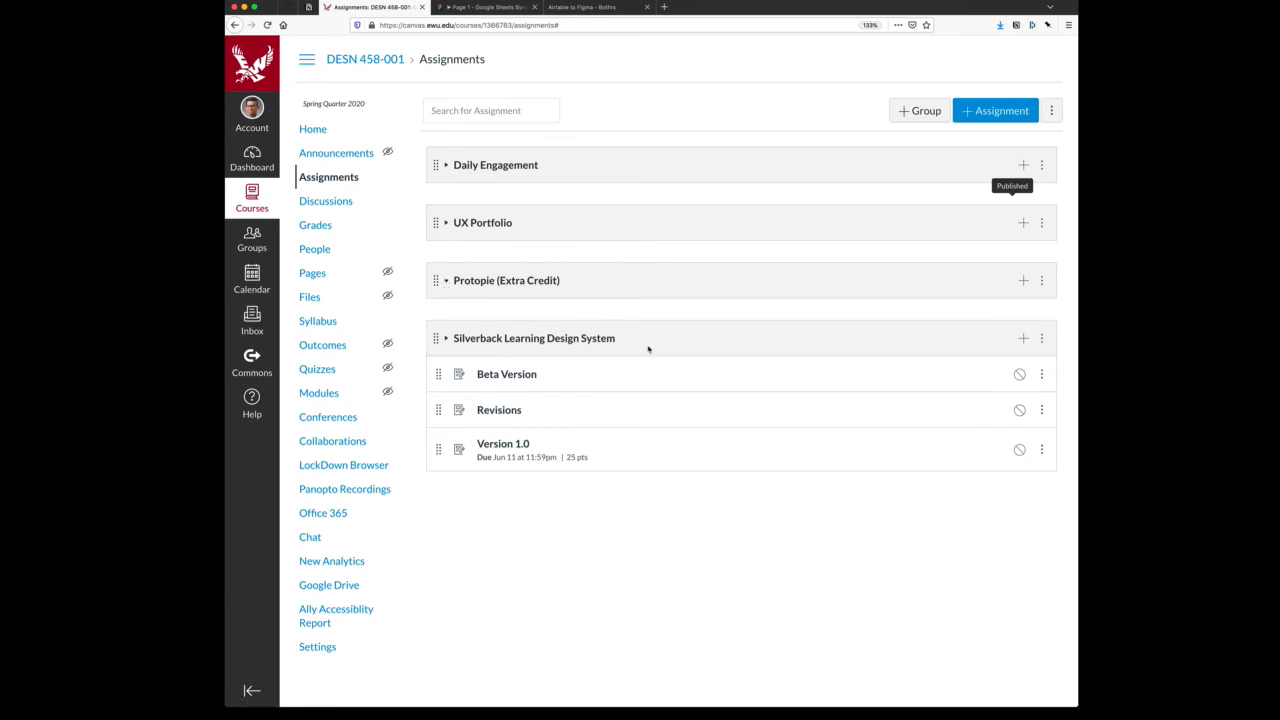
pyautogui.moveTo(507, 374)
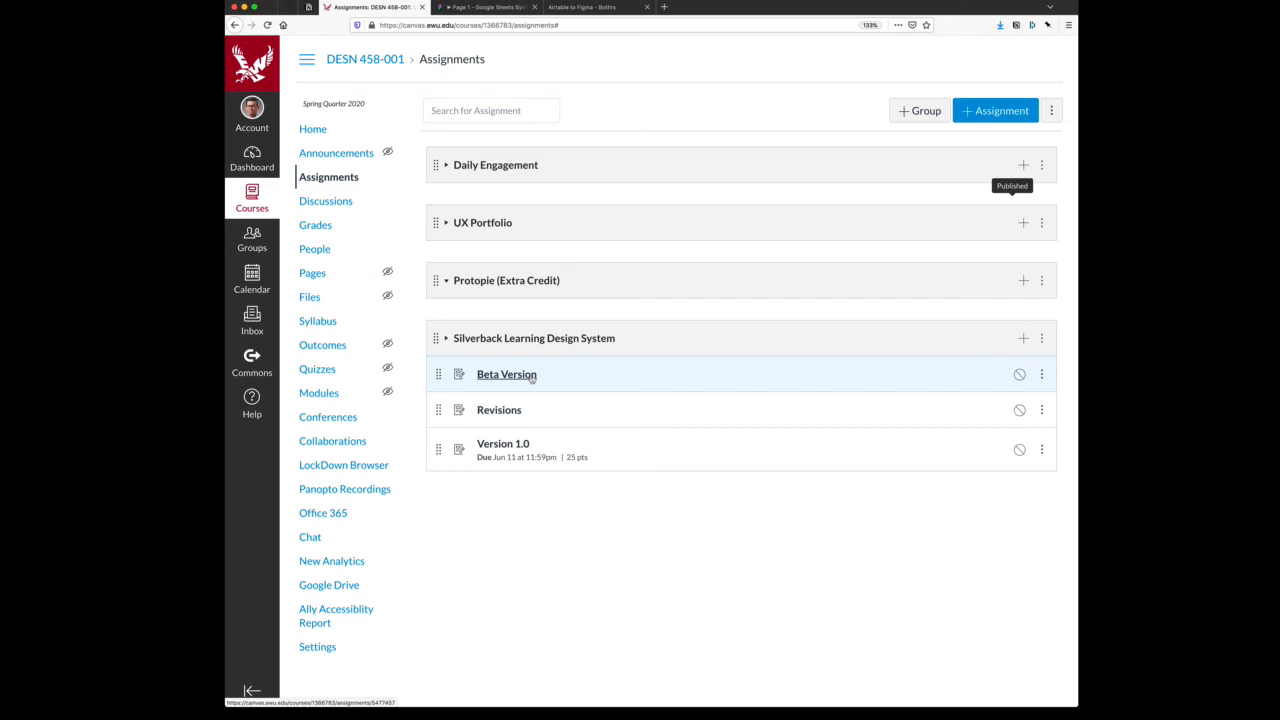
pyautogui.moveTo(499, 410)
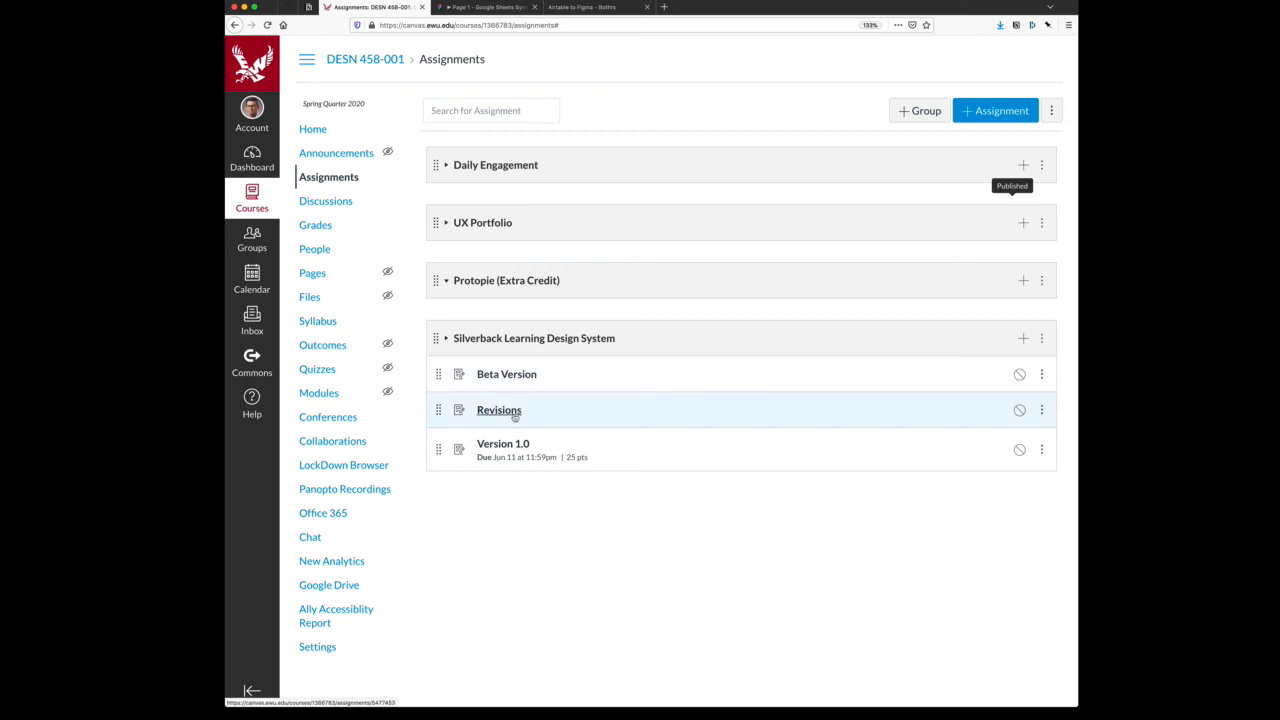
pyautogui.moveTo(529, 417)
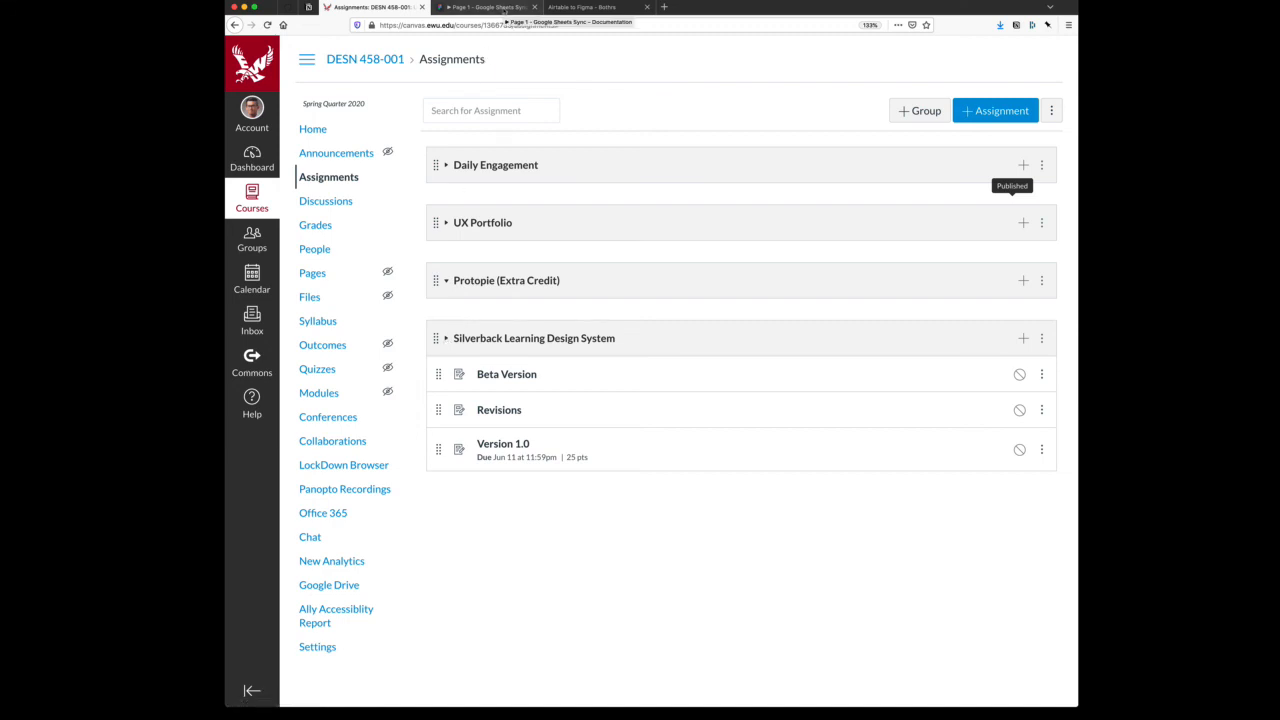
pyautogui.click(484, 7)
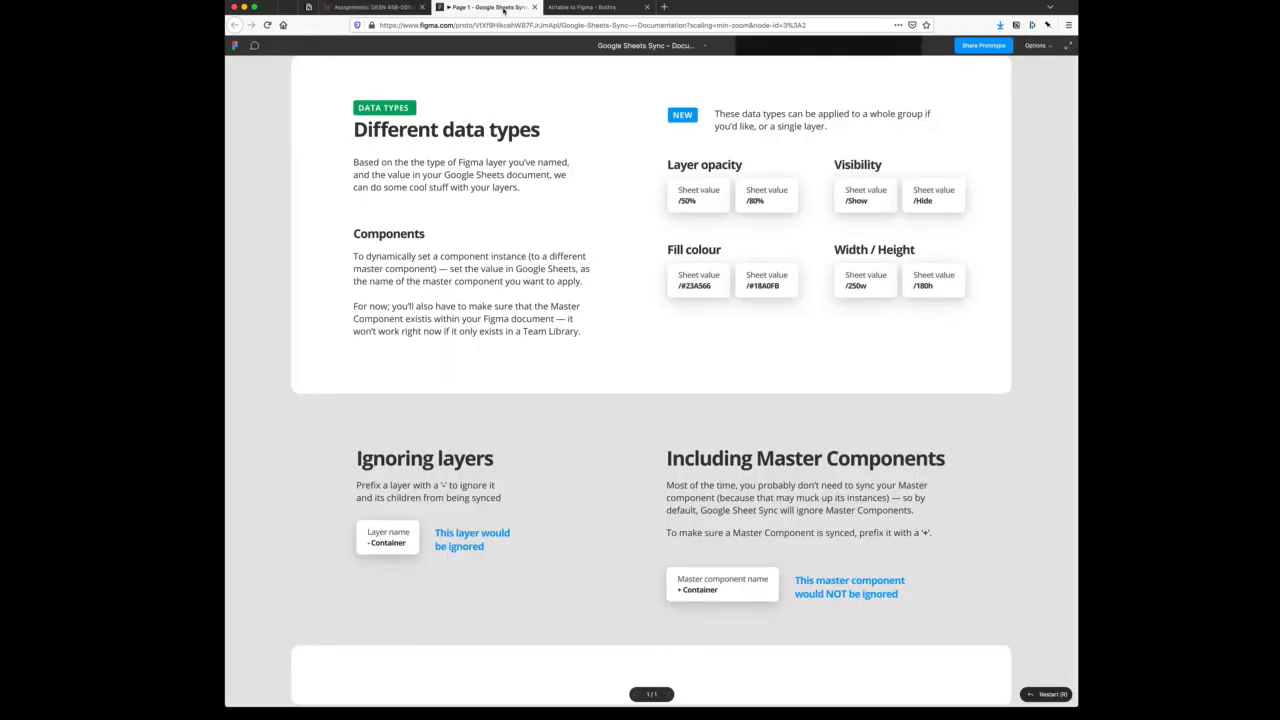
# Scroll the Google Sheets Sync docs around the 'Fetch' section, then show Airtable to Figma
pyautogui.scroll(3)
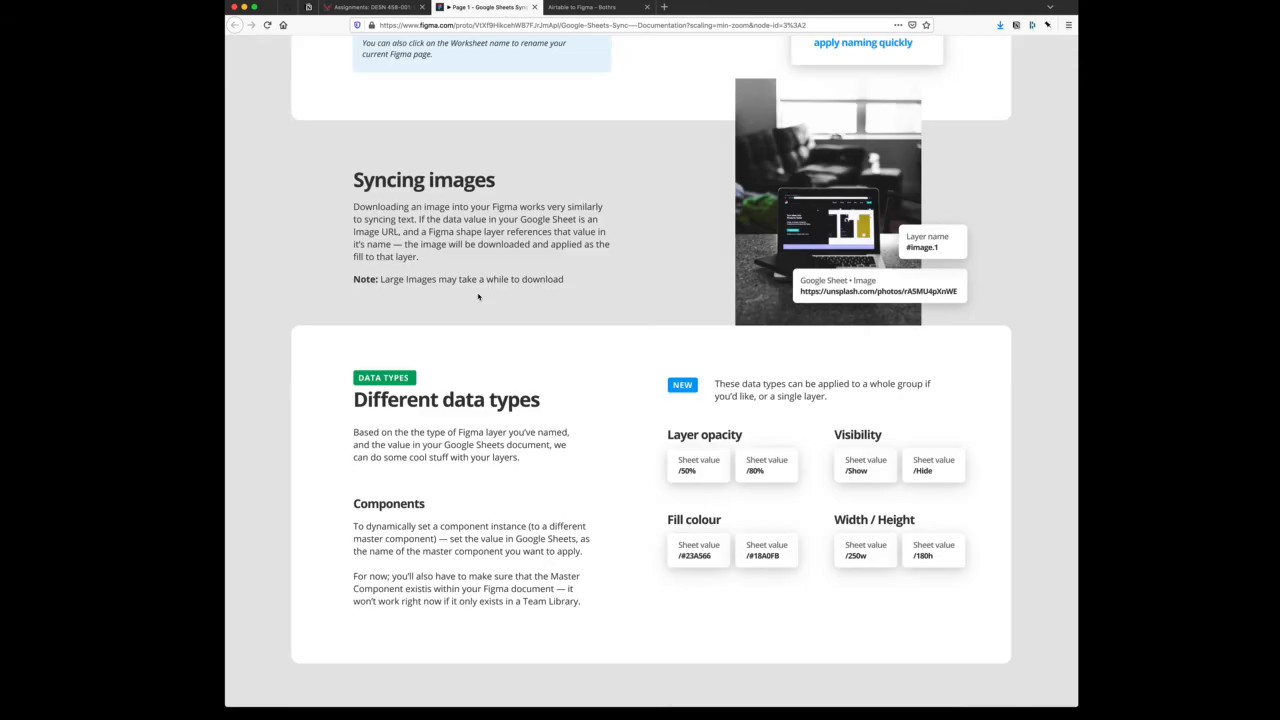
pyautogui.scroll(3)
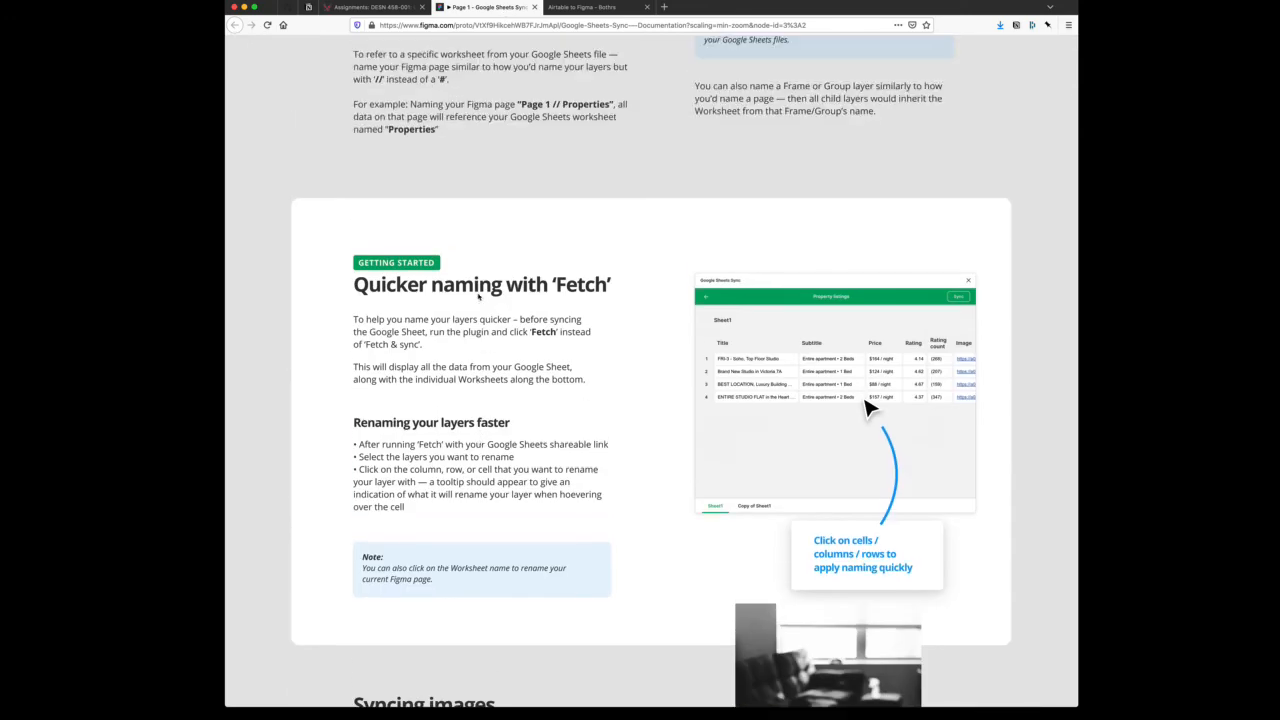
pyautogui.scroll(-3)
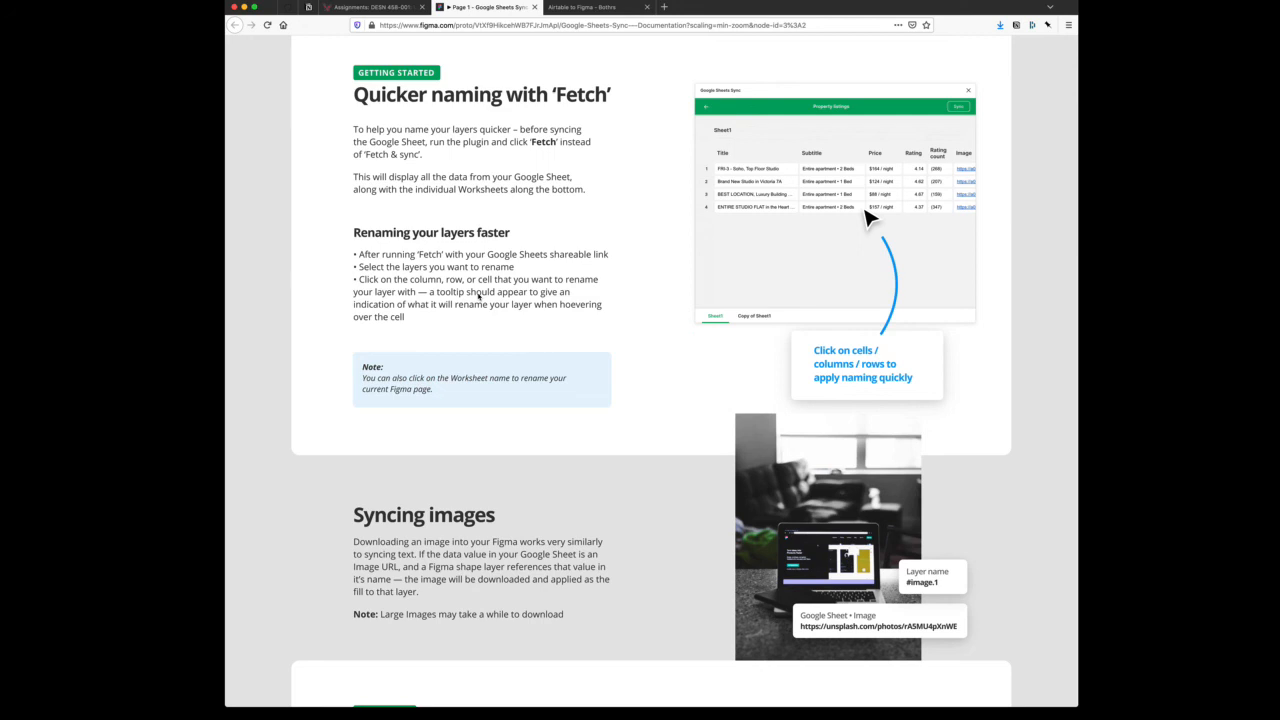
pyautogui.scroll(-3)
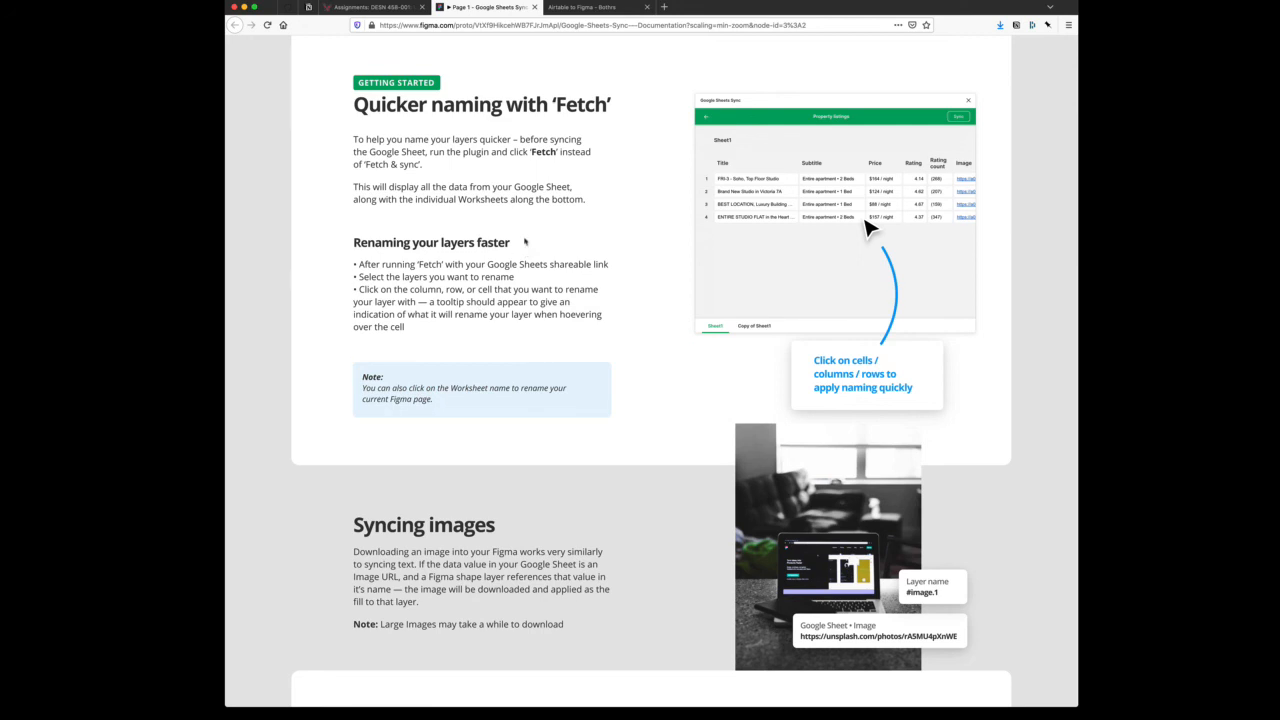
pyautogui.moveTo(669, 221)
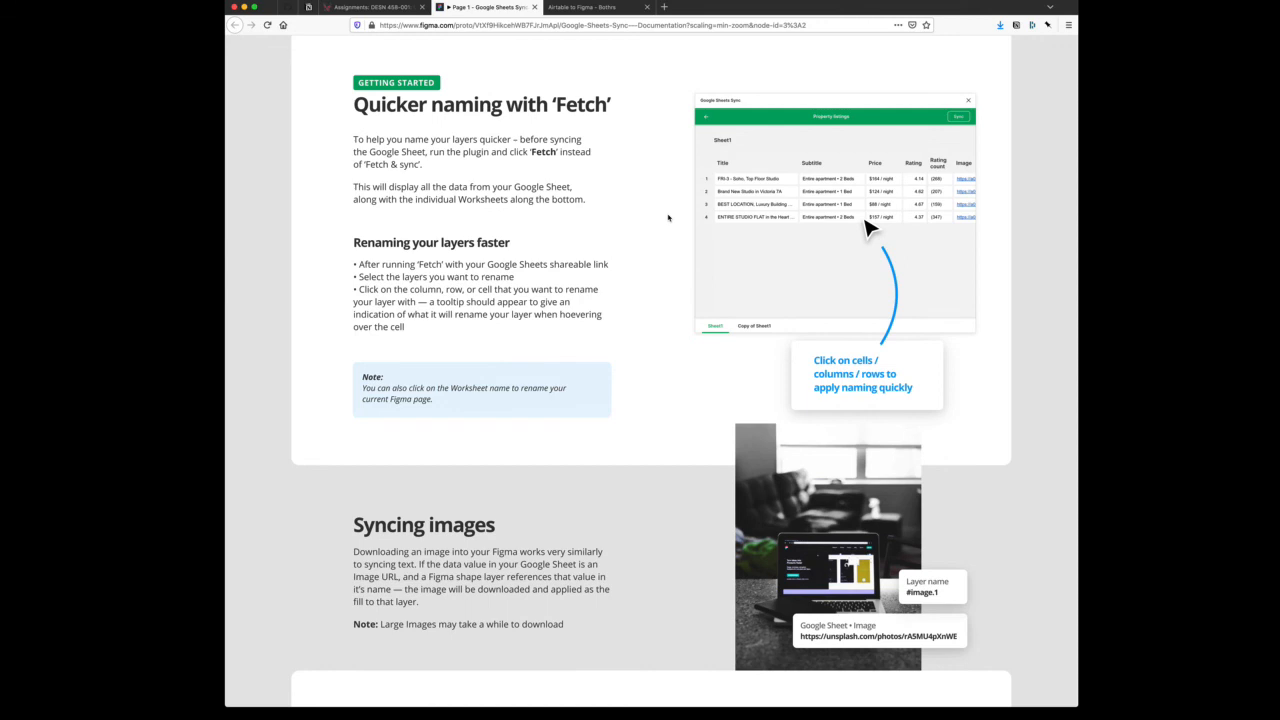
pyautogui.click(595, 7)
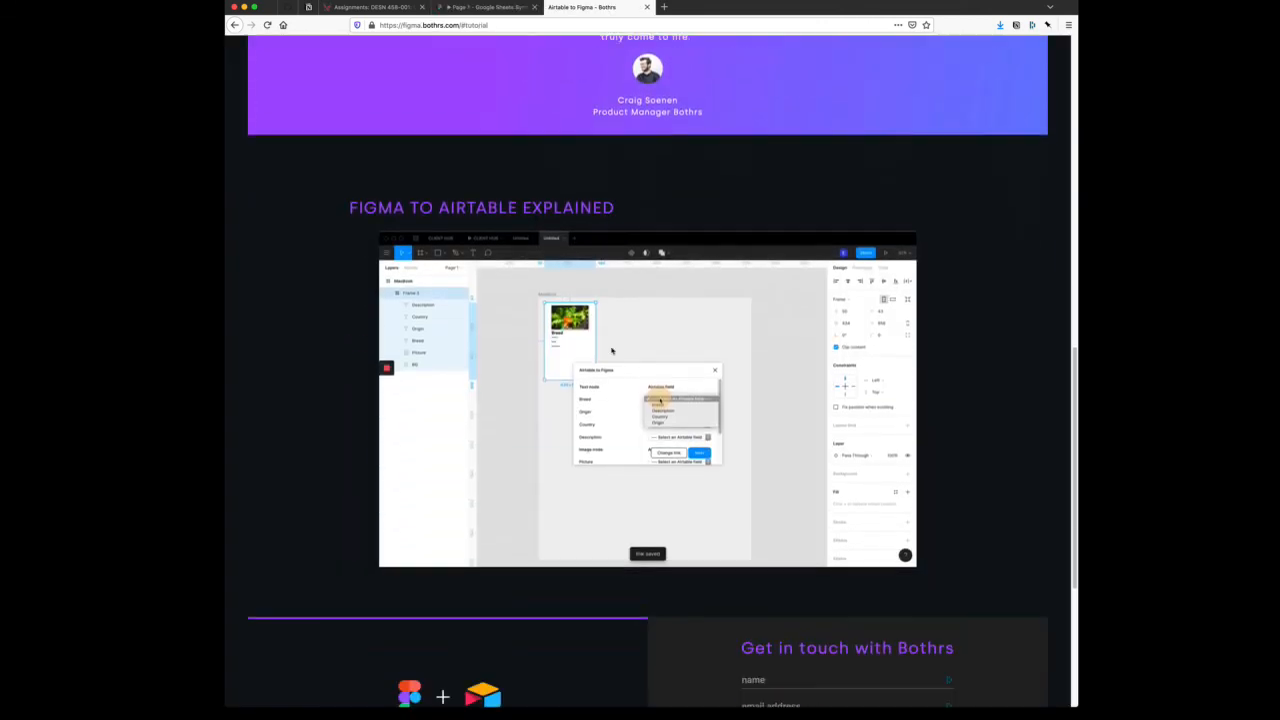
# Play the 'Figma to Airtable Explained' video on the Bothrs site, then return to Canvas Assignments
pyautogui.scroll(-3)
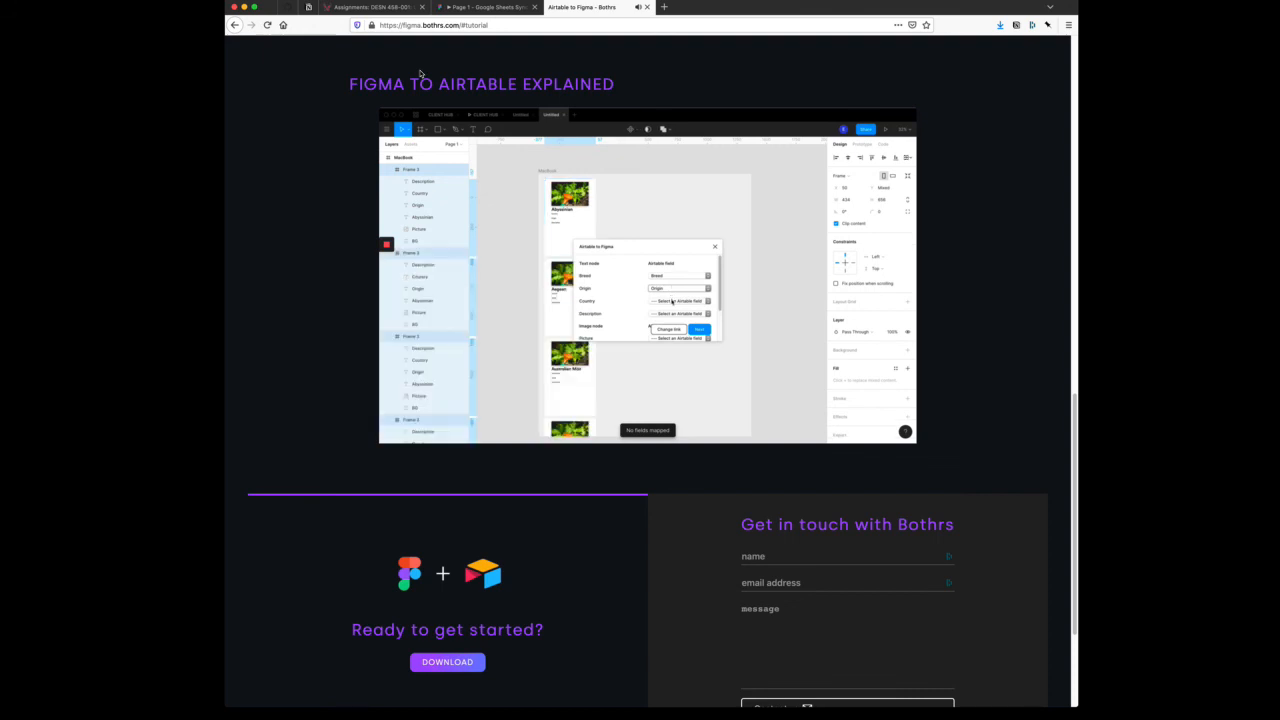
pyautogui.click(678, 301)
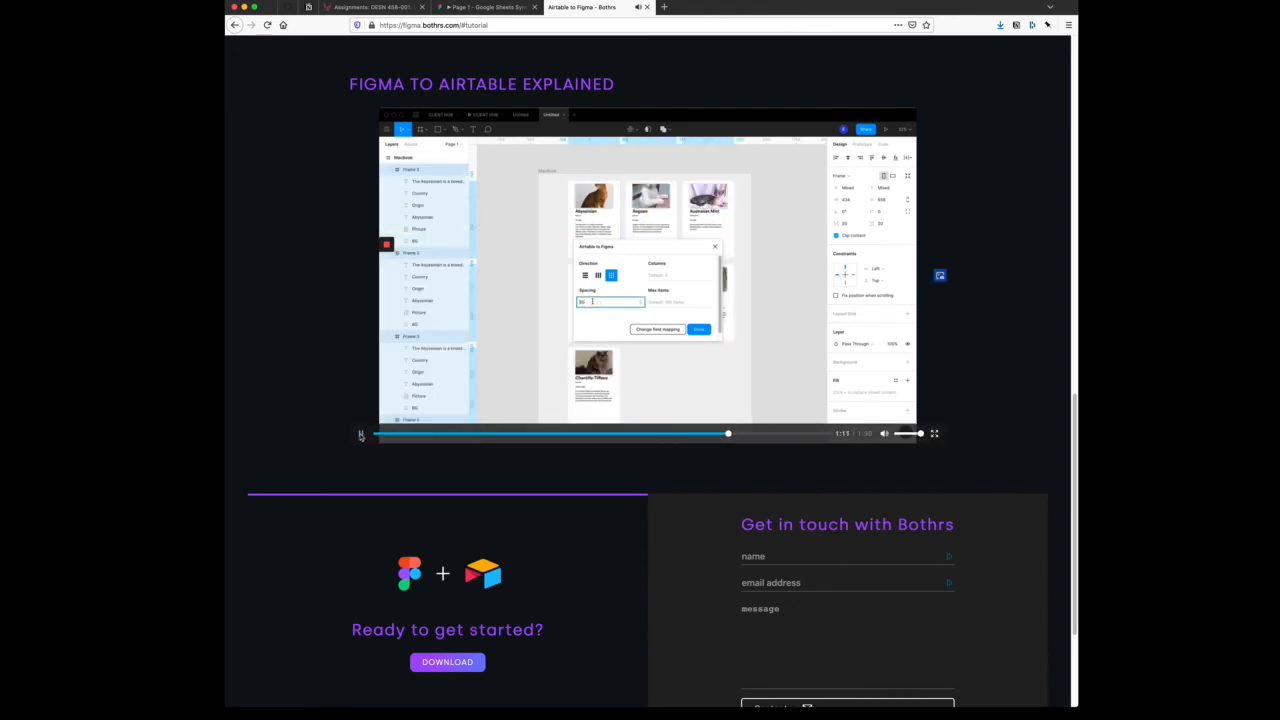
pyautogui.click(382, 8)
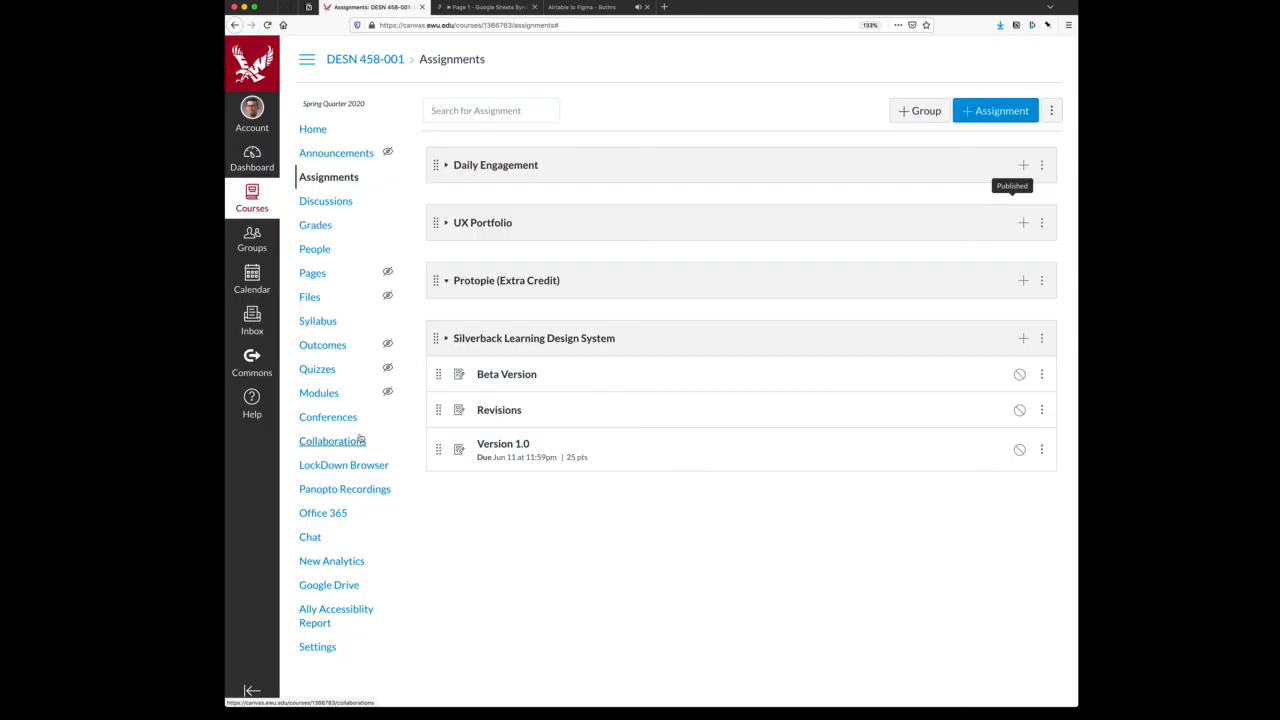
# Expand the UX Portfolio assignment group to show its five published parts
pyautogui.click(449, 222)
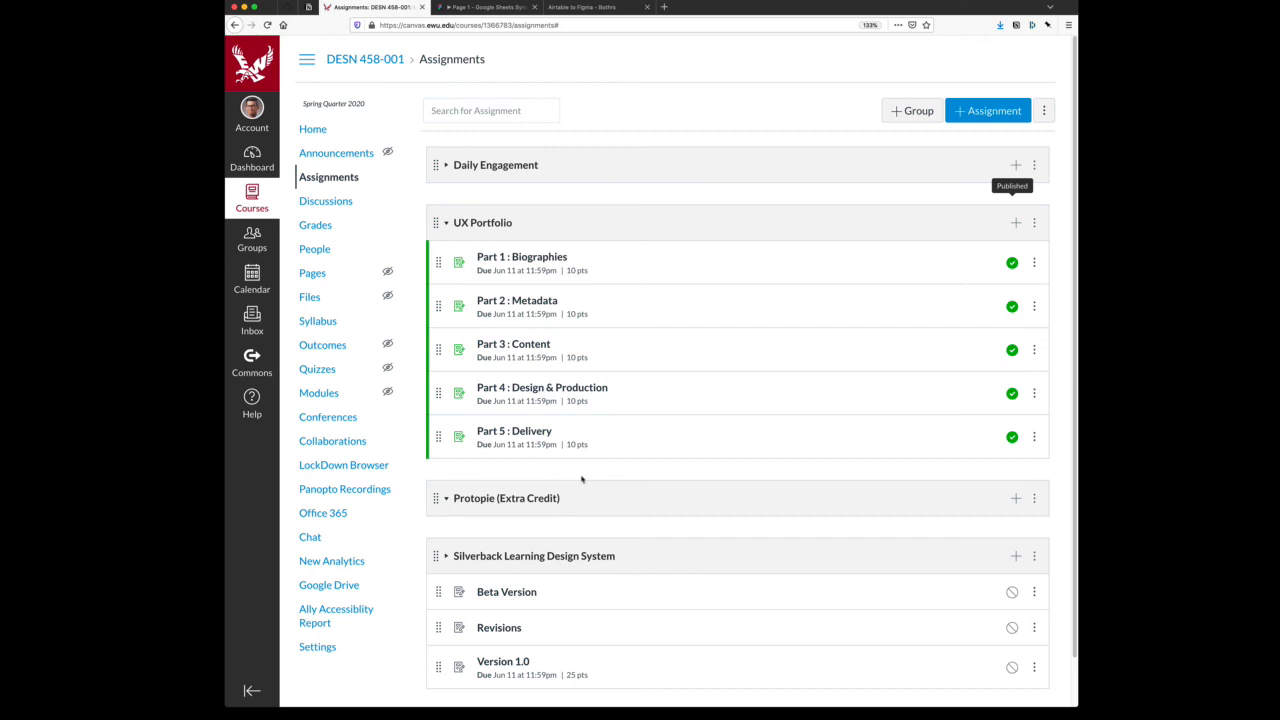
pyautogui.moveTo(670, 294)
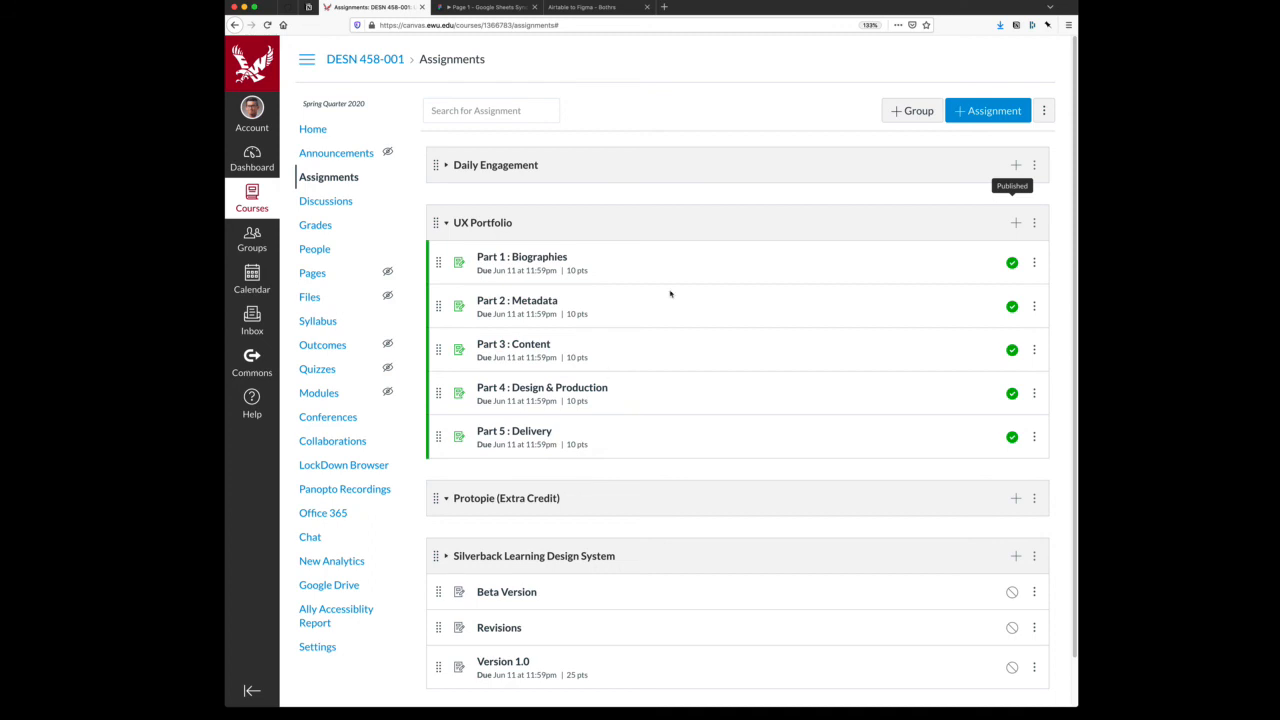